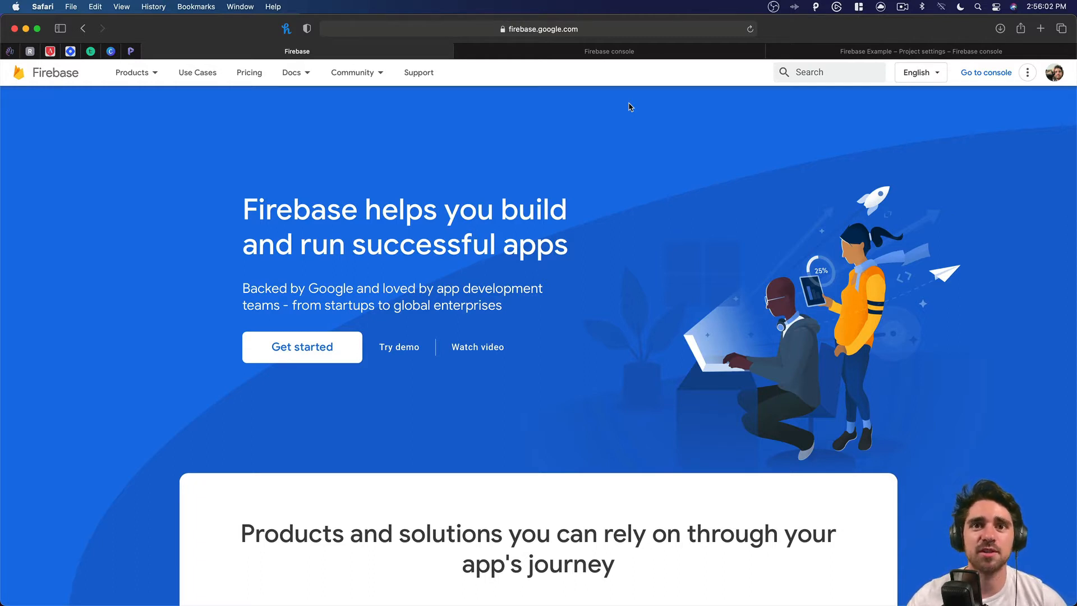
{"action": "mouse_move", "coordinate": [571, 202]}
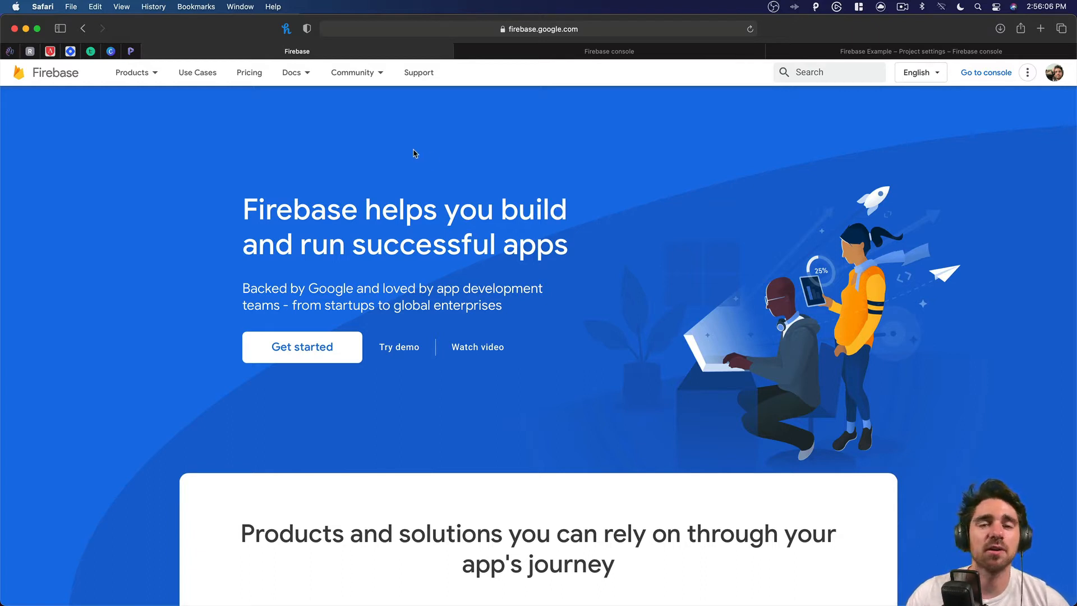
{"action": "mouse_move", "coordinate": [309, 157]}
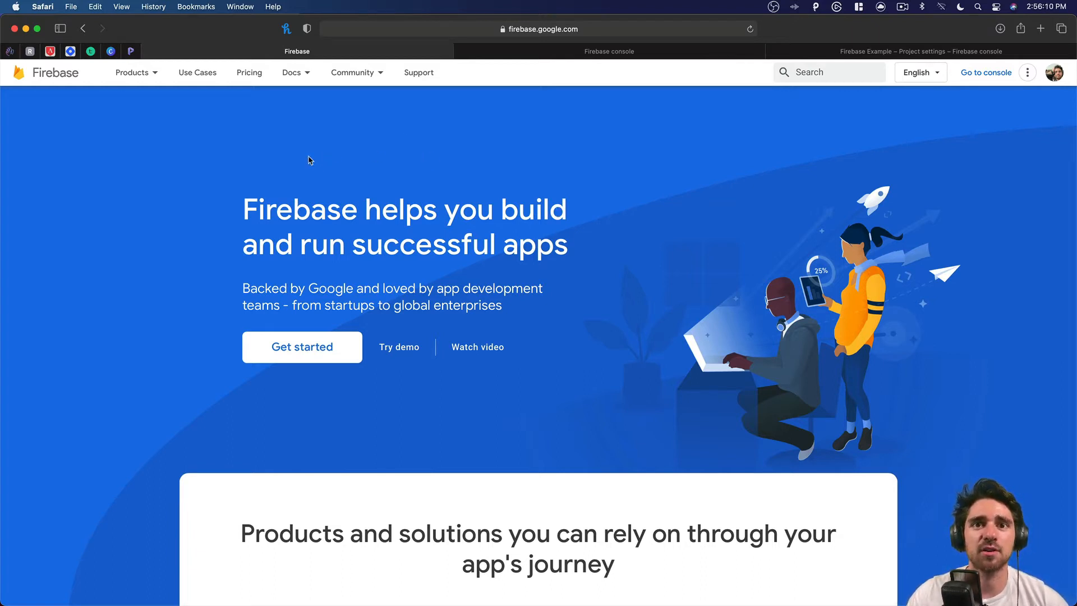
{"action": "mouse_move", "coordinate": [313, 157]}
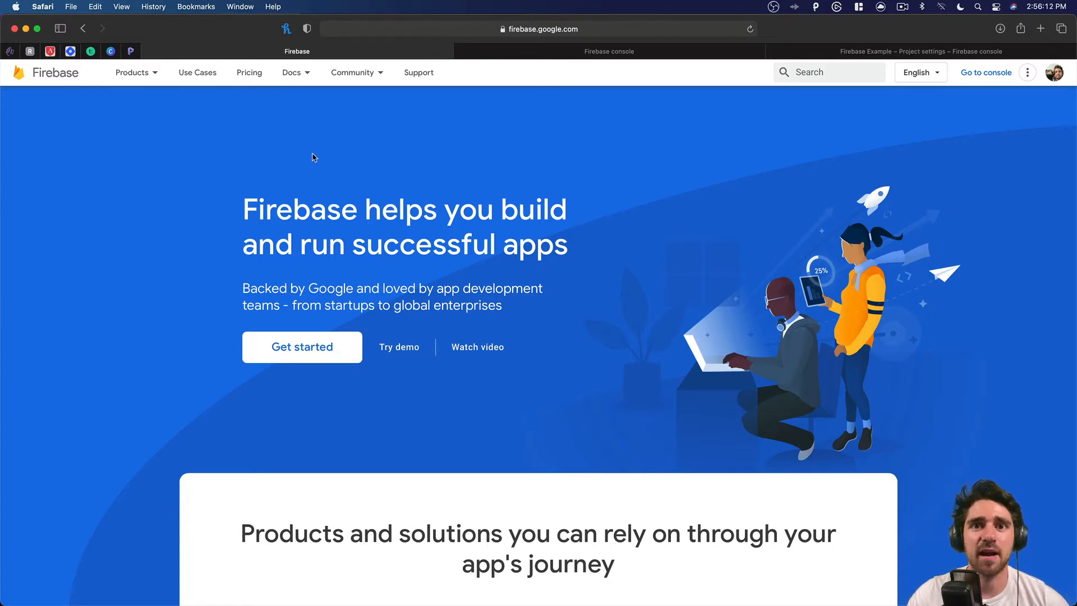
{"action": "mouse_move", "coordinate": [320, 162]}
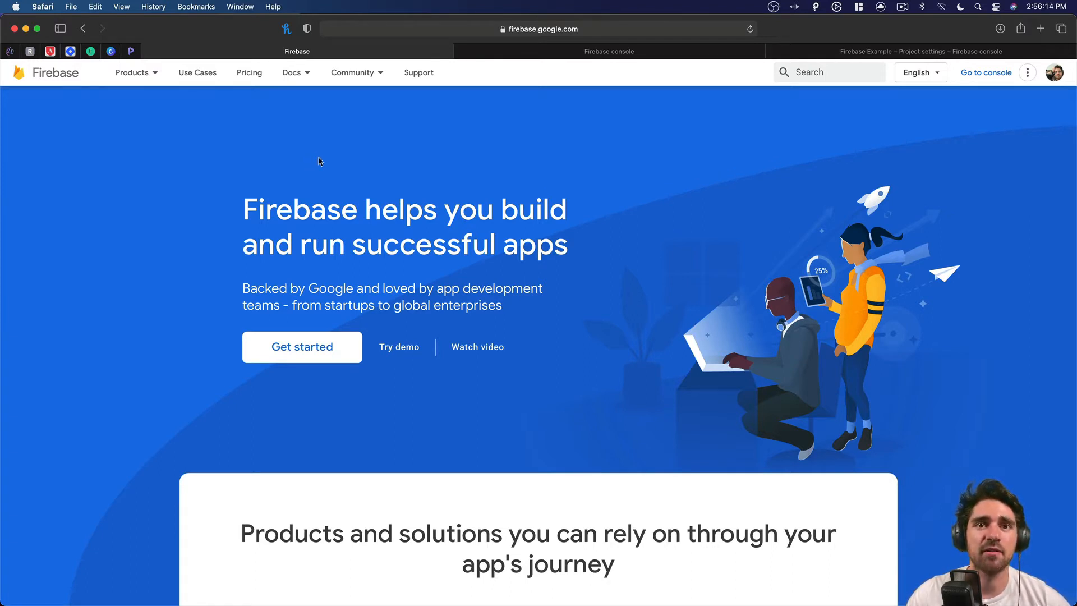
{"action": "mouse_move", "coordinate": [313, 152]}
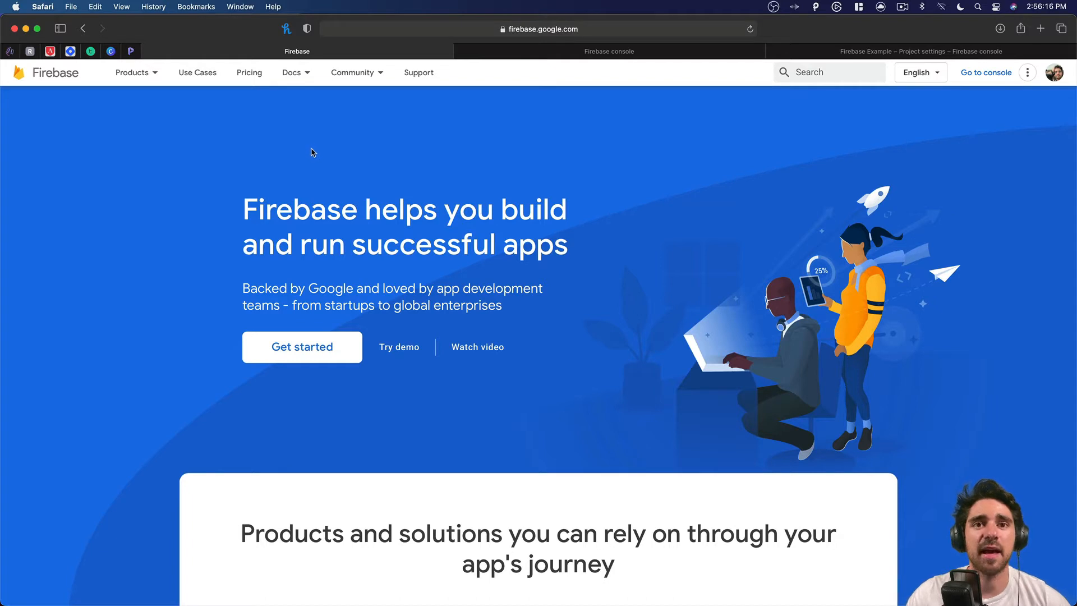
{"action": "mouse_move", "coordinate": [369, 177]}
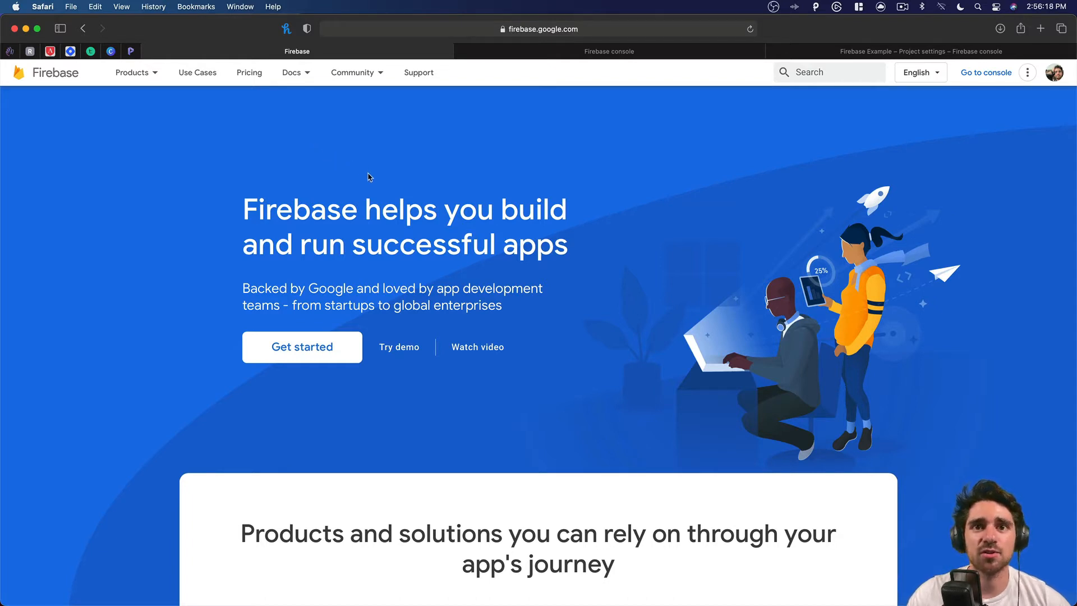
{"action": "mouse_move", "coordinate": [394, 173]}
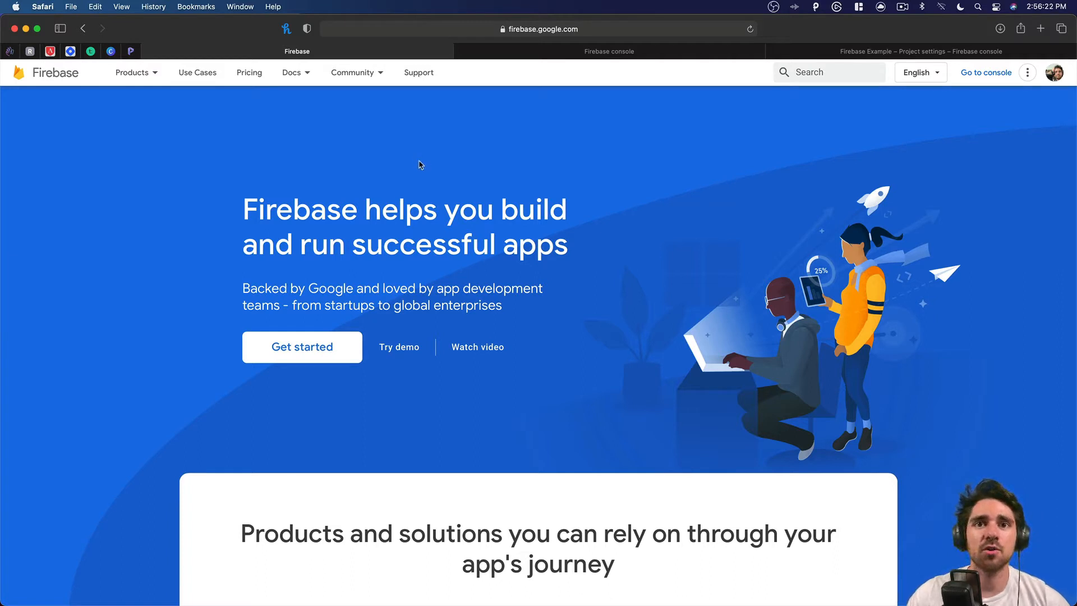
{"action": "mouse_move", "coordinate": [363, 158]}
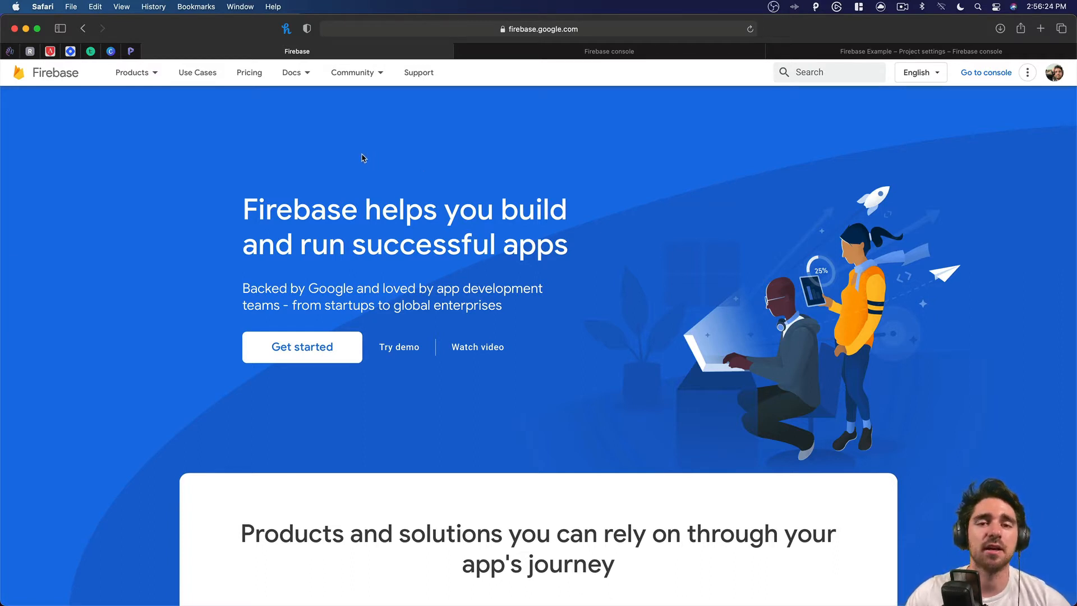
{"action": "mouse_move", "coordinate": [366, 159]}
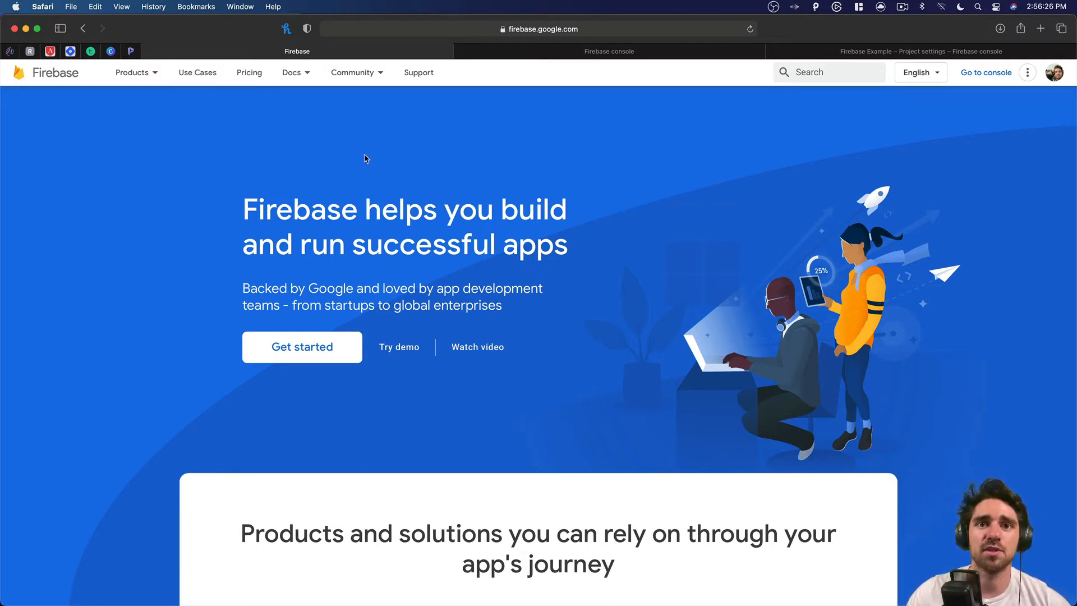
{"action": "mouse_move", "coordinate": [319, 152]}
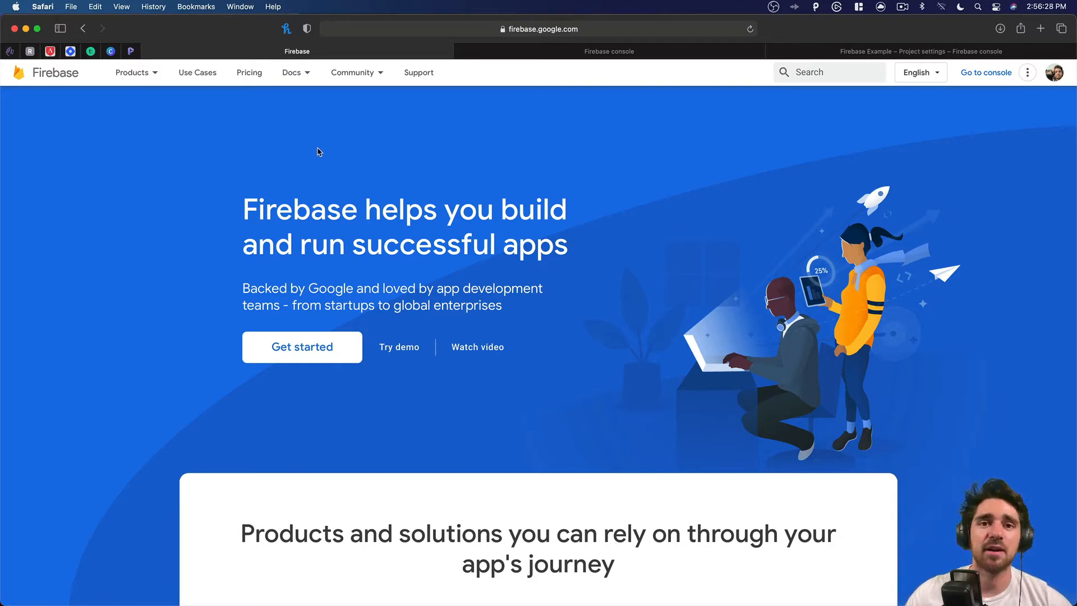
{"action": "mouse_move", "coordinate": [330, 143]}
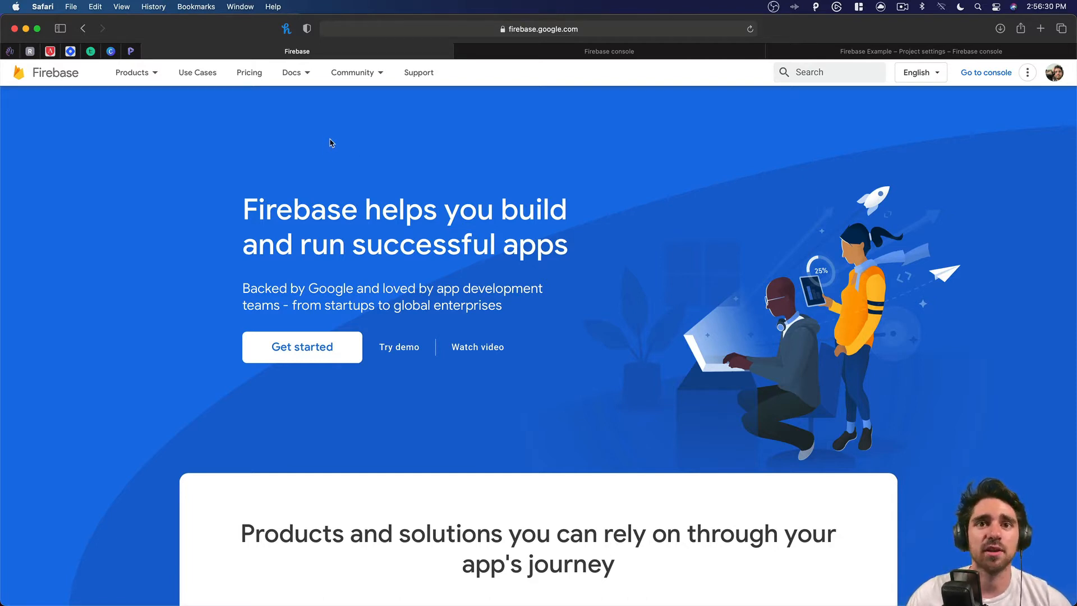
{"action": "mouse_move", "coordinate": [538, 141]}
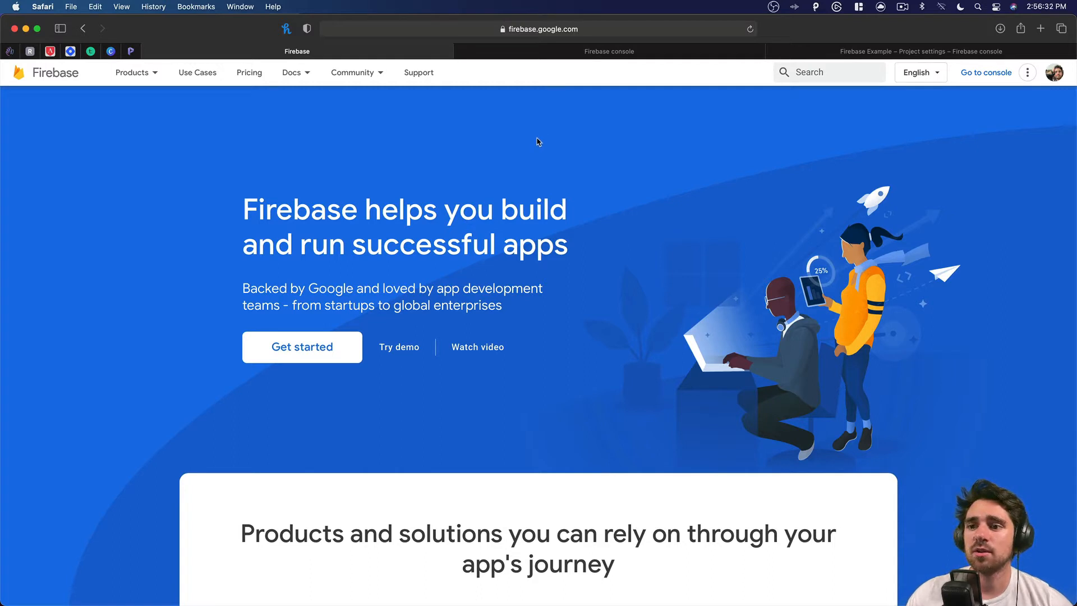
{"action": "mouse_move", "coordinate": [512, 151]}
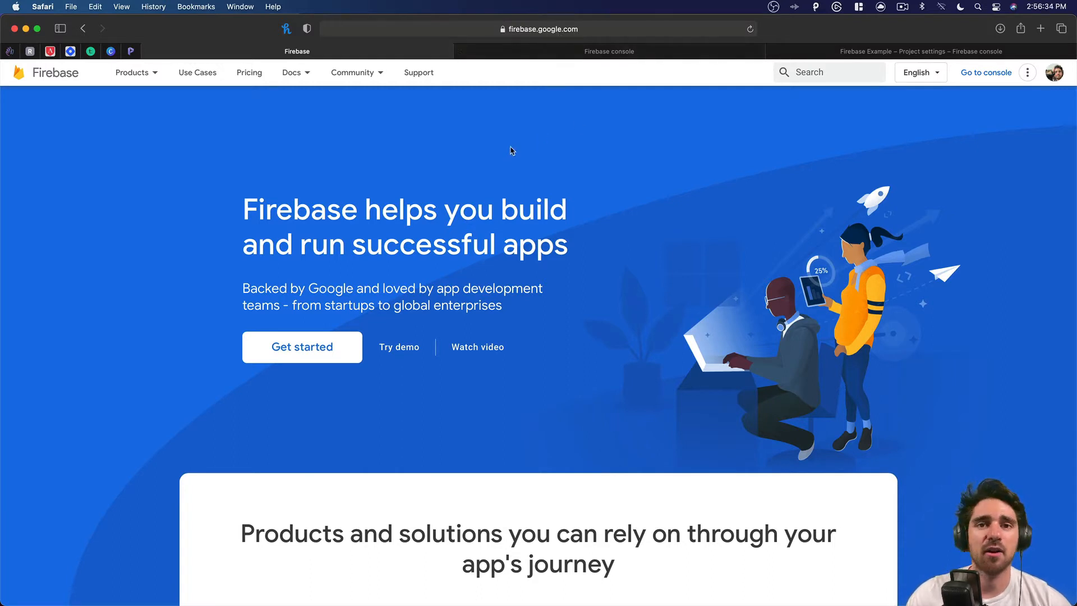
{"action": "mouse_move", "coordinate": [397, 144]}
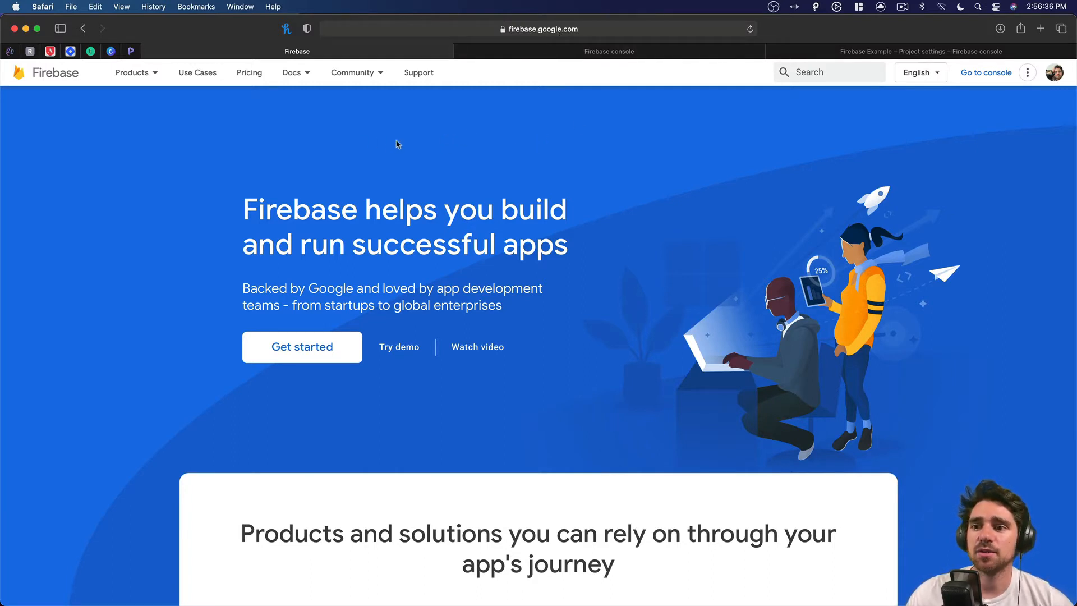
{"action": "mouse_move", "coordinate": [364, 194]}
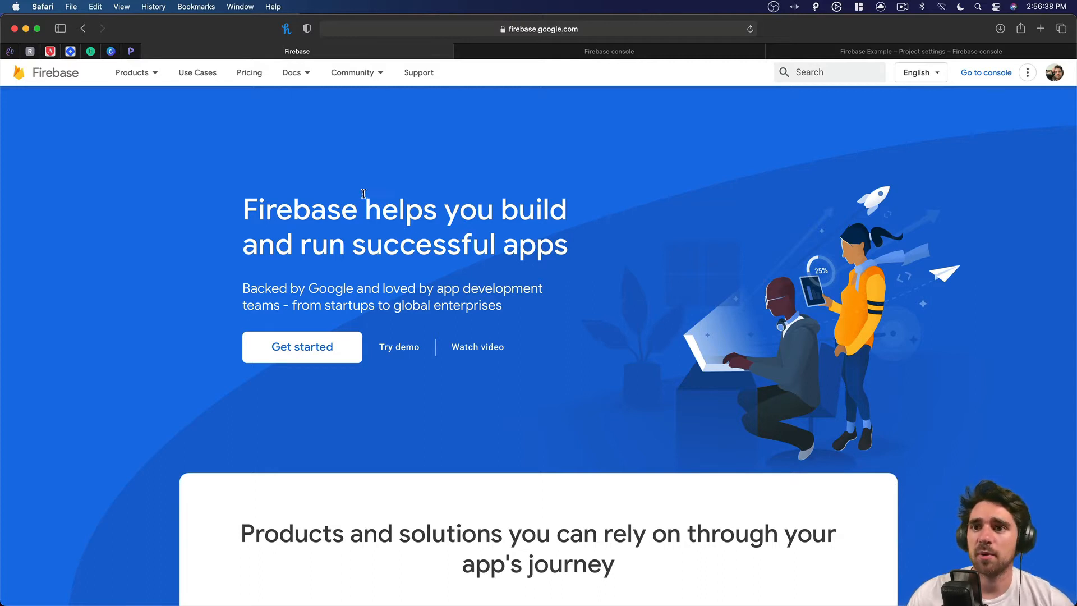
{"action": "mouse_move", "coordinate": [308, 82]}
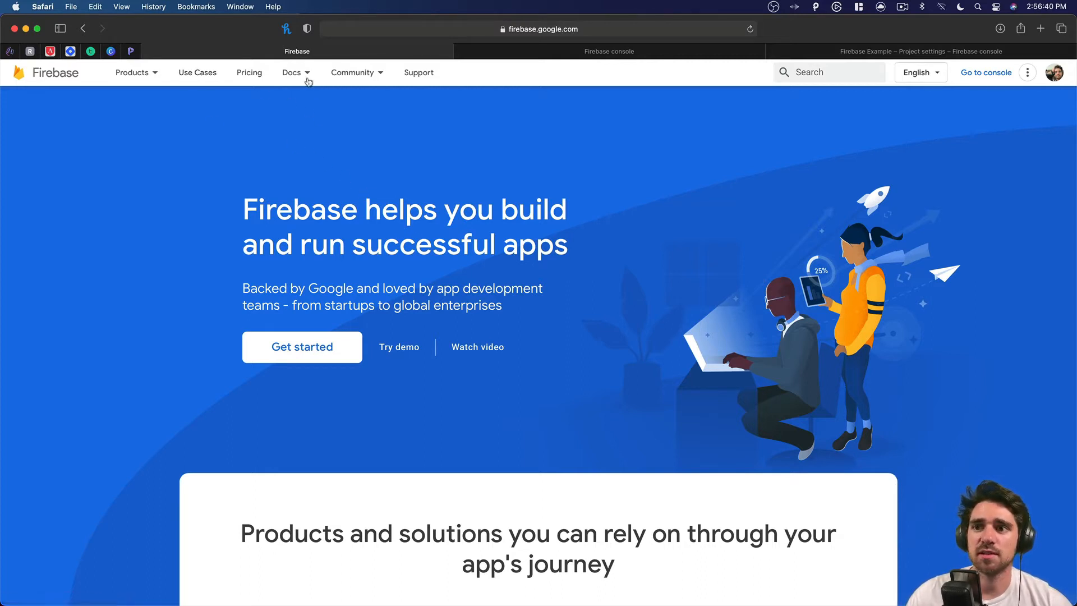
Expand the Community menu on the Firebase site to reveal Learn and Events.
{"action": "left_click", "coordinate": [353, 72]}
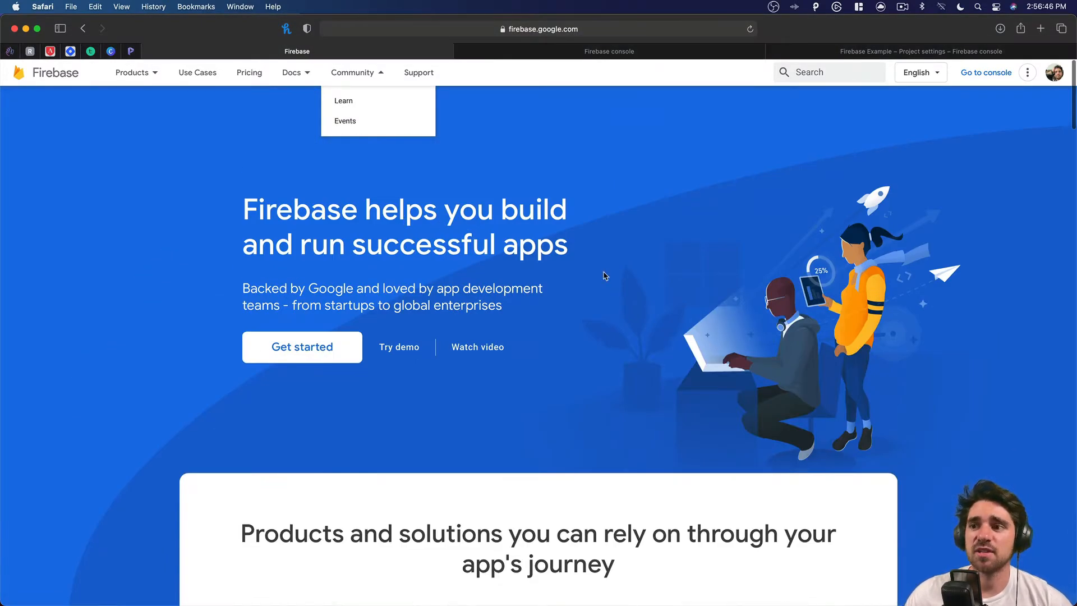
{"action": "mouse_move", "coordinate": [613, 279]}
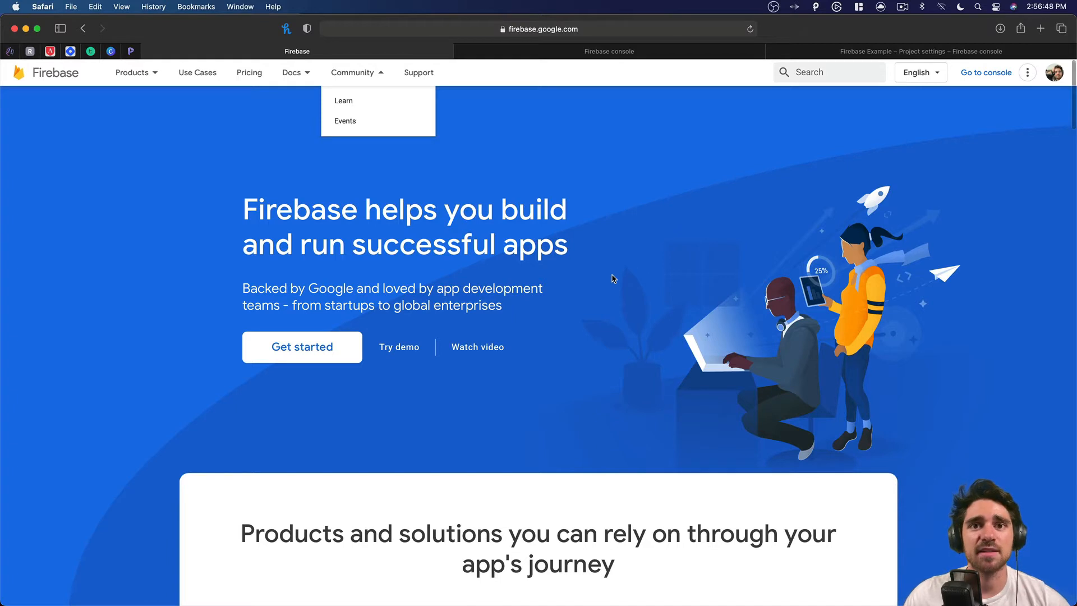
{"action": "mouse_move", "coordinate": [583, 158]}
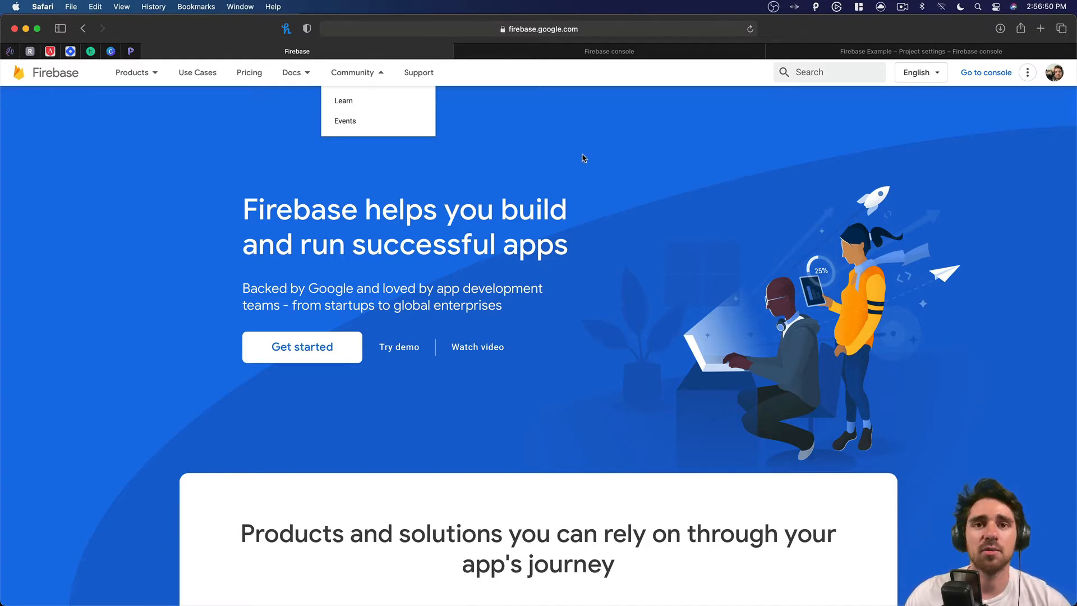
{"action": "mouse_move", "coordinate": [575, 154]}
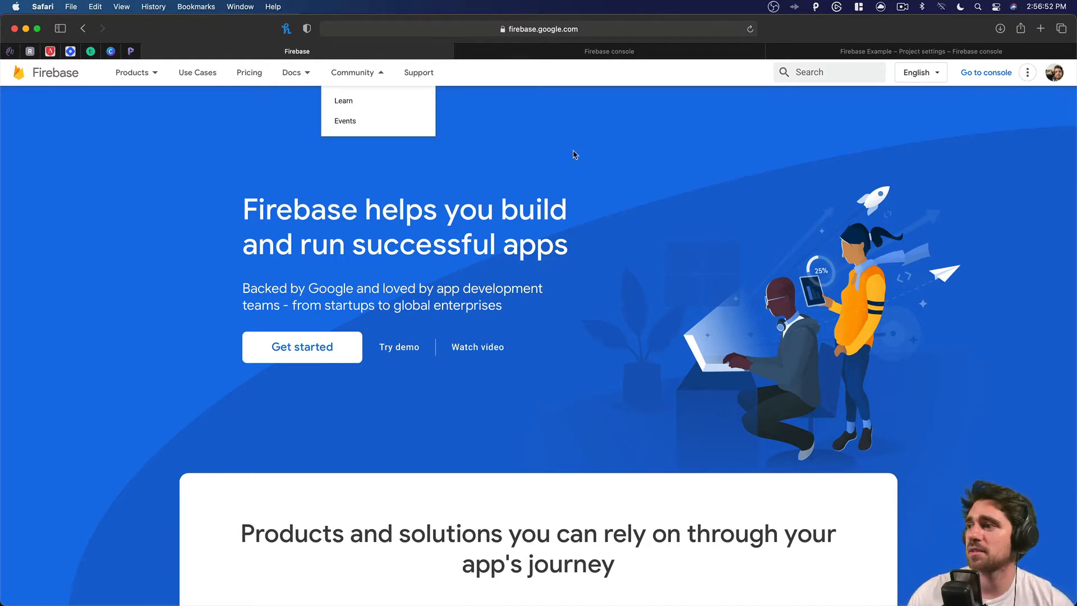
{"action": "mouse_move", "coordinate": [515, 123]}
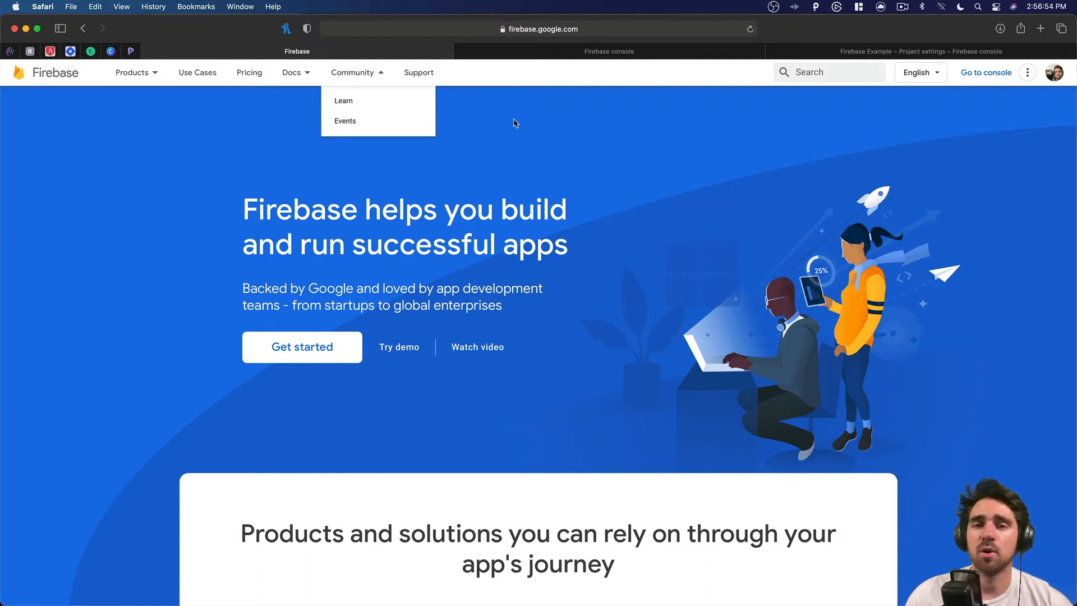
{"action": "mouse_move", "coordinate": [532, 118]}
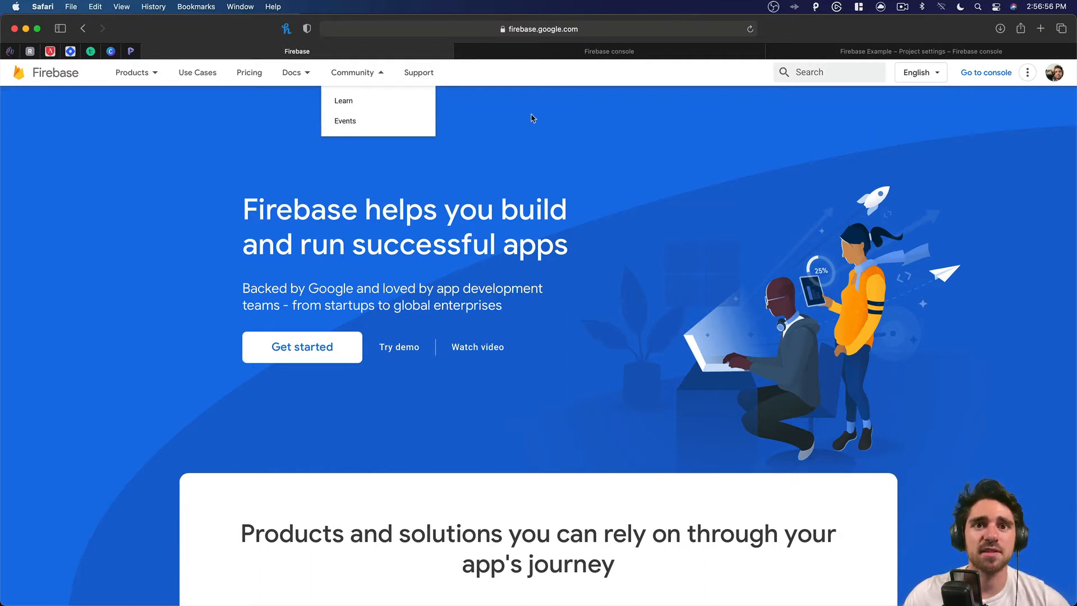
{"action": "mouse_move", "coordinate": [981, 96]}
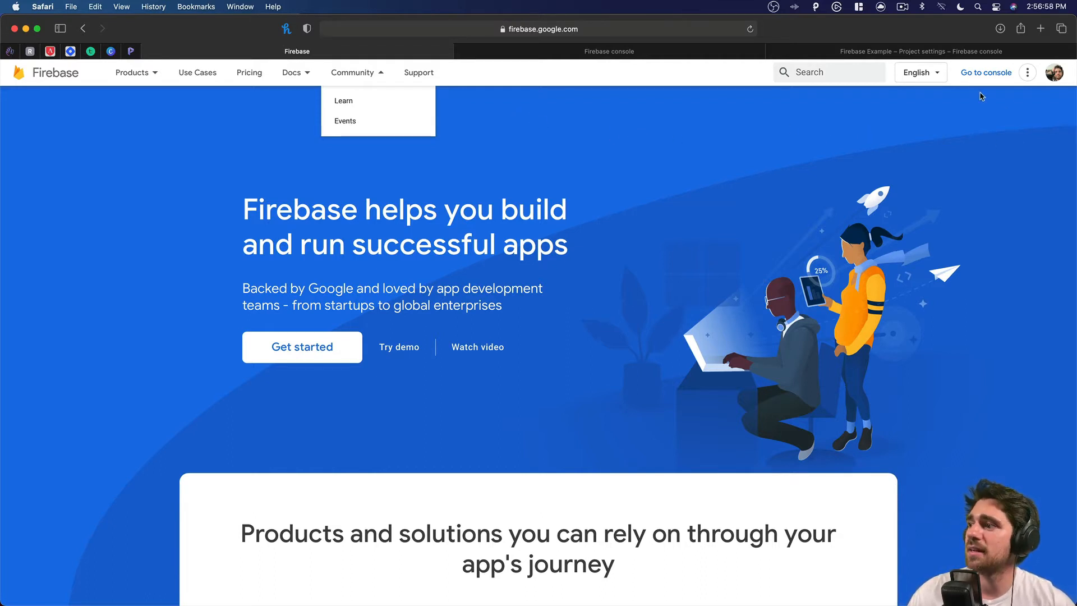
{"action": "mouse_move", "coordinate": [973, 85]}
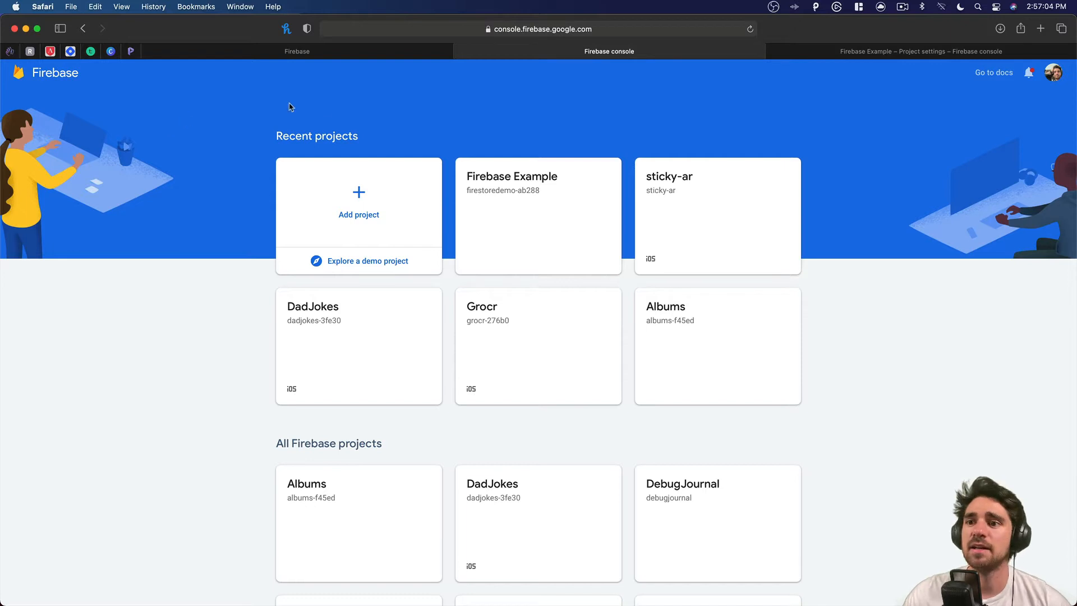
{"action": "mouse_move", "coordinate": [141, 269]}
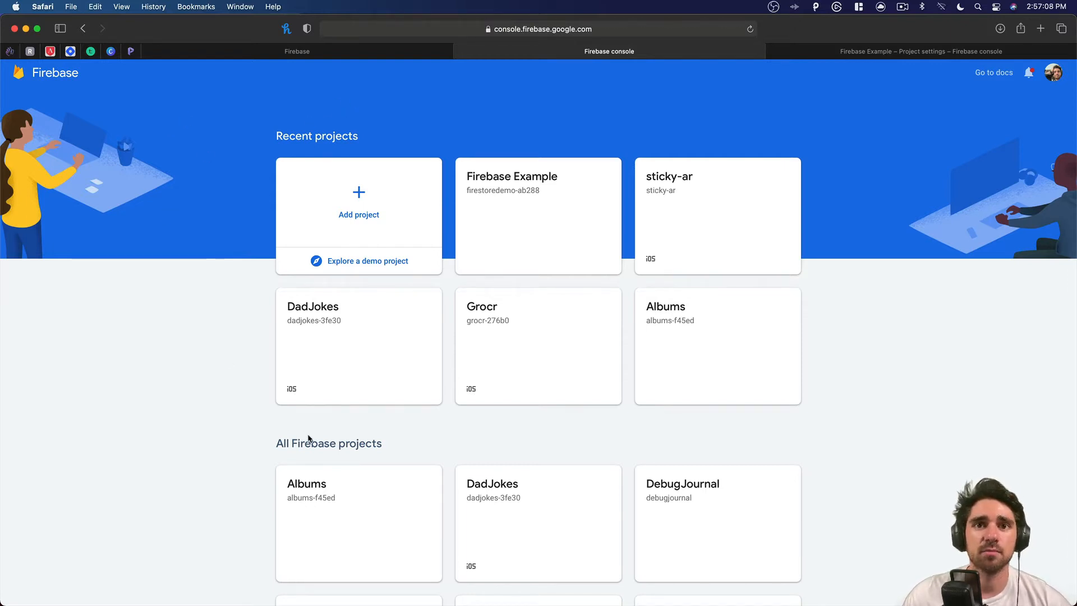
{"action": "mouse_move", "coordinate": [210, 329]}
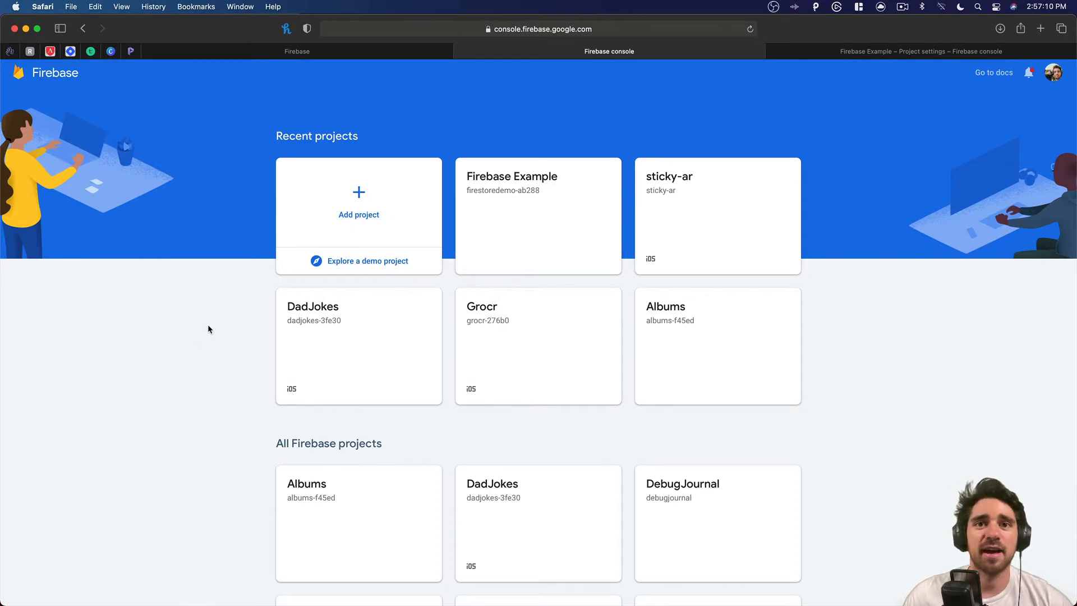
{"action": "mouse_move", "coordinate": [330, 203]}
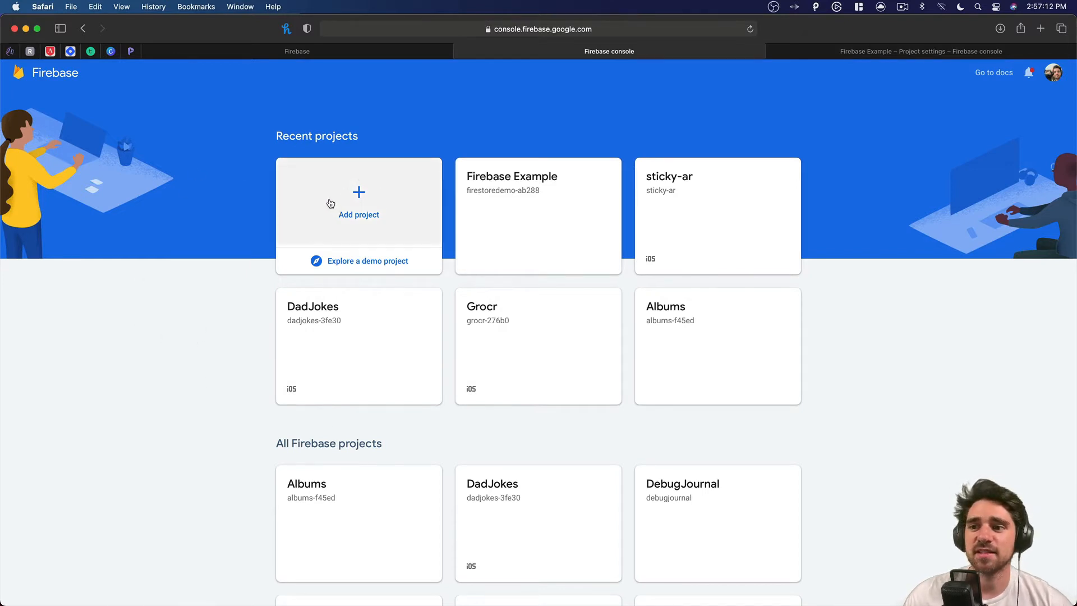
{"action": "mouse_move", "coordinate": [364, 207]}
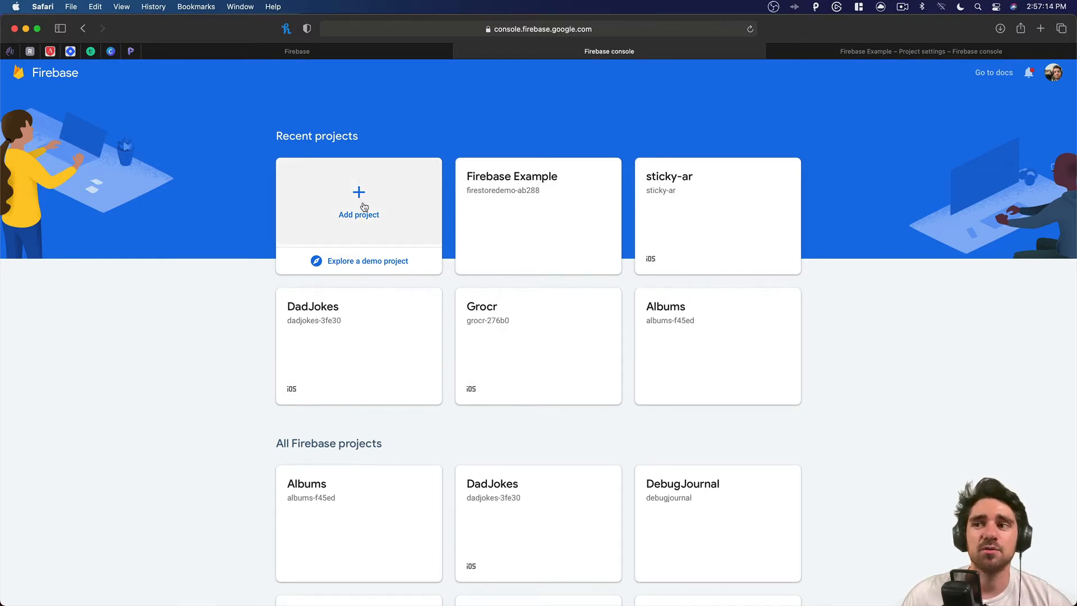
Switch to the Firebase console tab listing recent and all projects.
{"action": "left_click", "coordinate": [920, 51]}
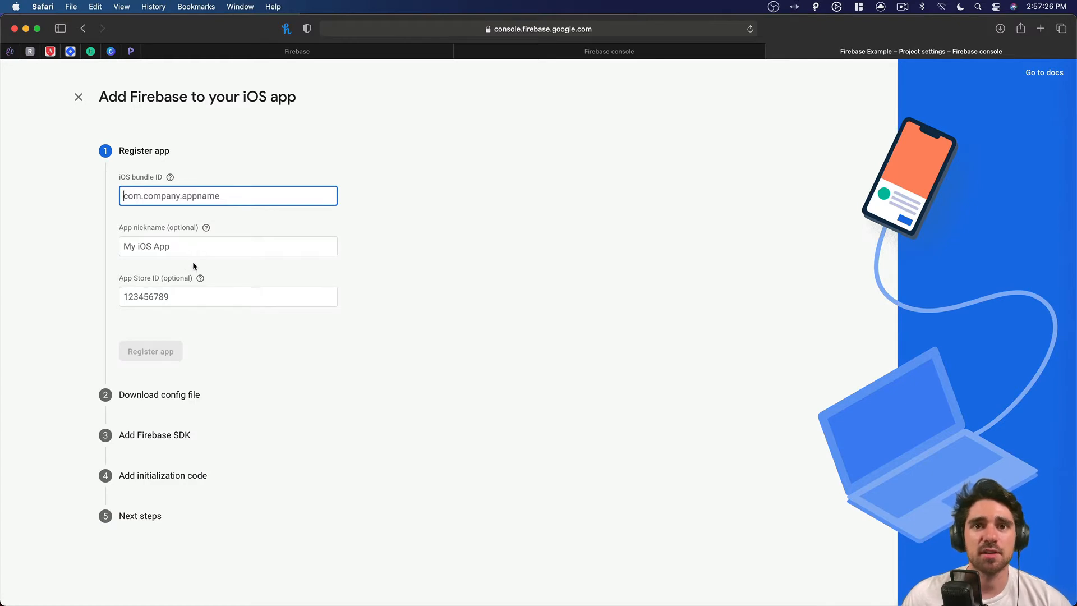
{"action": "mouse_move", "coordinate": [539, 225]}
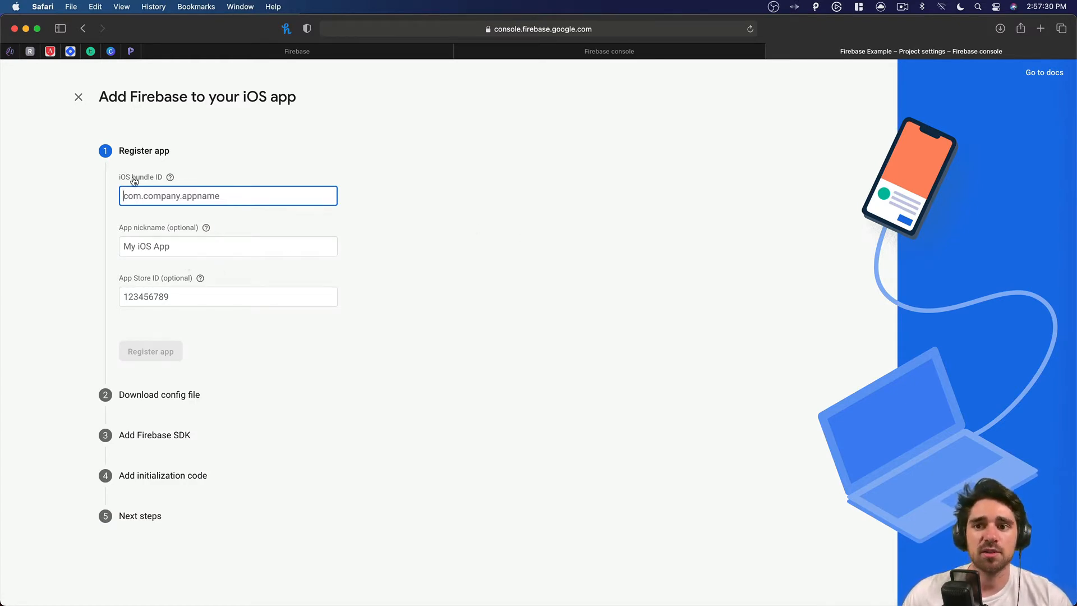
Bring the FirebaseExample Xcode project to the front, showing ContentView.swift.
{"action": "key", "text": "Cmd+Tab"}
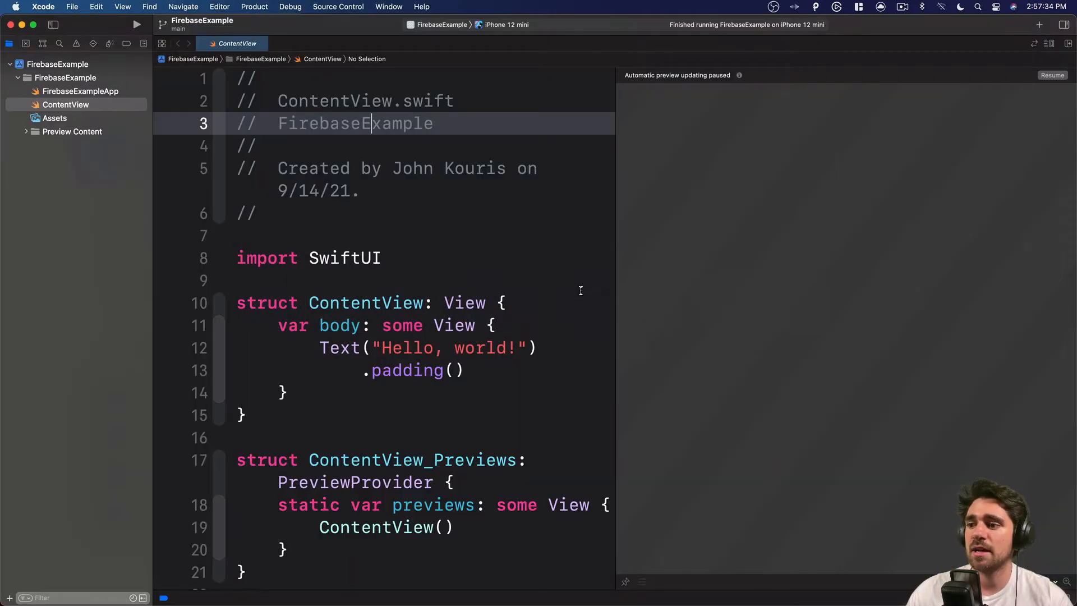
{"action": "mouse_move", "coordinate": [525, 268]}
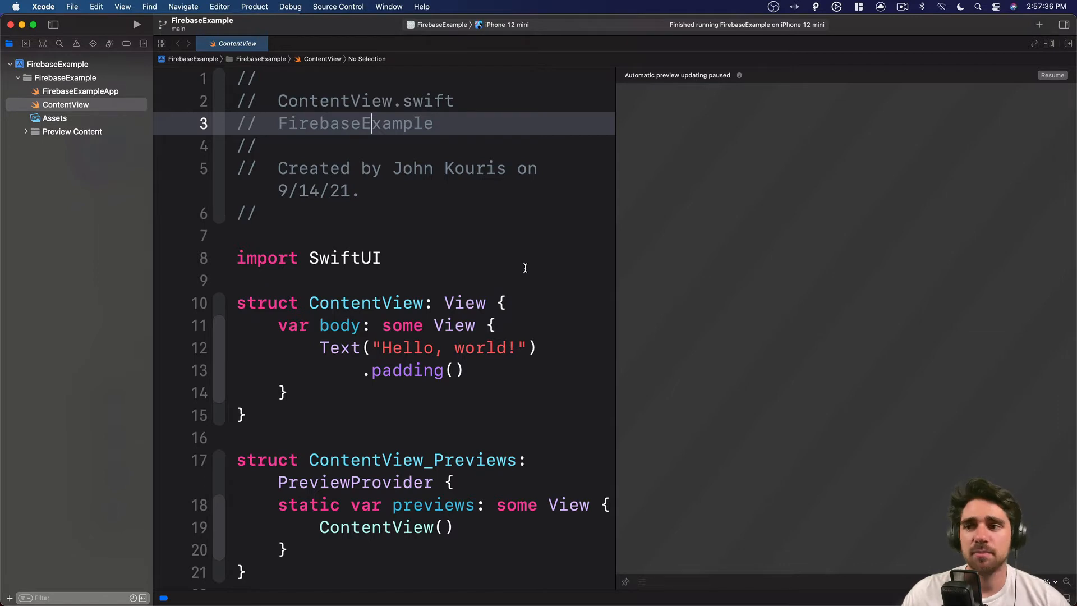
{"action": "mouse_move", "coordinate": [468, 234]}
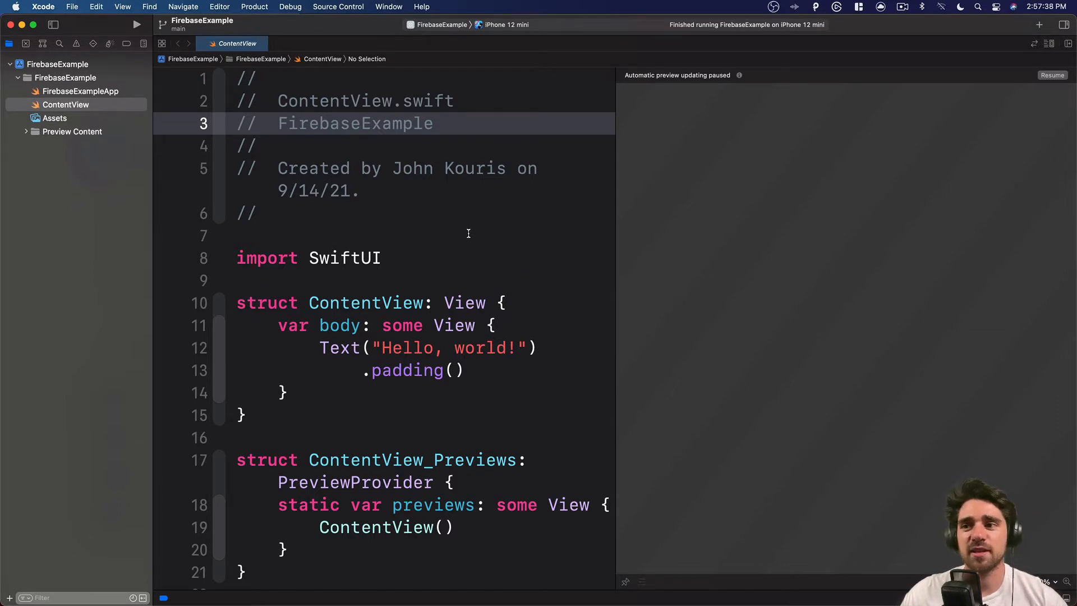
{"action": "mouse_move", "coordinate": [375, 178]}
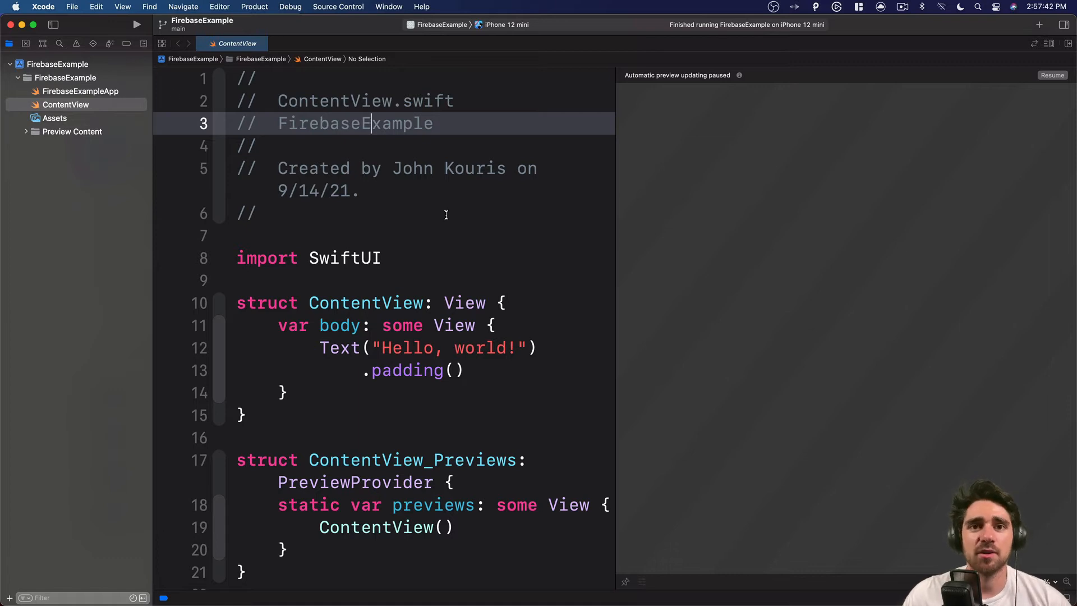
Resume the ContentView canvas so the iPhone preview renders 'Hello, world!'.
{"action": "scroll", "scroll_direction": "down", "scroll_amount": 3}
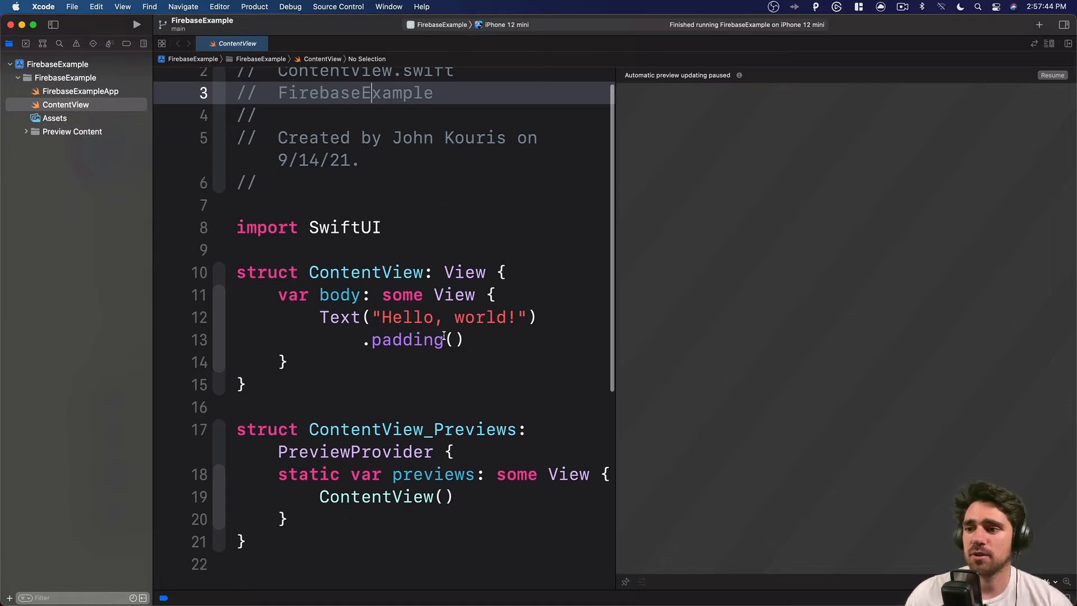
{"action": "left_click", "coordinate": [1052, 75]}
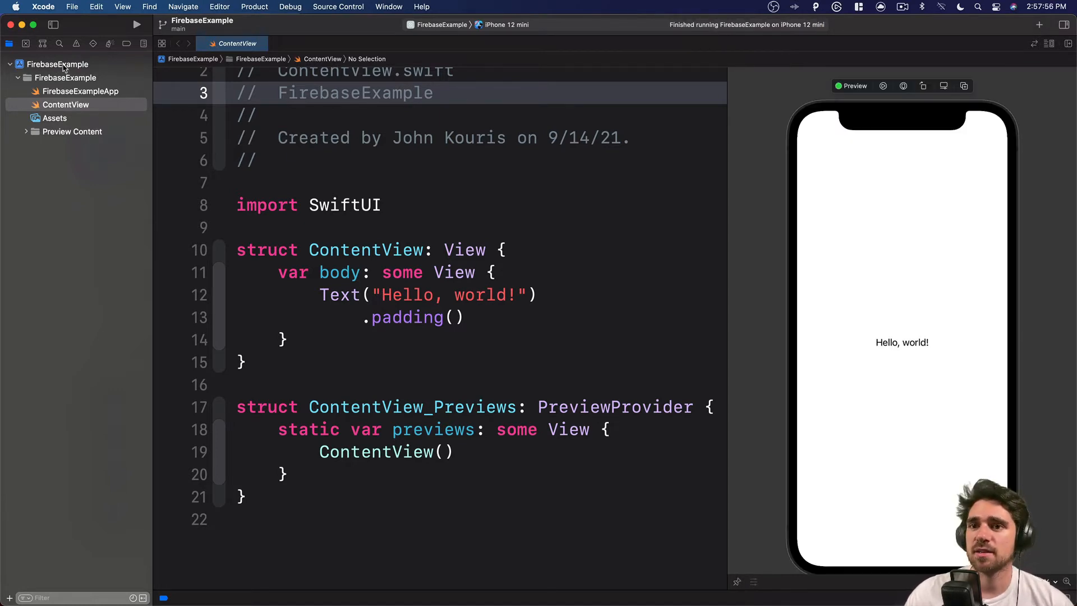
Select the bundle identifier com.JohnKouris.FirebaseExample in the FirebaseExample target's General settings.
{"action": "left_click", "coordinate": [54, 64]}
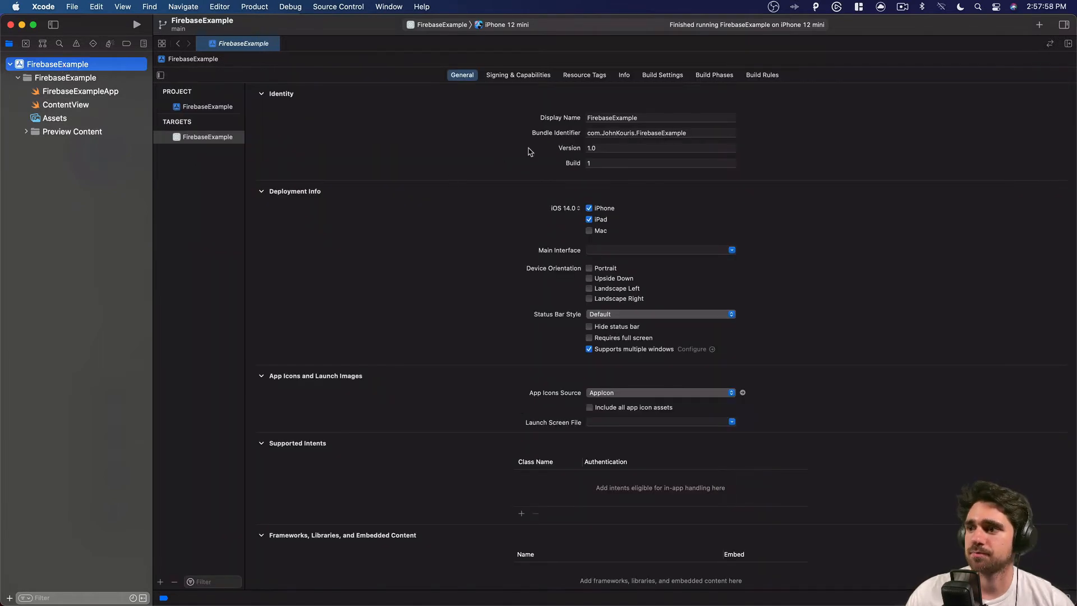
{"action": "left_click", "coordinate": [635, 133]}
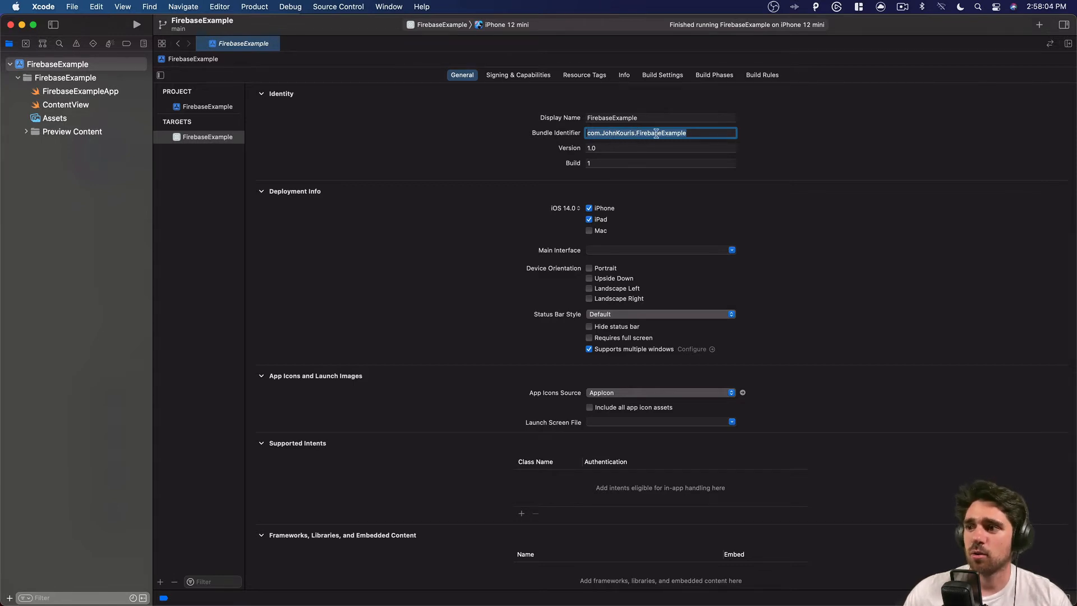
{"action": "mouse_move", "coordinate": [662, 132]}
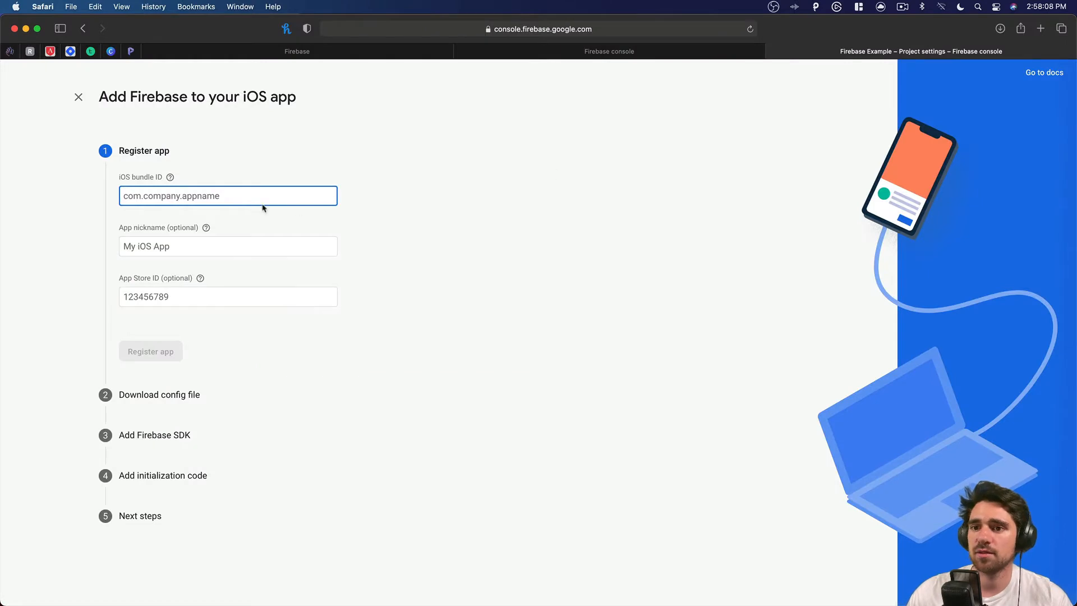
Register bundle ID com.JohnKouris.FirebaseExample and download GoogleService-Info.plist.
{"action": "type", "text": "com.JohnKouris.FirebaseExample"}
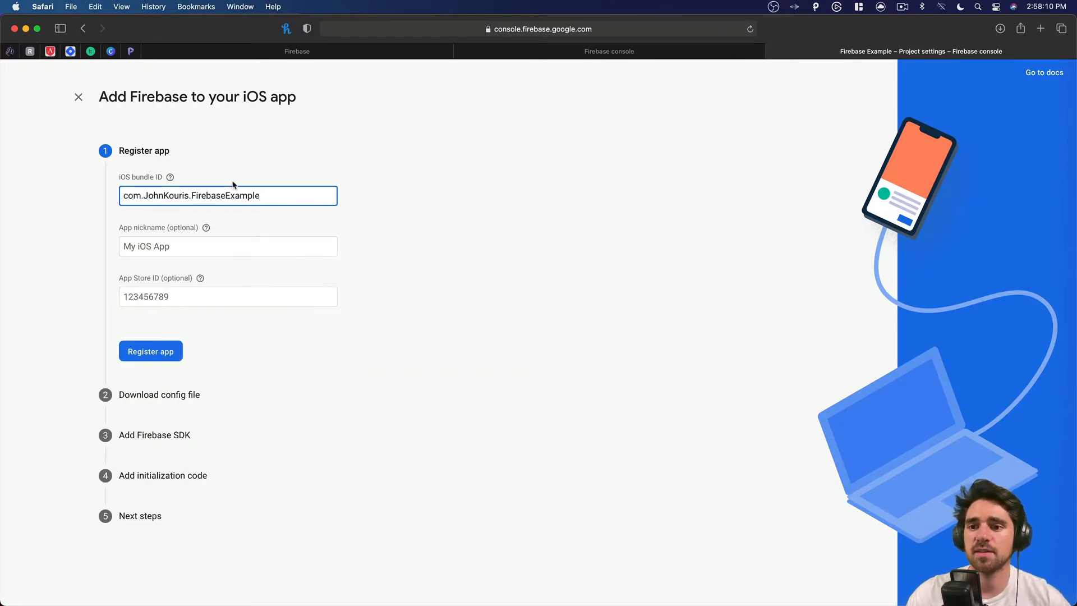
{"action": "left_click", "coordinate": [150, 352]}
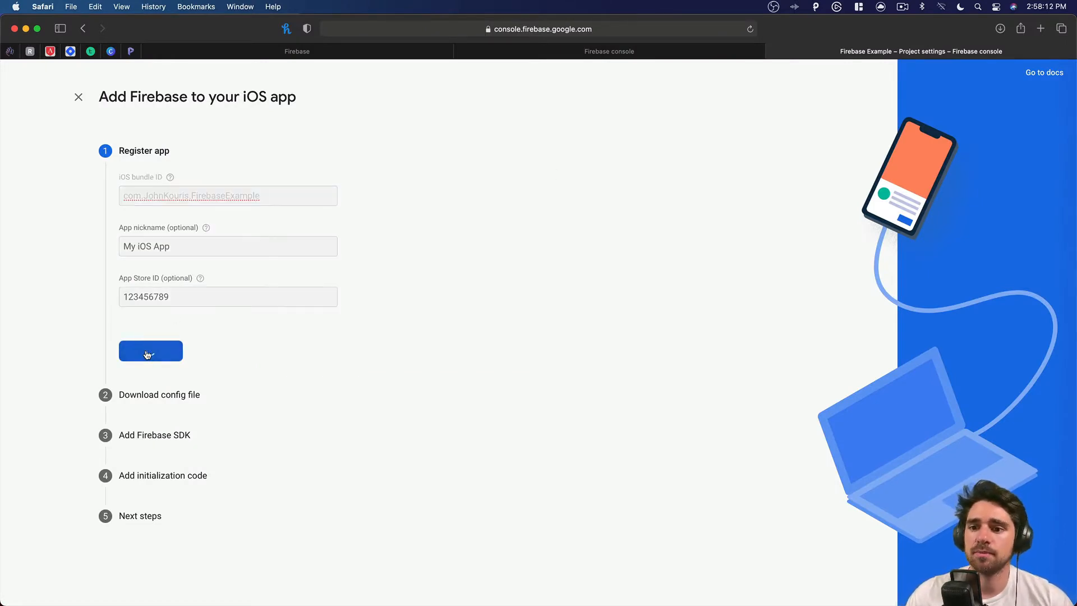
{"action": "left_click", "coordinate": [150, 350]}
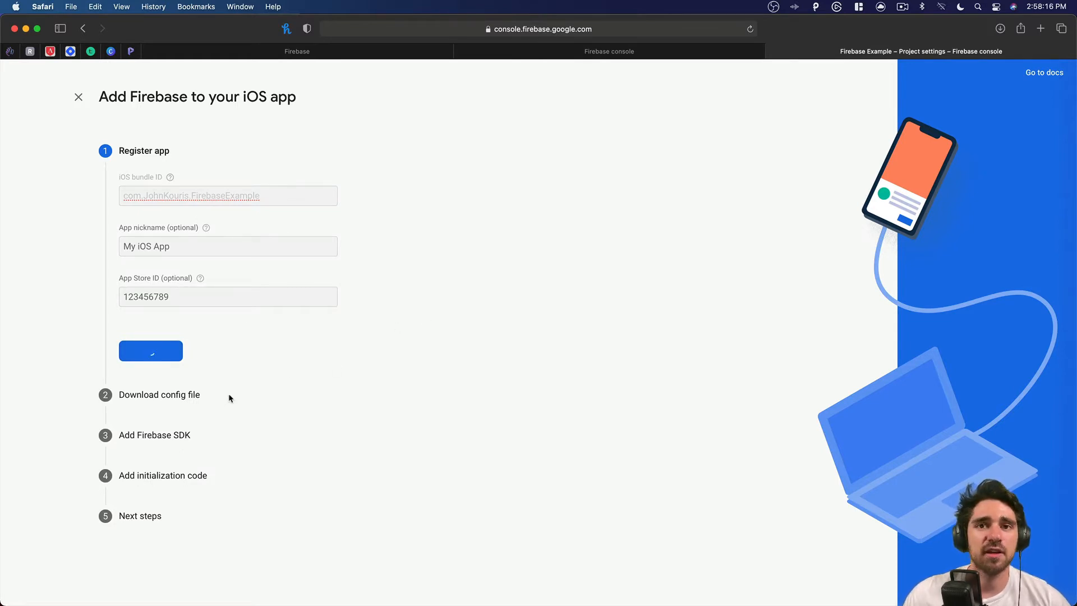
{"action": "left_click", "coordinate": [151, 350]}
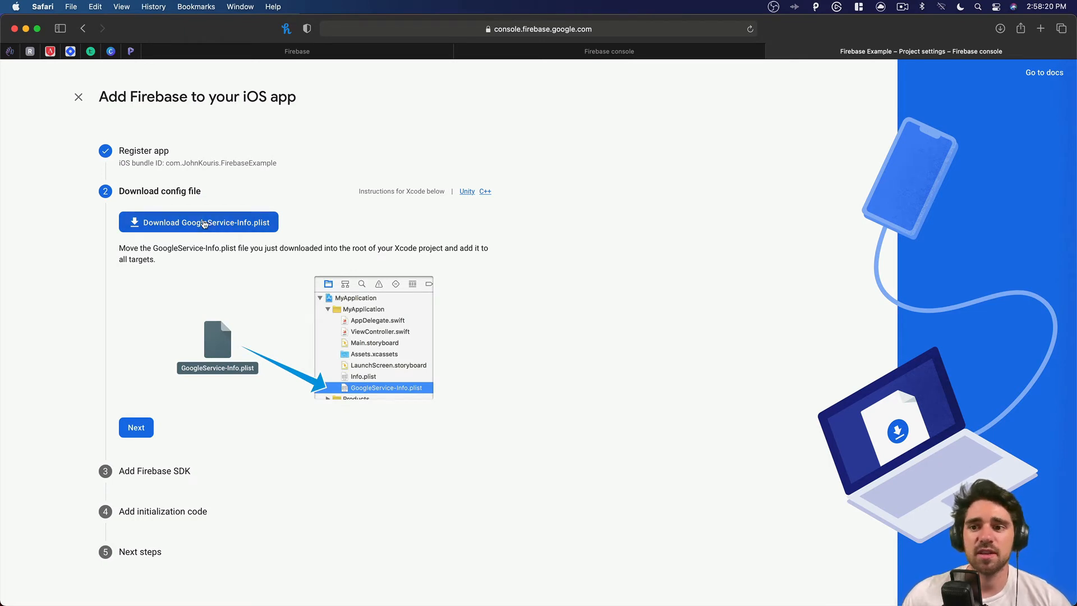
{"action": "left_click", "coordinate": [198, 222]}
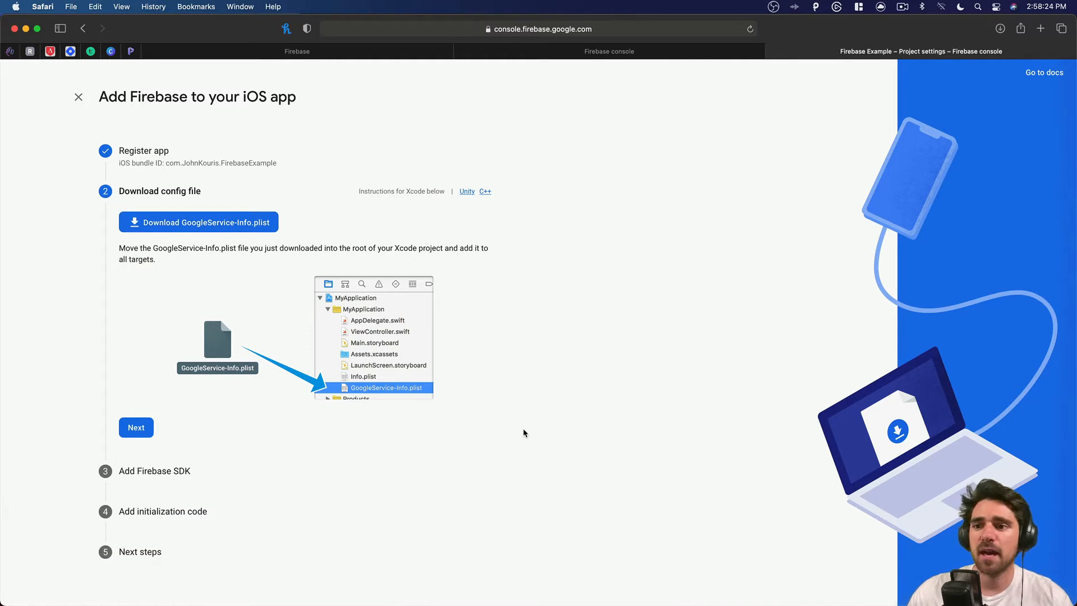
{"action": "mouse_move", "coordinate": [565, 453]}
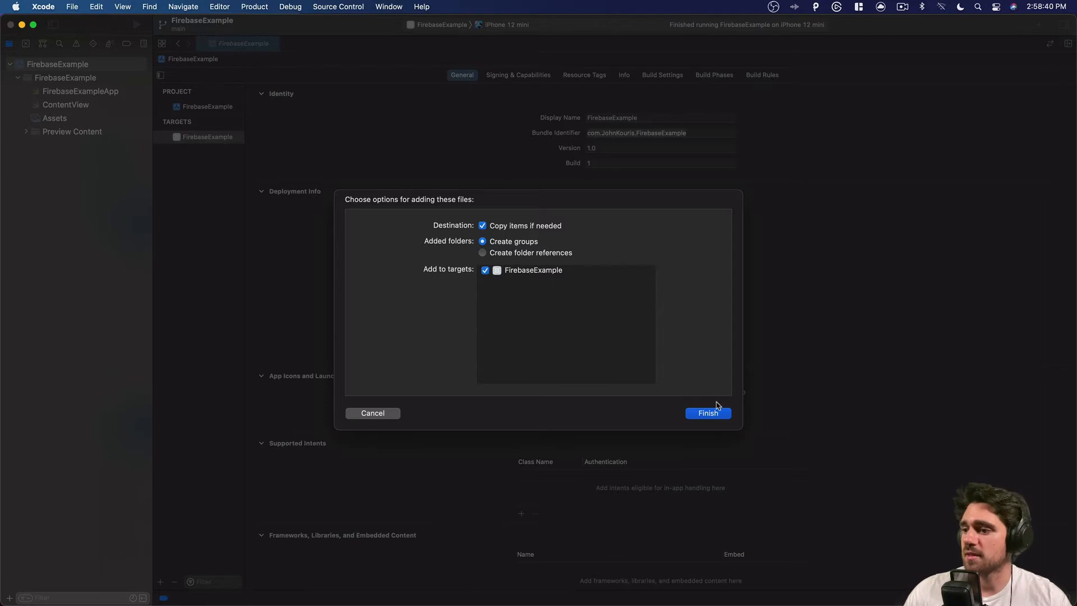
Add GoogleService-Info.plist to the FirebaseExample target, inspect it, then return to ContentView.
{"action": "left_click", "coordinate": [706, 412]}
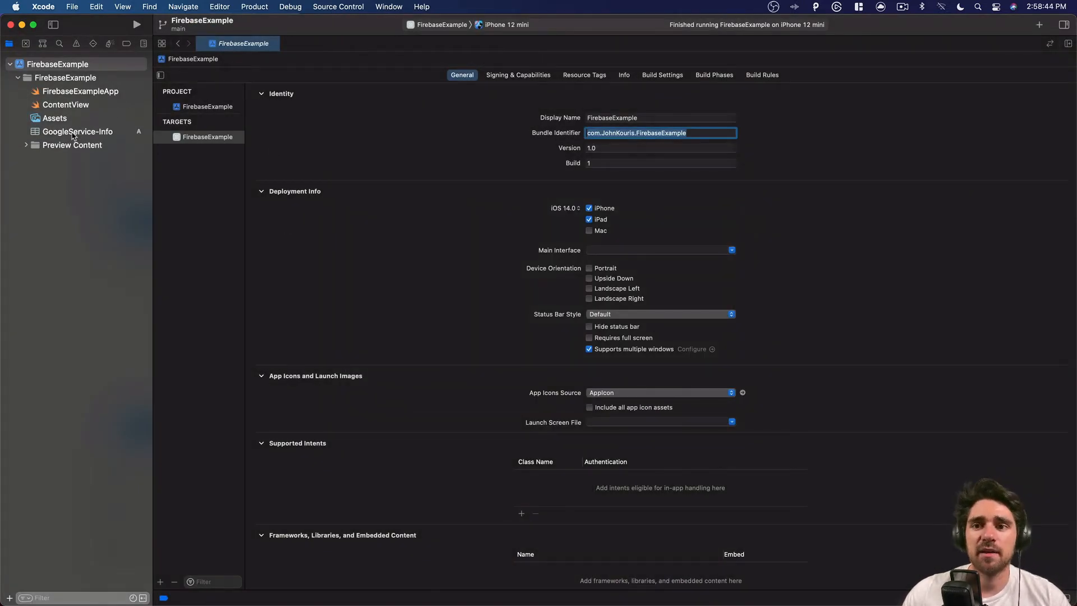
{"action": "left_click", "coordinate": [77, 131]}
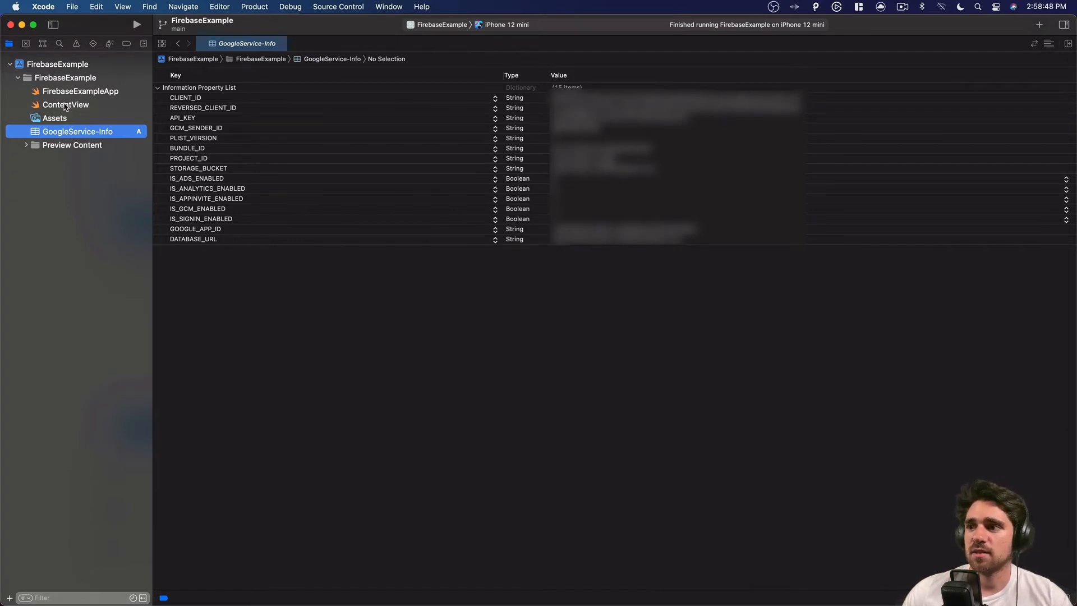
{"action": "left_click", "coordinate": [65, 104]}
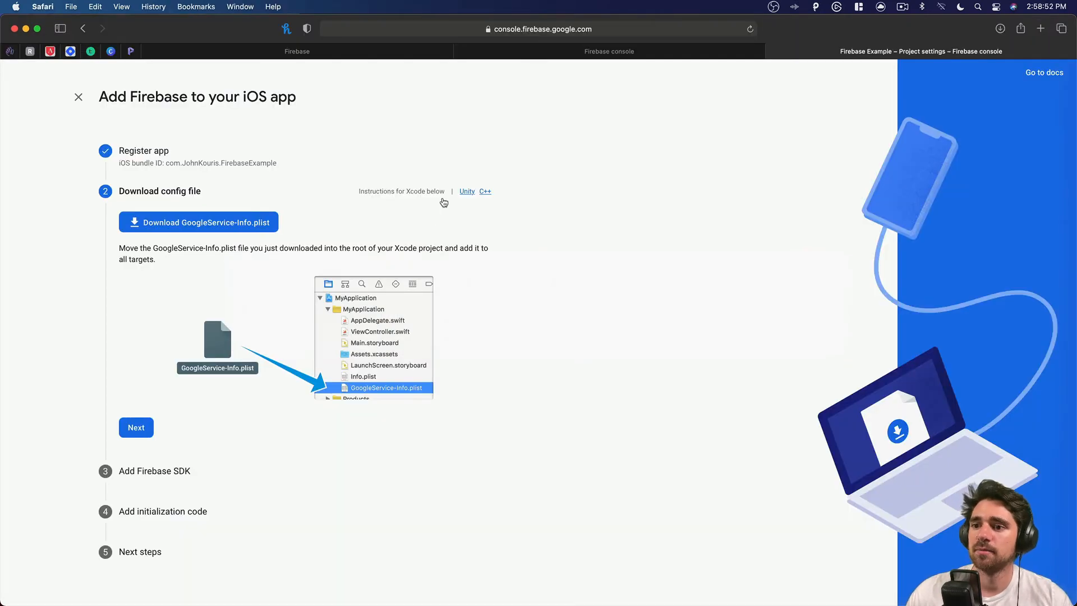
Advance the wizard to Add Firebase SDK and view the CocoaPods instructions.
{"action": "left_click", "coordinate": [136, 427]}
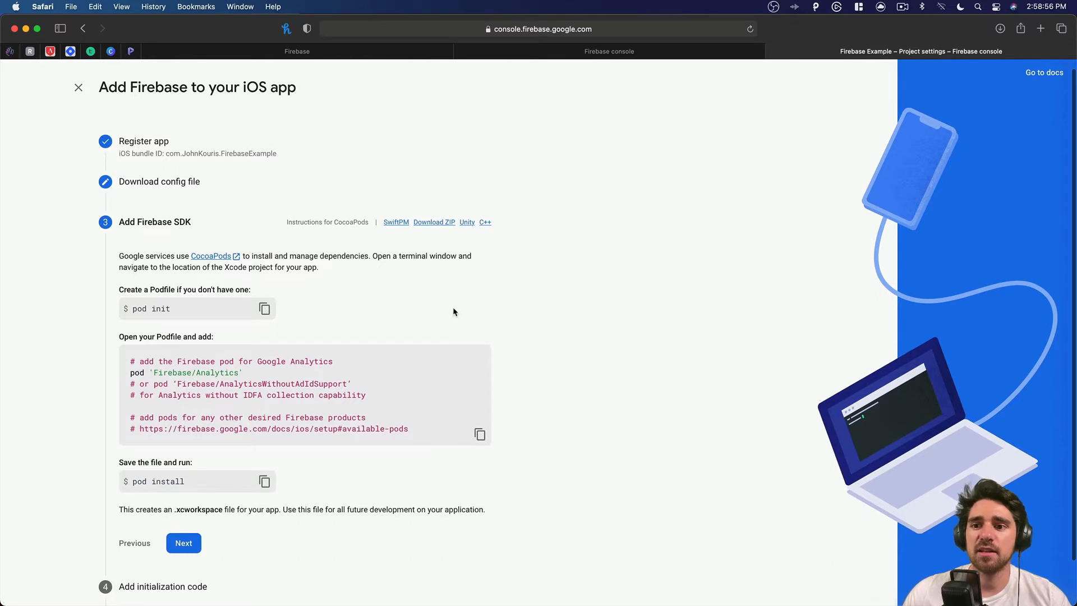
{"action": "scroll", "scroll_direction": "down", "scroll_amount": 3}
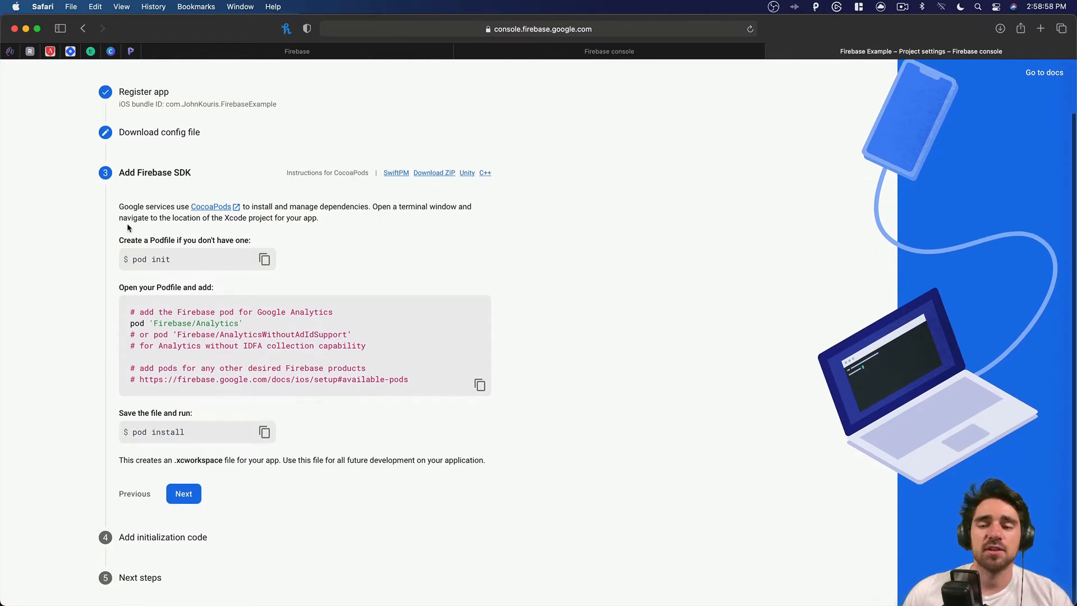
{"action": "mouse_move", "coordinate": [204, 214]}
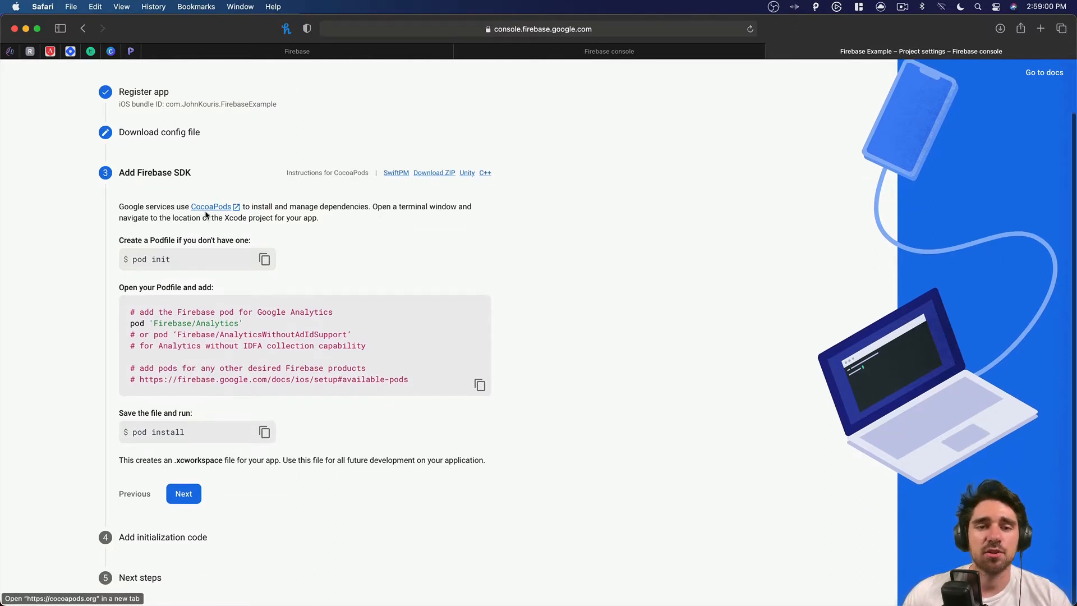
{"action": "mouse_move", "coordinate": [399, 175]}
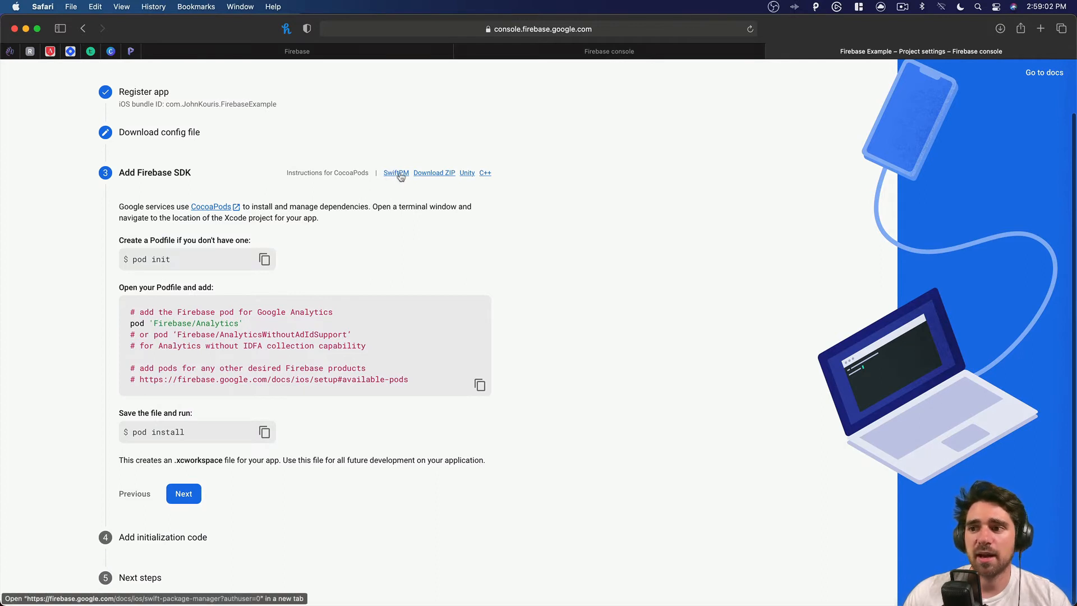
{"action": "mouse_move", "coordinate": [368, 268]}
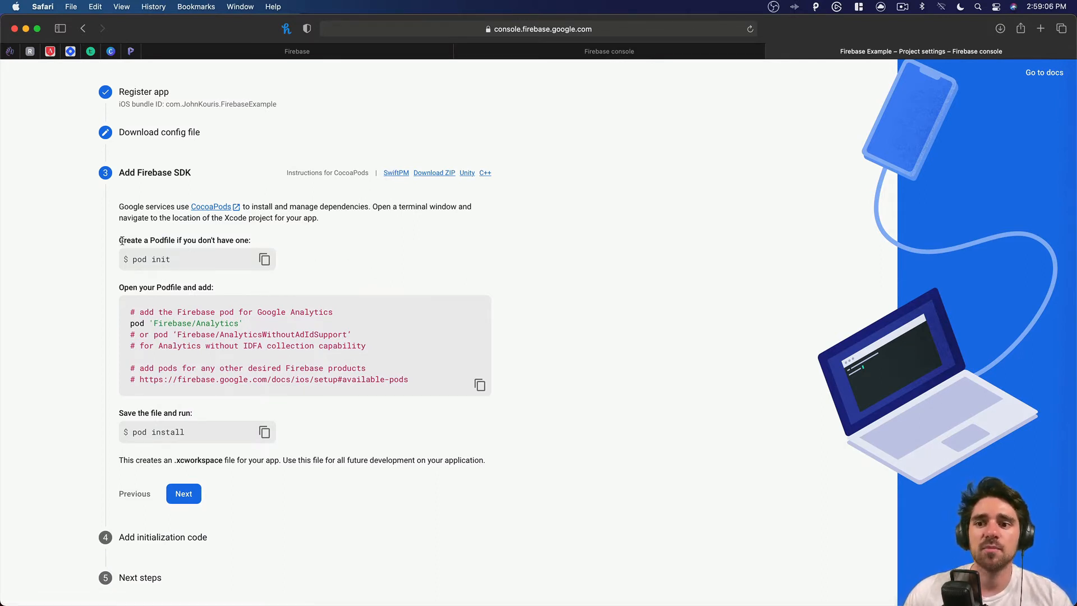
{"action": "mouse_move", "coordinate": [196, 266]}
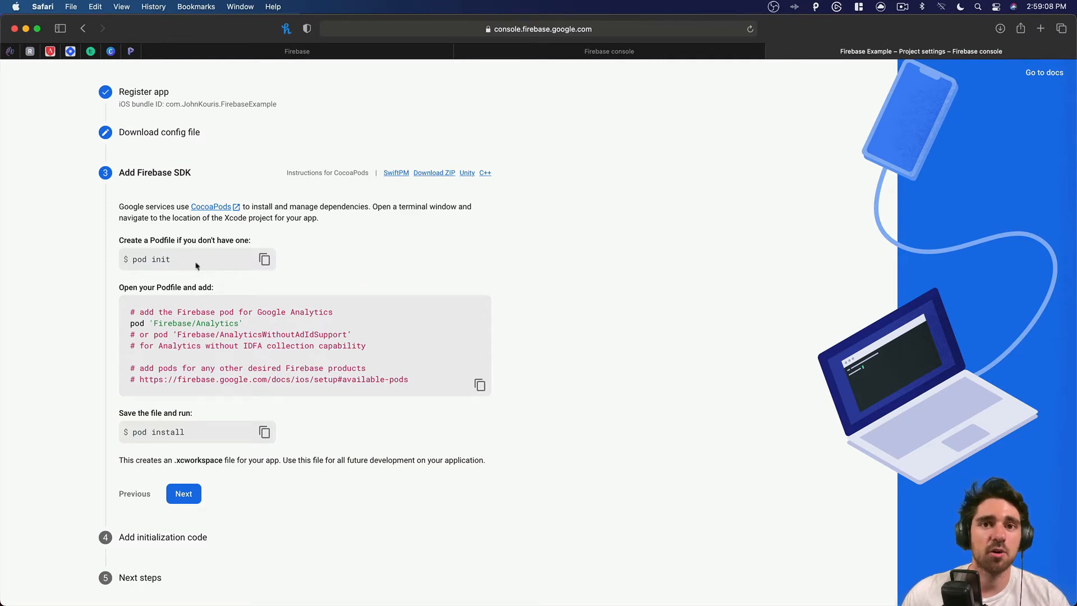
{"action": "key", "text": "Cmd+Tab"}
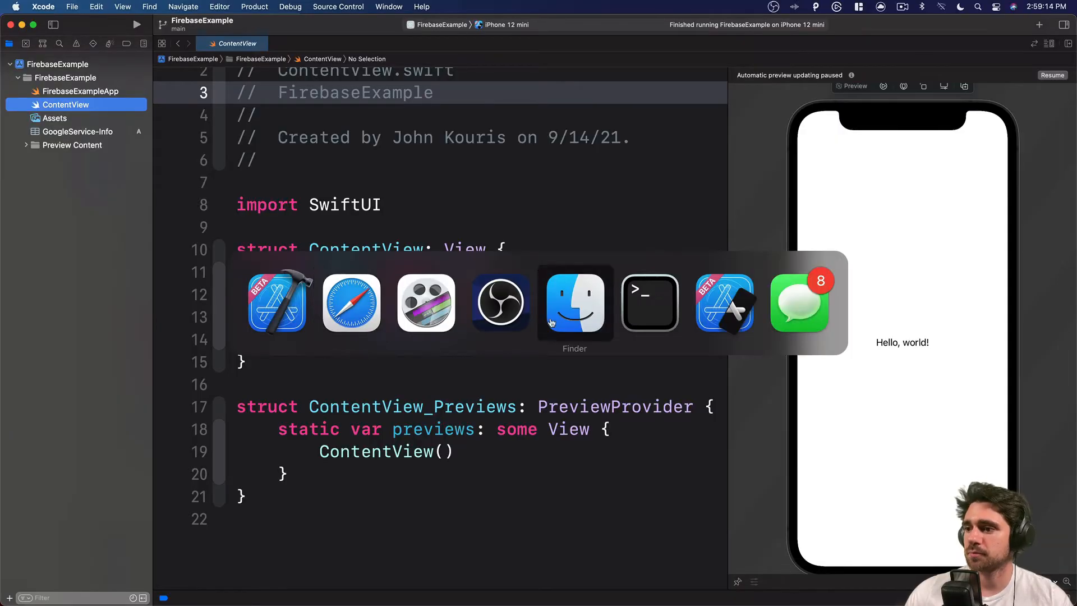
{"action": "mouse_move", "coordinate": [641, 306]}
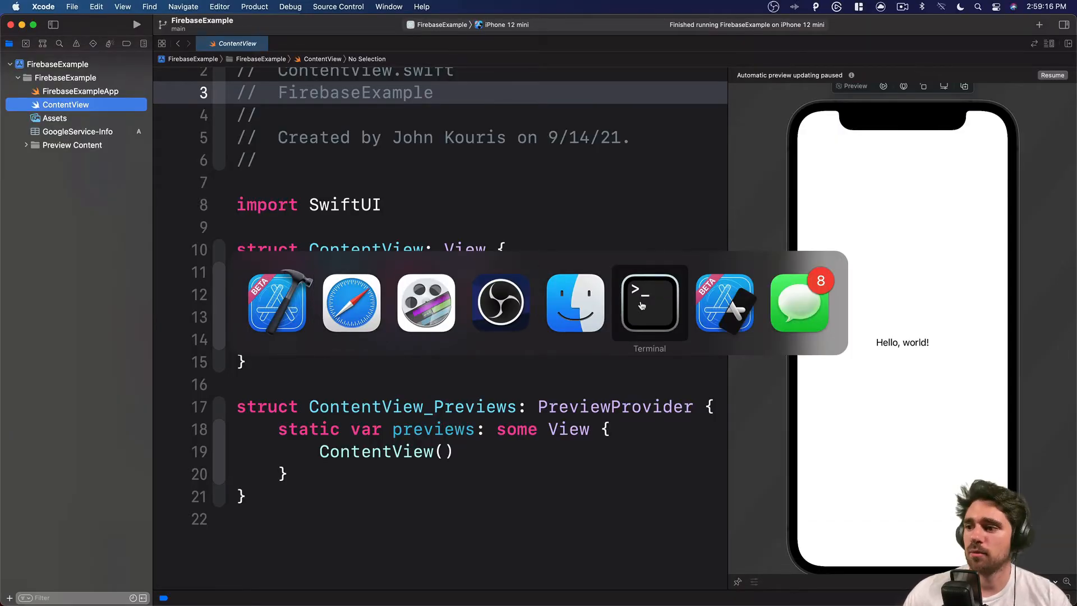
Run 'pod init' in Terminal inside the FirebaseExample project folder.
{"action": "left_click", "coordinate": [649, 303]}
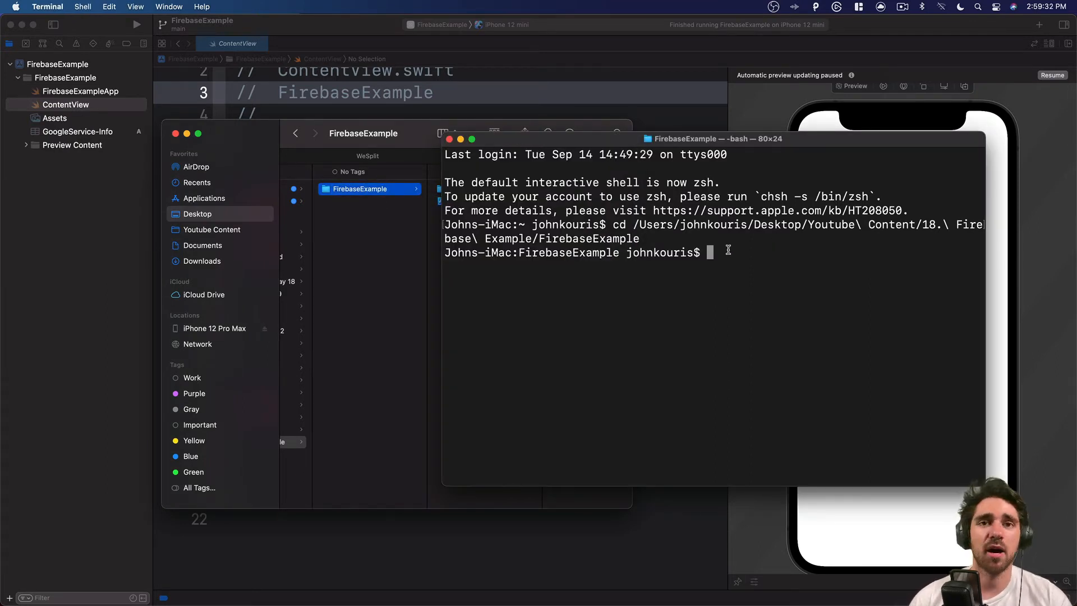
{"action": "type", "text": "pod init"}
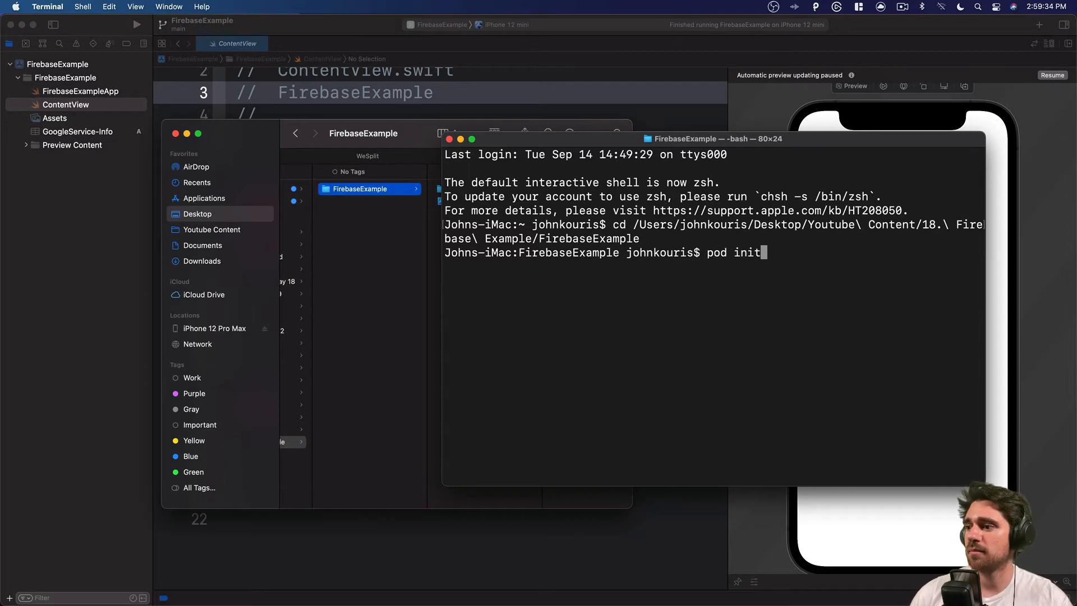
{"action": "key", "text": "Return"}
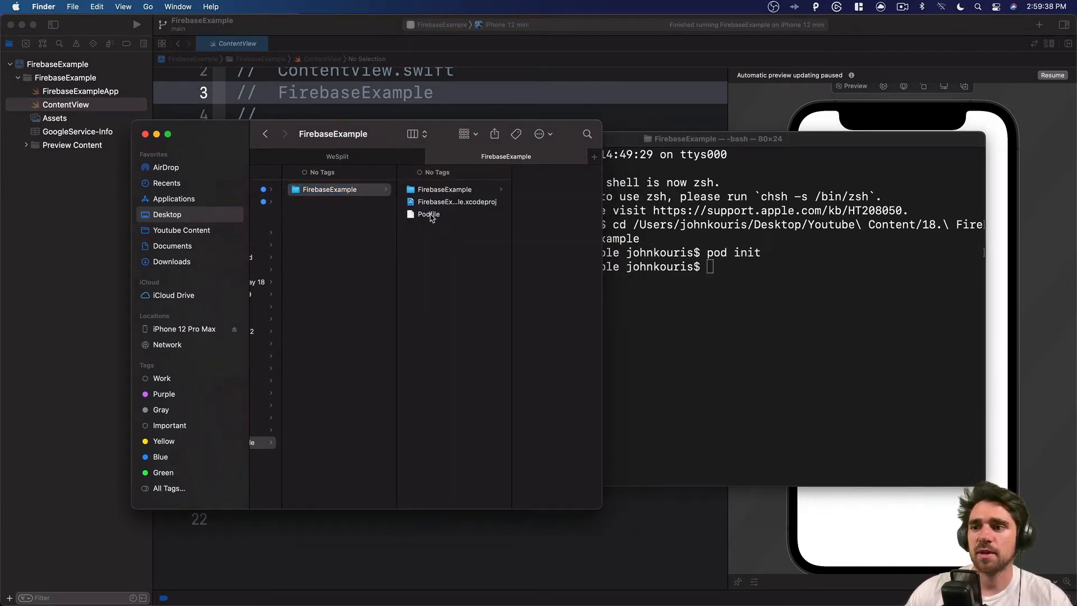
Open the new Podfile from the FirebaseExample folder in TextEdit.
{"action": "left_click", "coordinate": [428, 214]}
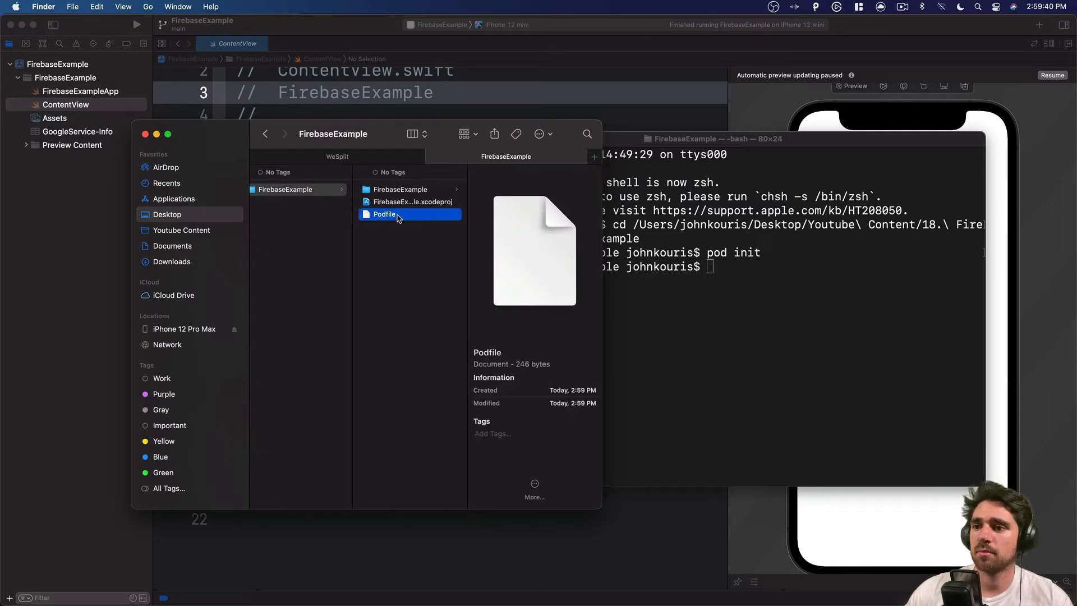
{"action": "right_click", "coordinate": [383, 214]}
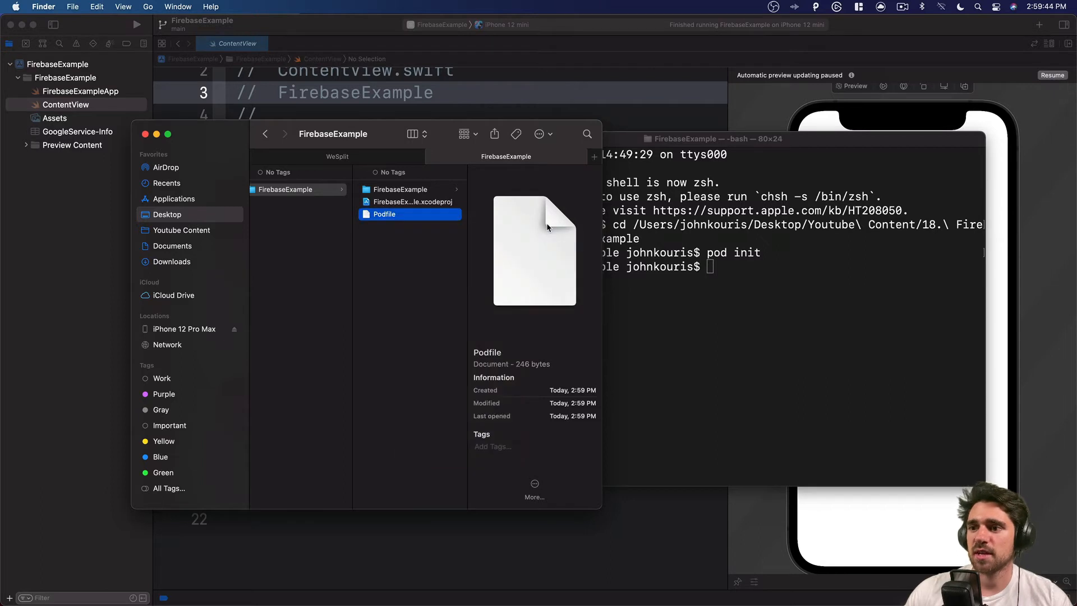
{"action": "double_click", "coordinate": [384, 214]}
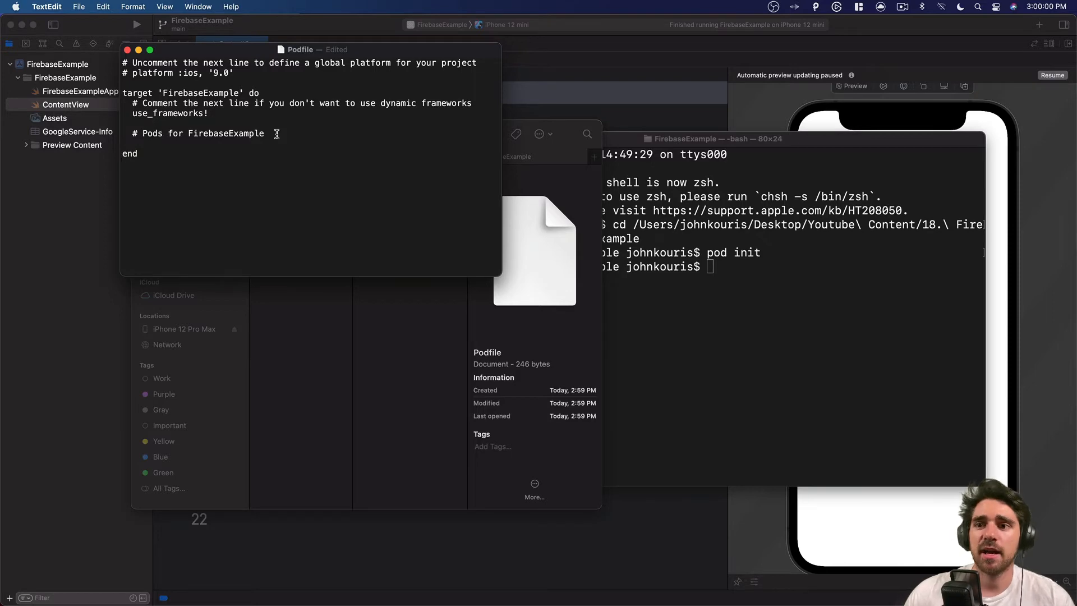
{"action": "key", "text": "Cmd+Tab"}
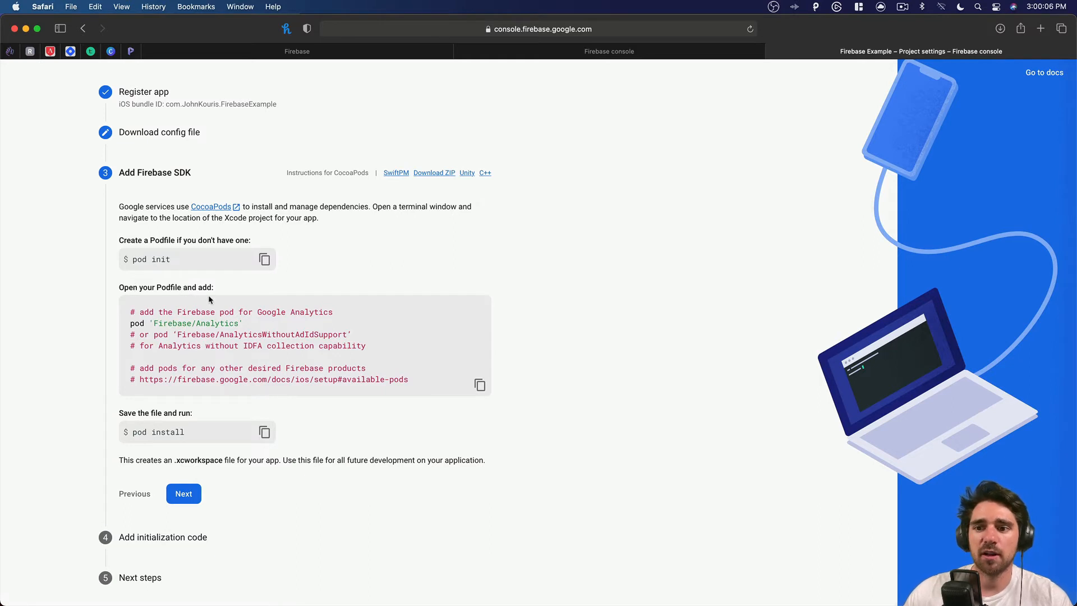
{"action": "mouse_move", "coordinate": [236, 336]}
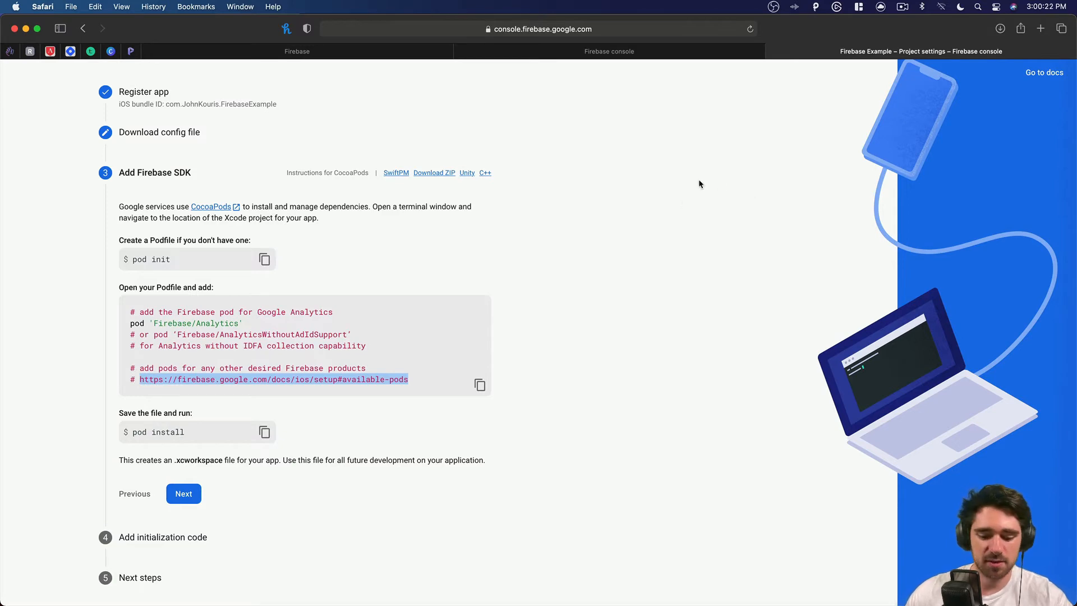
Open the Firebase available-pods docs and scroll the product table down to Firebase/RemoteConfig.
{"action": "left_click", "coordinate": [274, 379]}
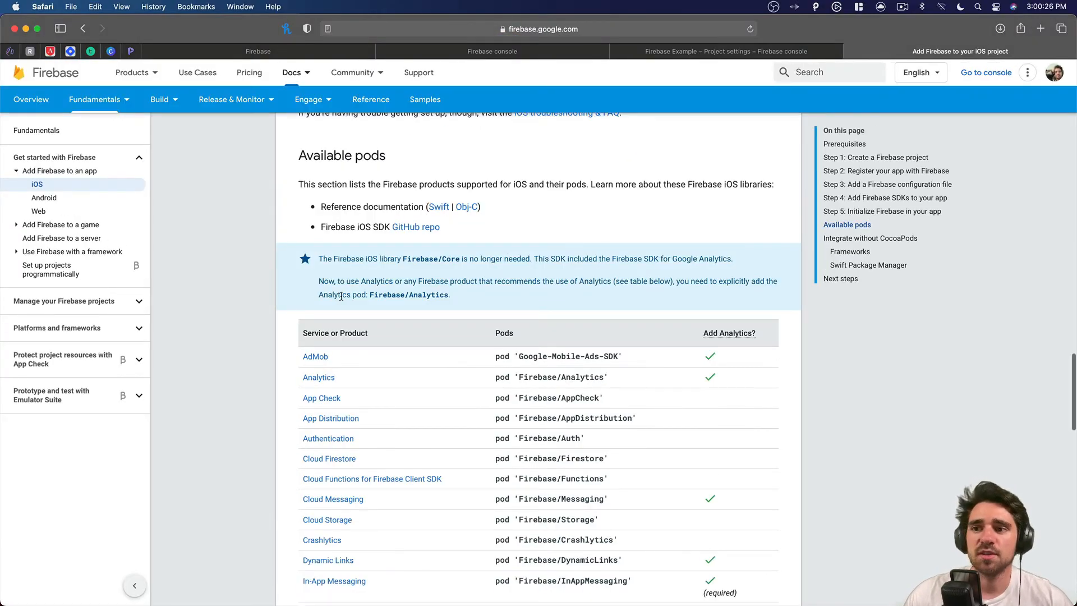
{"action": "scroll", "scroll_direction": "down", "scroll_amount": 3}
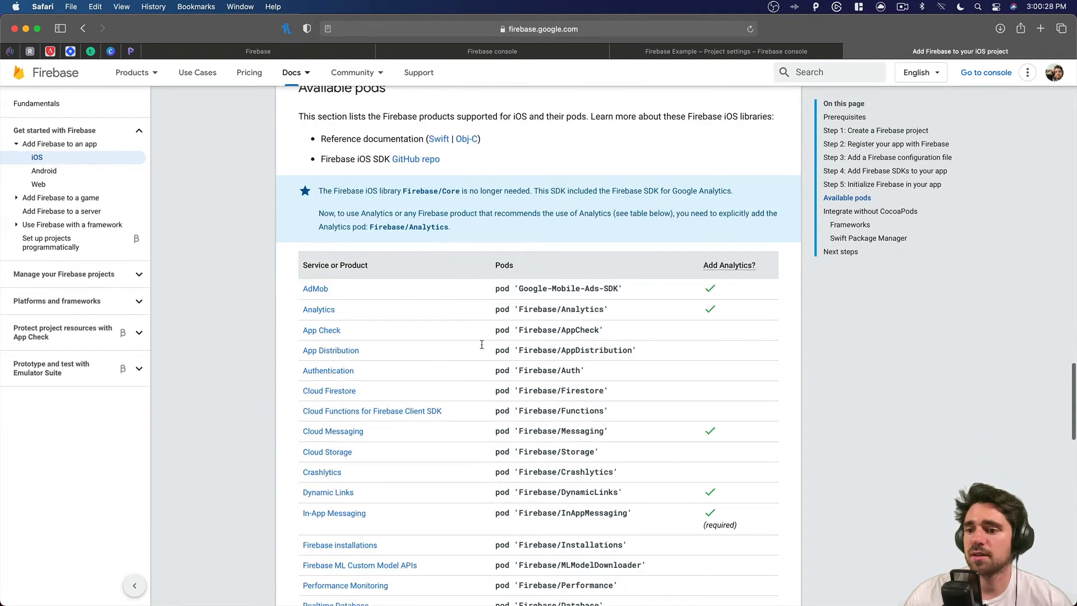
{"action": "scroll", "scroll_direction": "down", "scroll_amount": 3}
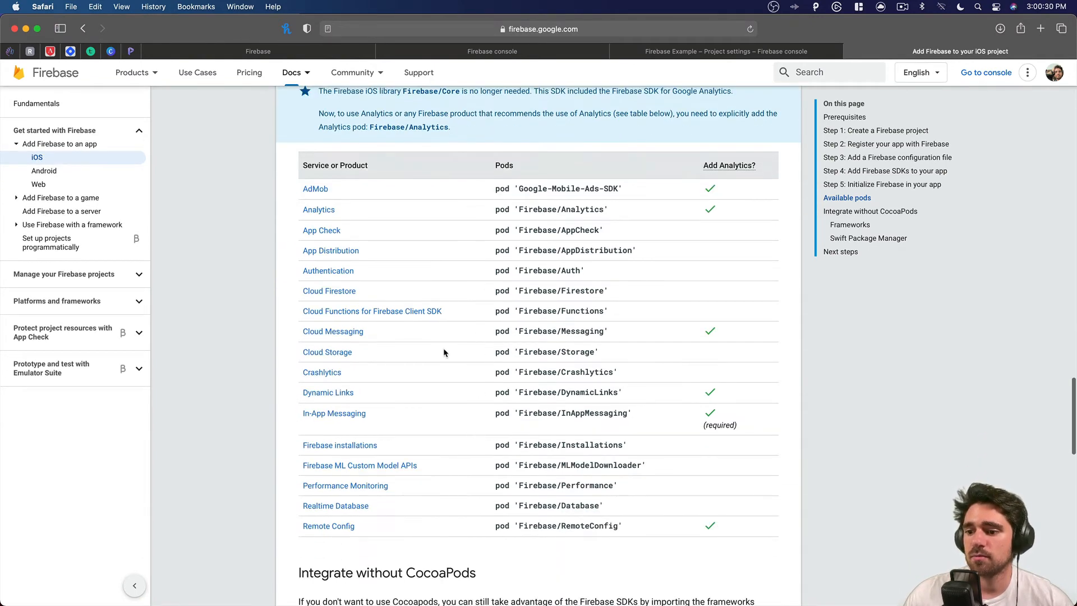
{"action": "mouse_move", "coordinate": [421, 217]}
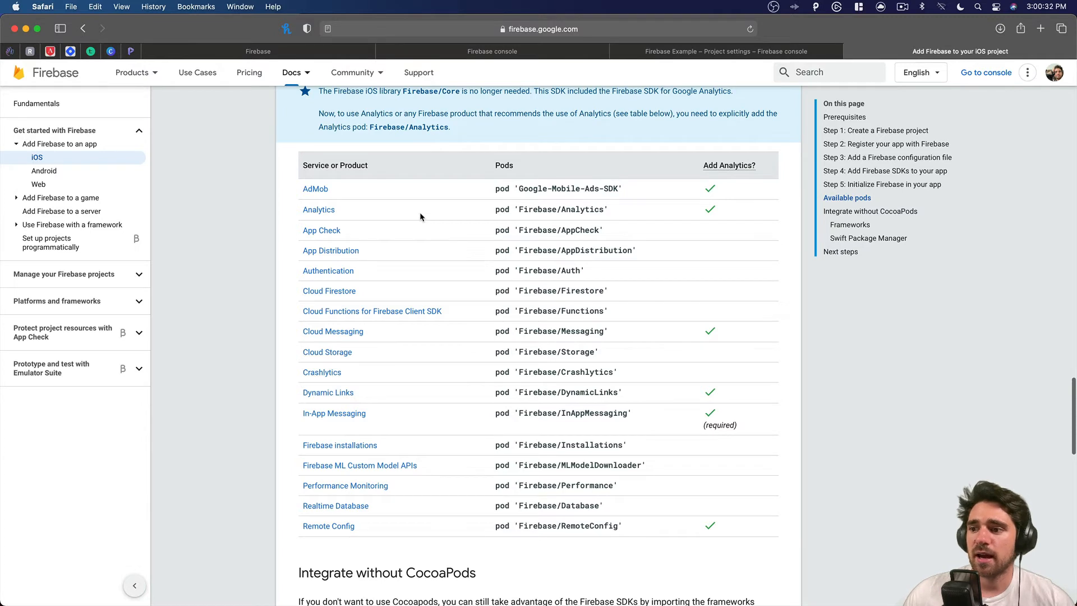
{"action": "mouse_move", "coordinate": [495, 272]}
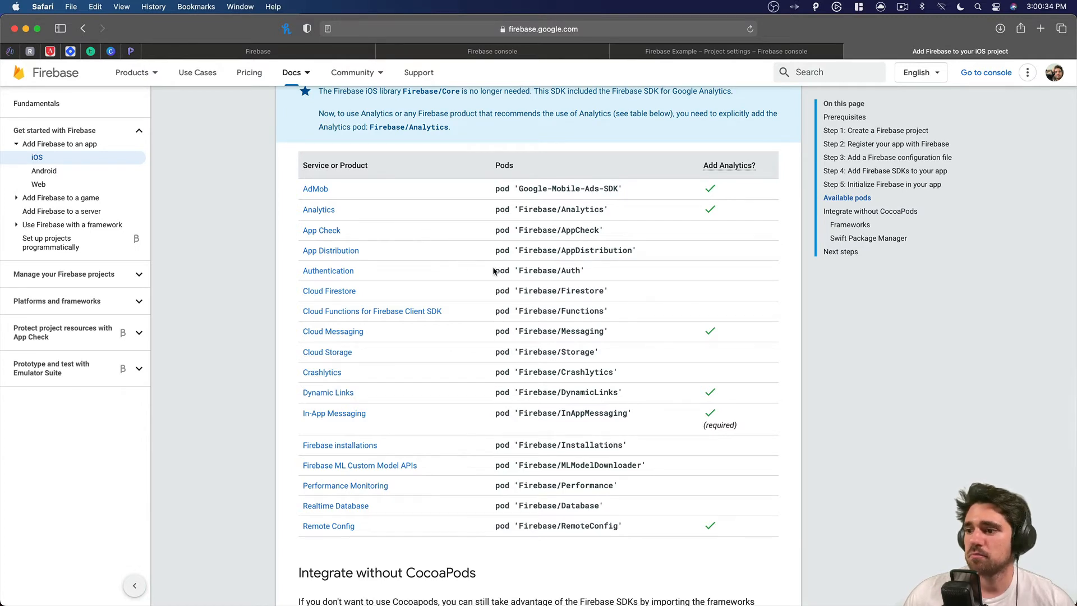
{"action": "mouse_move", "coordinate": [638, 413]}
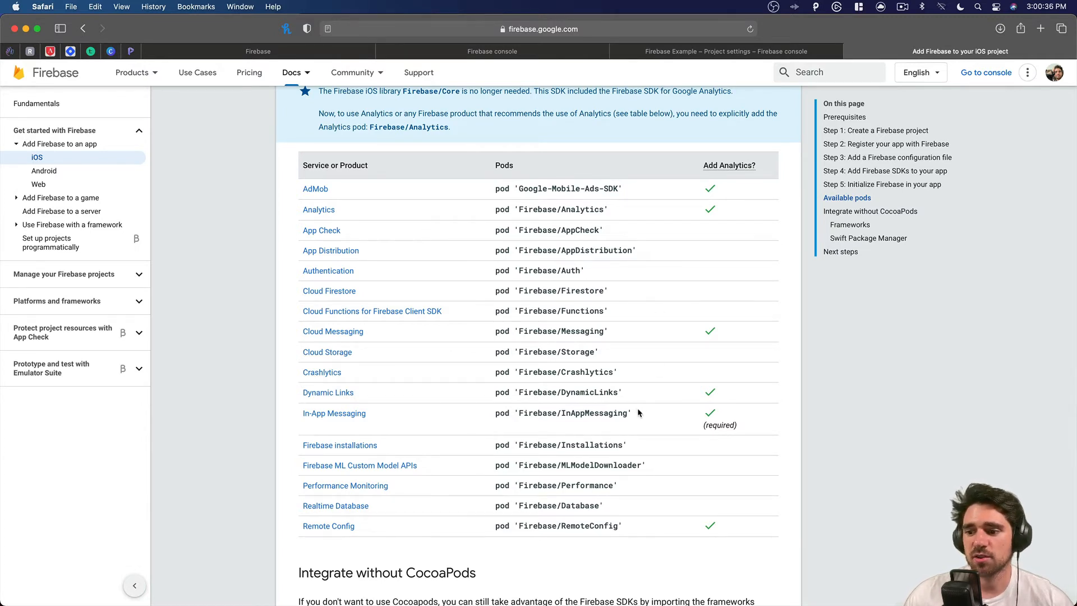
{"action": "scroll", "scroll_direction": "down", "scroll_amount": 3}
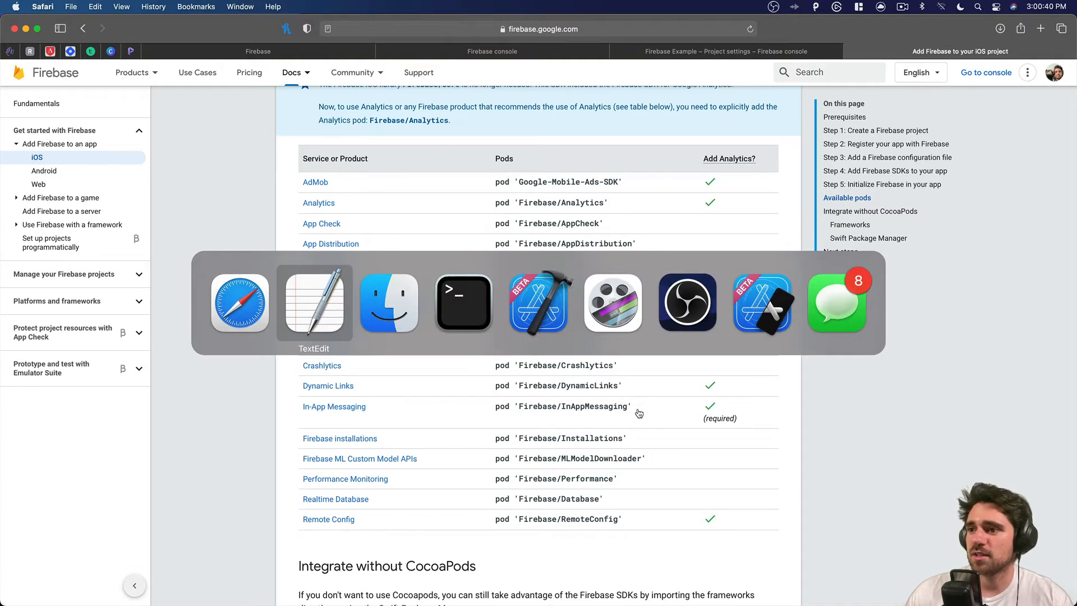
{"action": "mouse_move", "coordinate": [389, 302]}
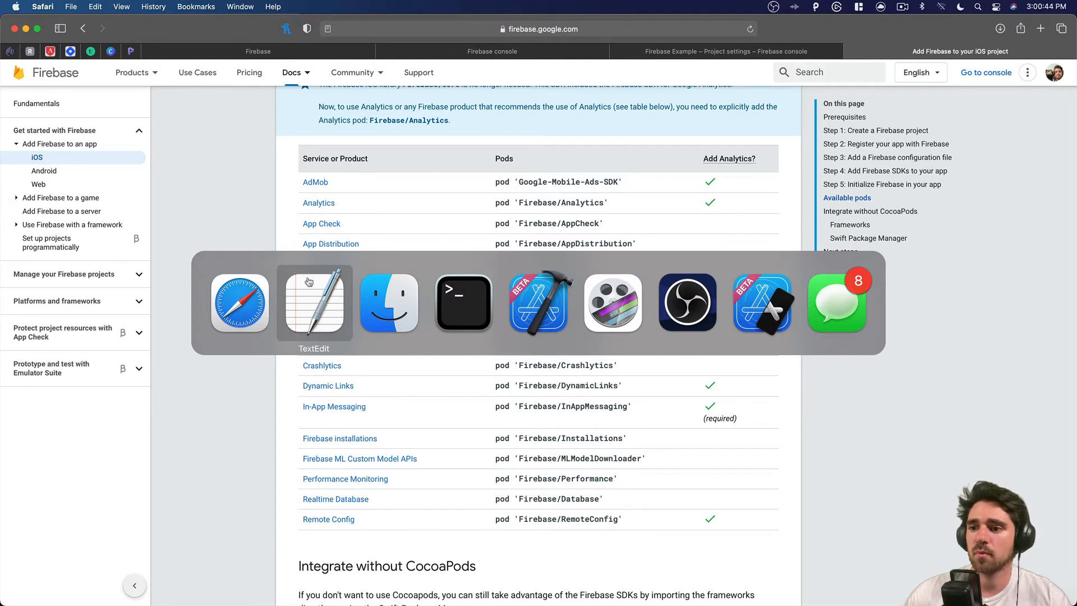
Start a Pod 'Firebase line under '# Pods for FirebaseExample', then return to the Firebase console tab.
{"action": "left_click", "coordinate": [314, 303]}
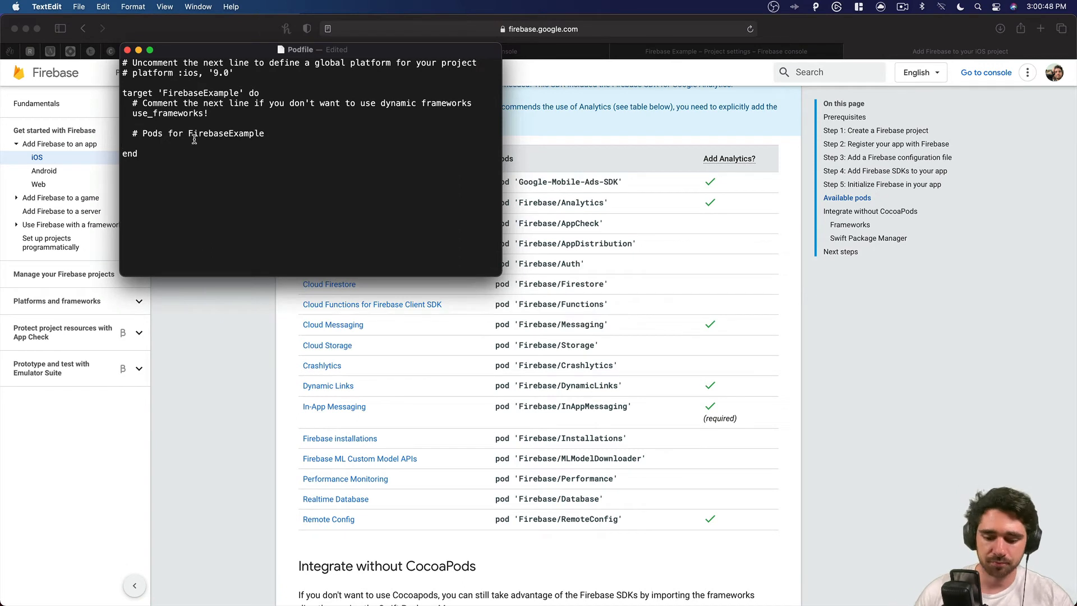
{"action": "type", "text": "Pod '"}
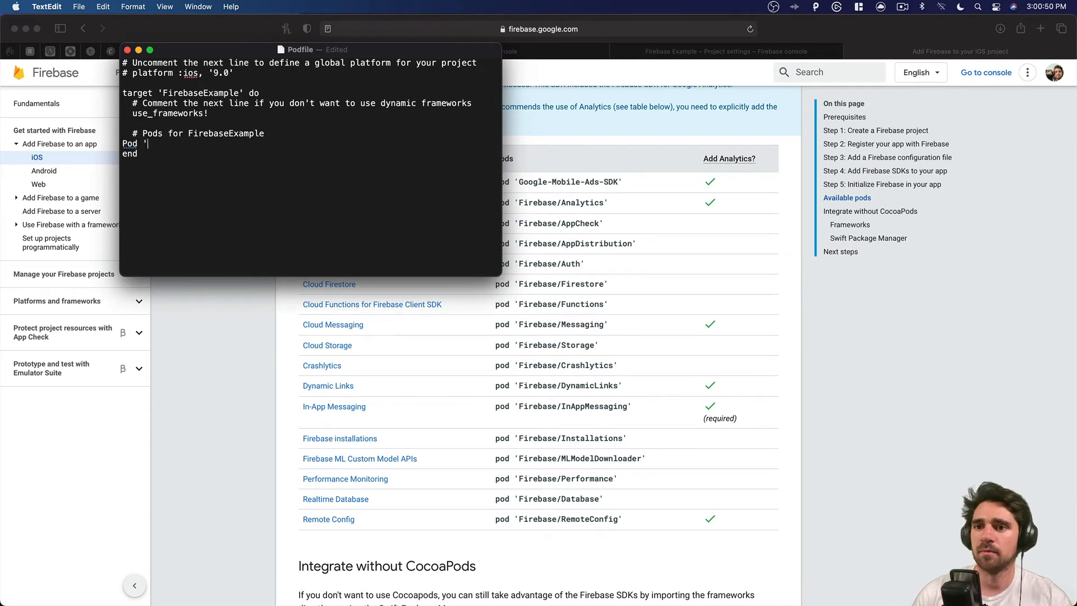
{"action": "type", "text": "Firebase"}
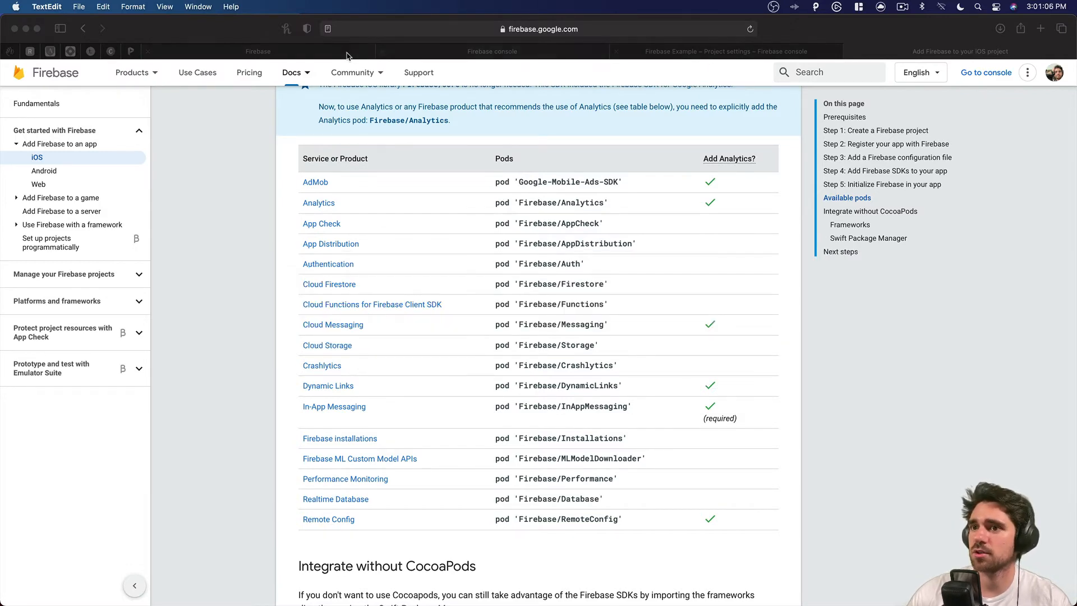
{"action": "left_click", "coordinate": [725, 51]}
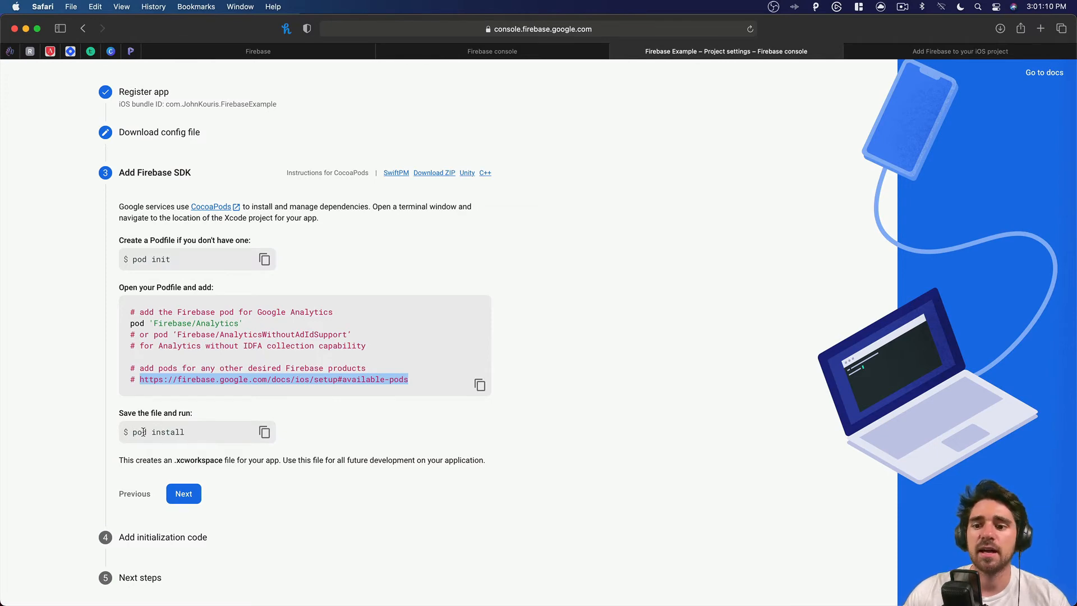
Run pod install in Terminal, which fails on the capitalized Pod 'Firebase/Auth' line.
{"action": "key", "text": "Cmd+Tab"}
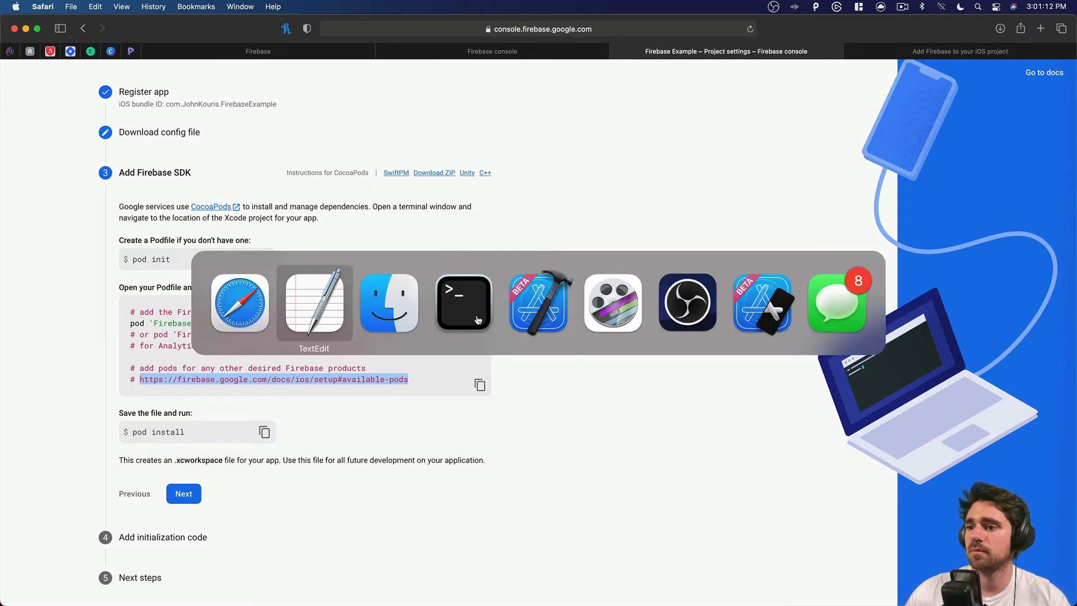
{"action": "left_click", "coordinate": [463, 303]}
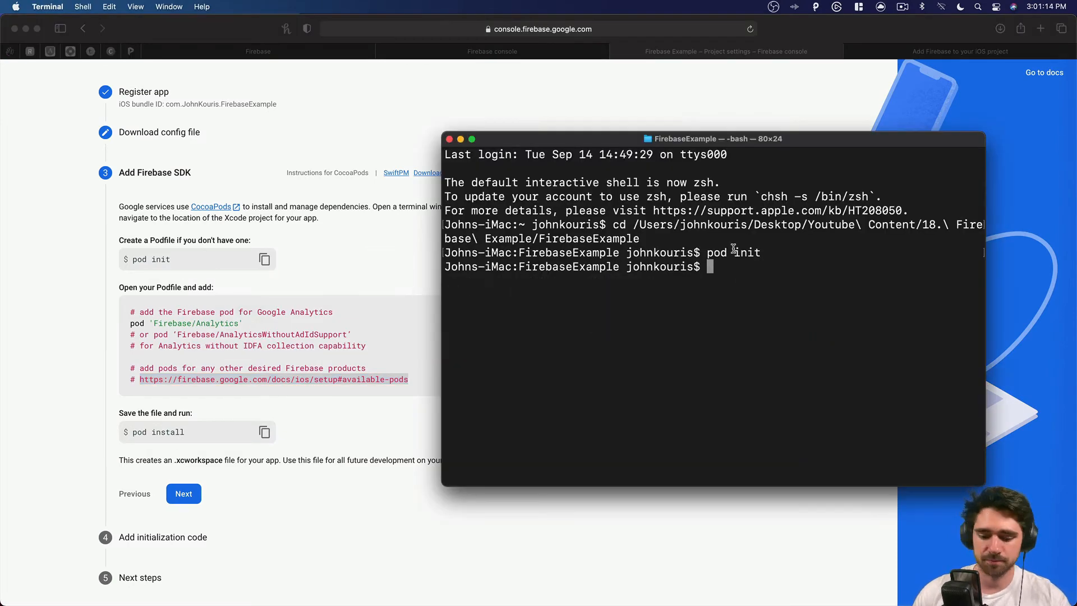
{"action": "type", "text": "pod install"}
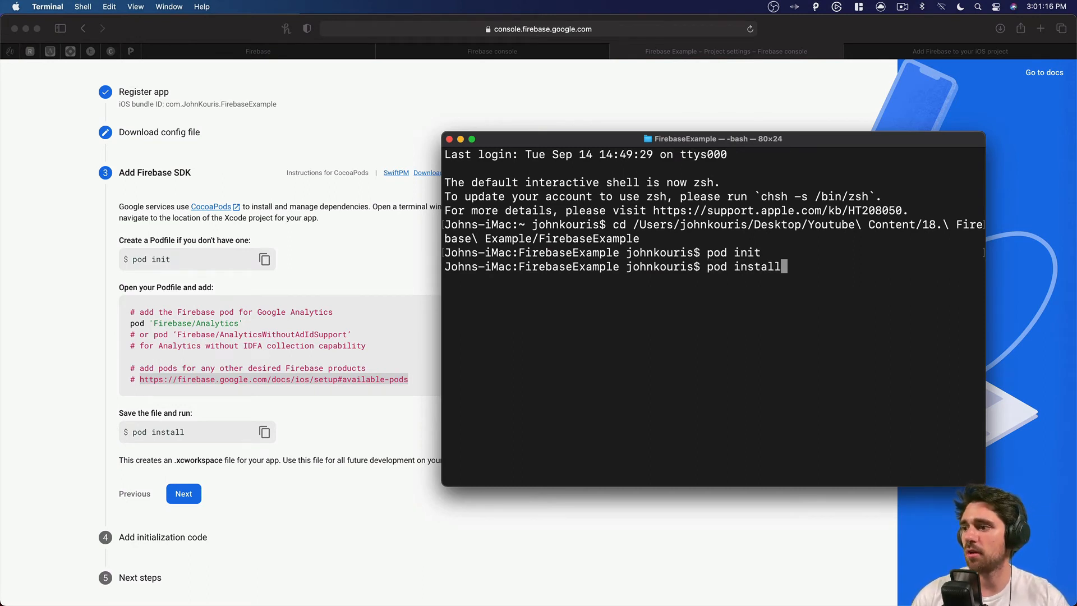
{"action": "key", "text": "enter"}
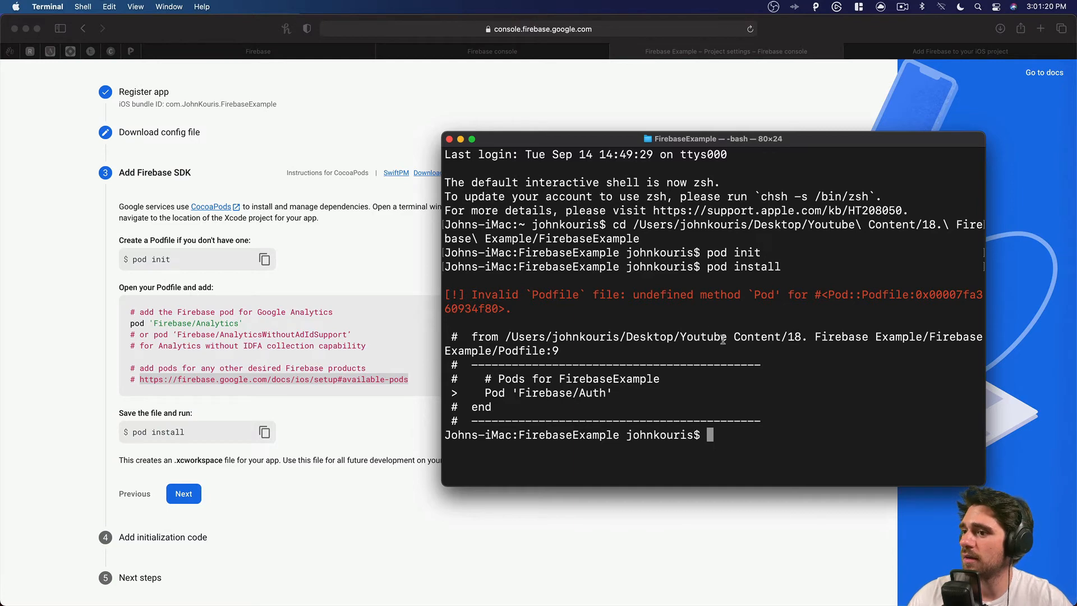
{"action": "key", "text": "Cmd+Tab"}
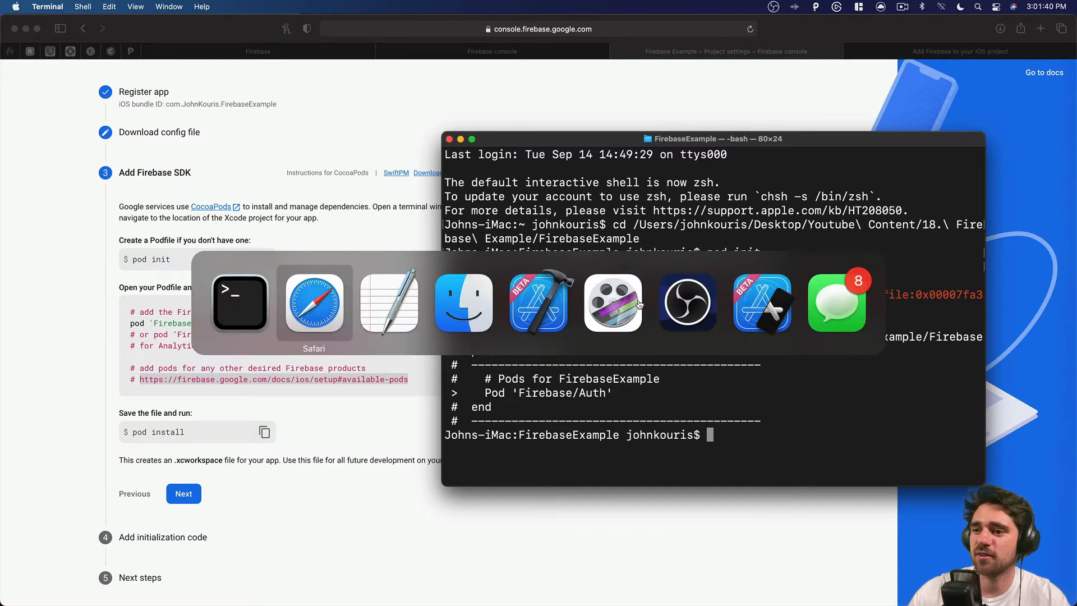
Open the FirebaseExample Podfile from Finder with TextEdit.
{"action": "left_click", "coordinate": [463, 302]}
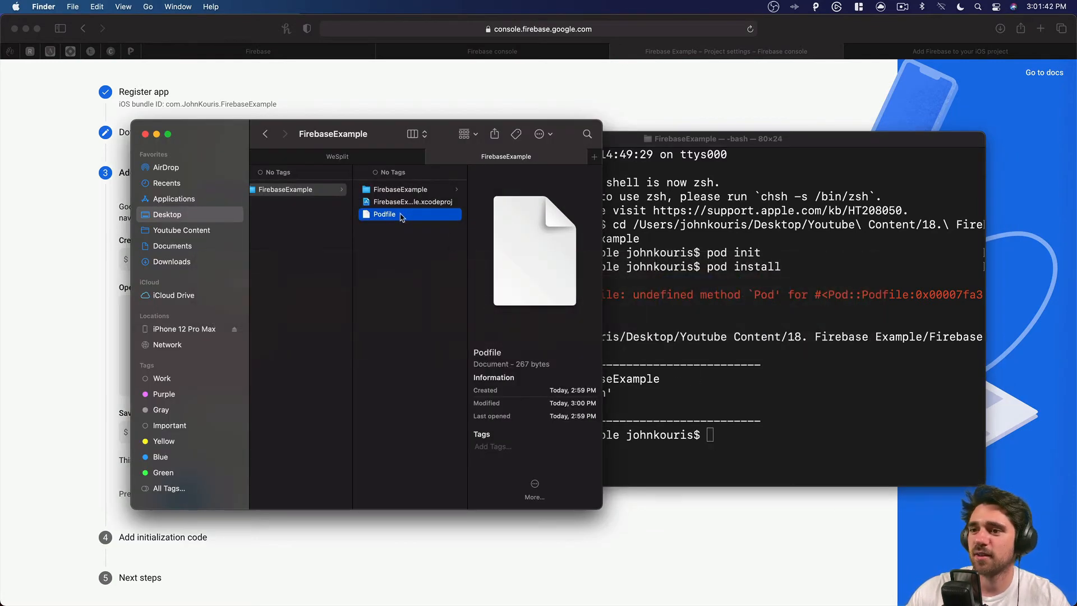
{"action": "right_click", "coordinate": [383, 214]}
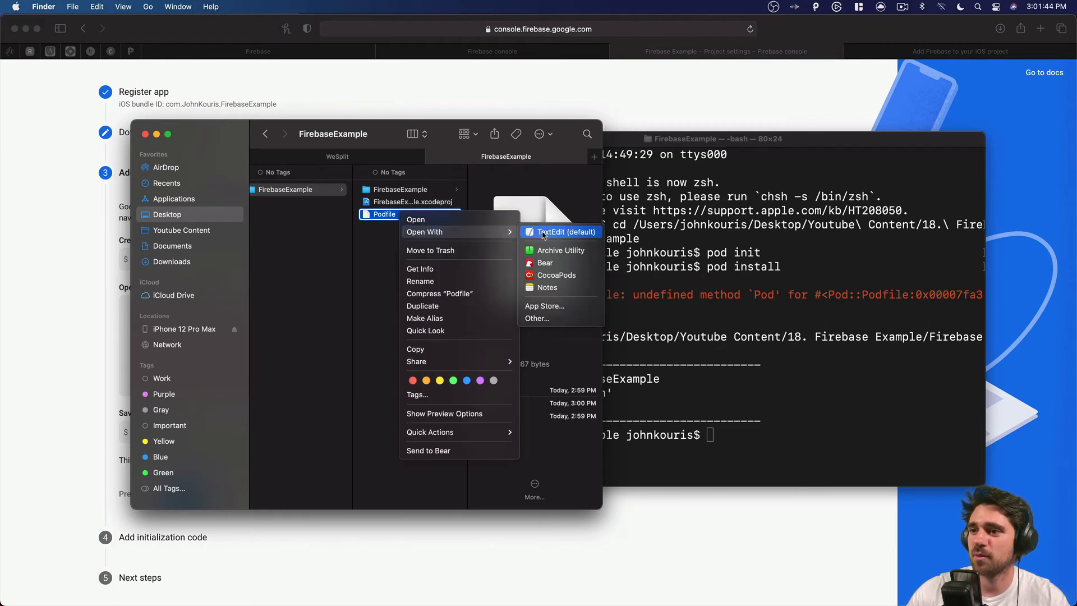
{"action": "left_click", "coordinate": [562, 232]}
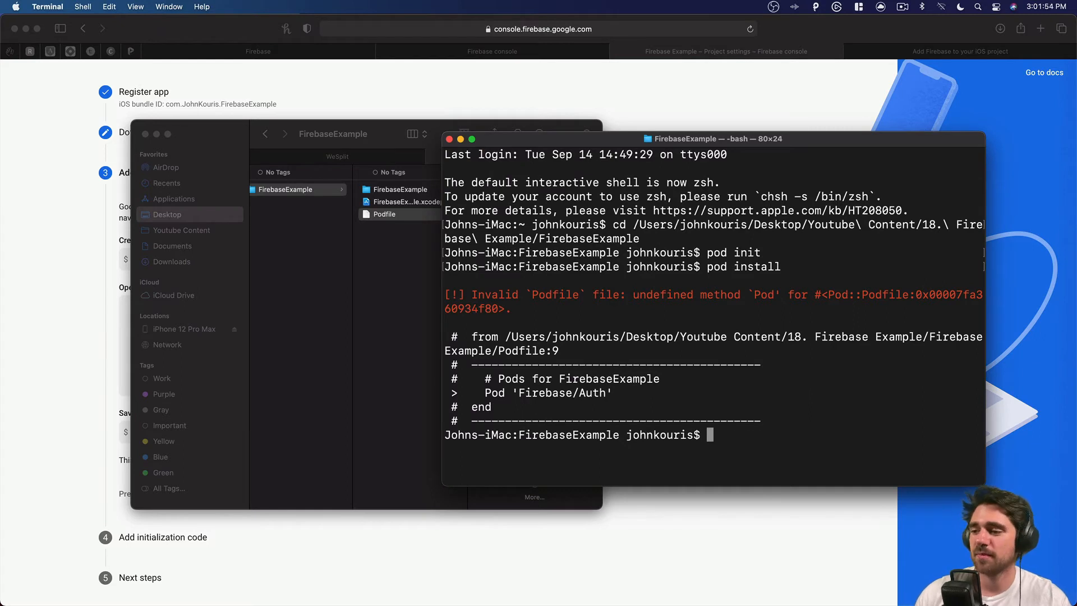
Rerun pod install to install Firebase and FirebaseAuth, dismissing the appleaccountd crash report.
{"action": "type", "text": "pod install"}
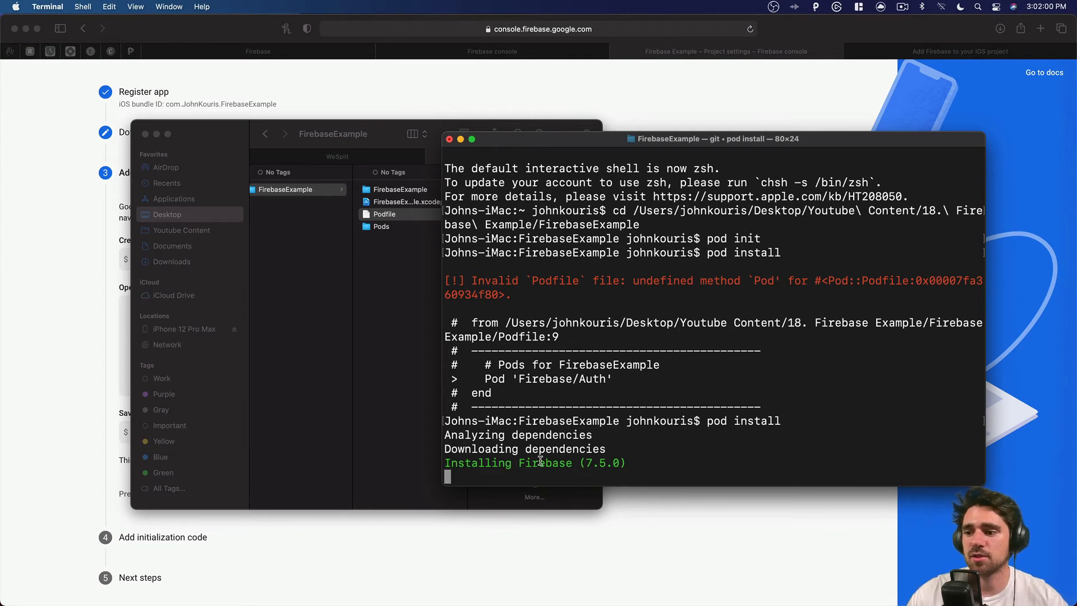
{"action": "mouse_move", "coordinate": [571, 443]}
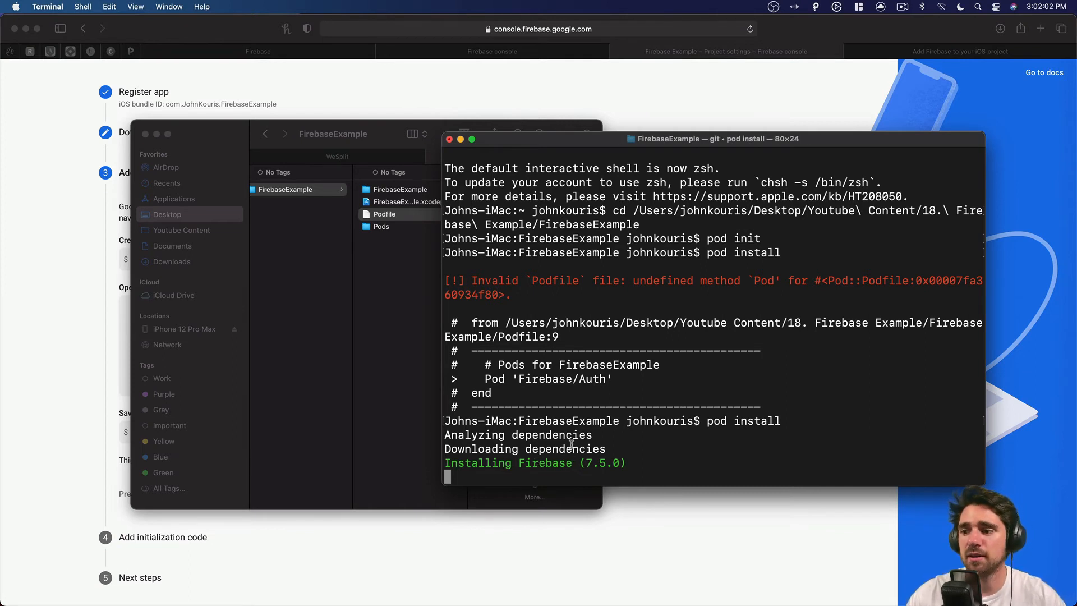
{"action": "key", "text": "cmd+tab"}
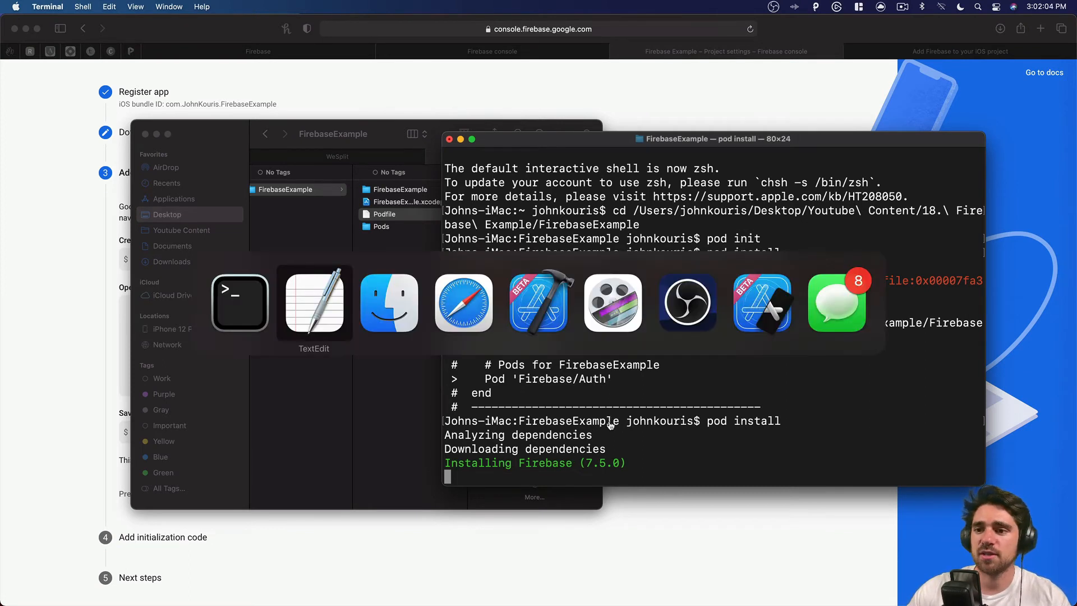
{"action": "left_click", "coordinate": [762, 303]}
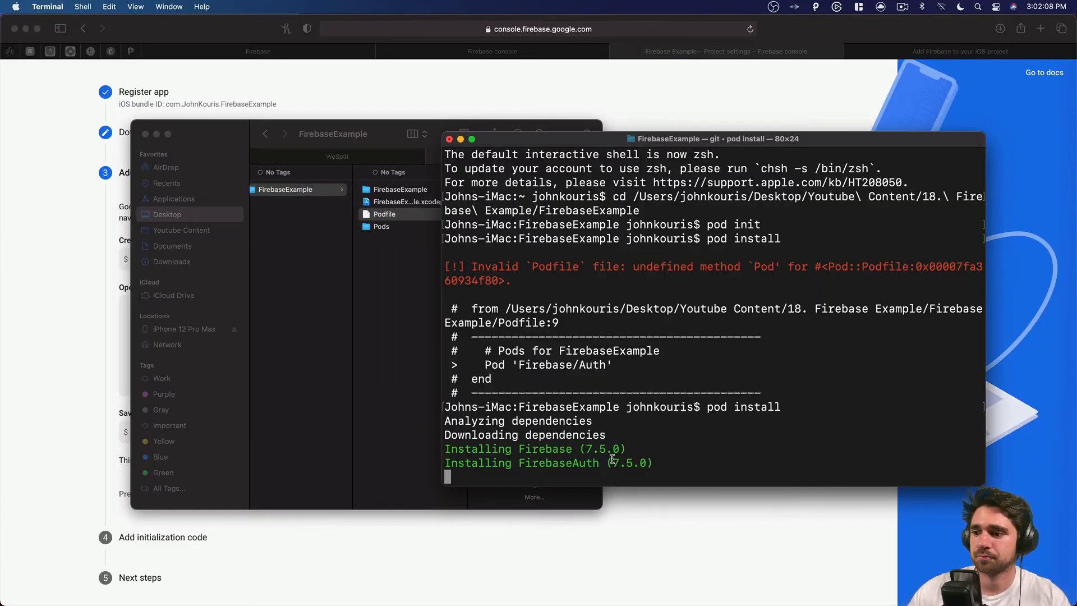
{"action": "mouse_move", "coordinate": [507, 346]}
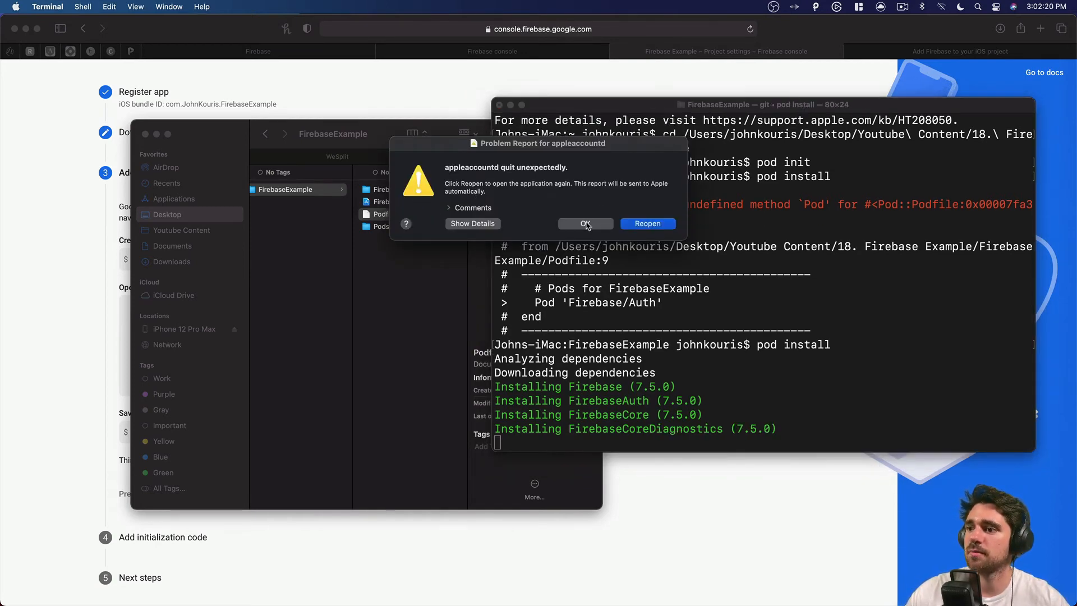
{"action": "left_click", "coordinate": [585, 223]}
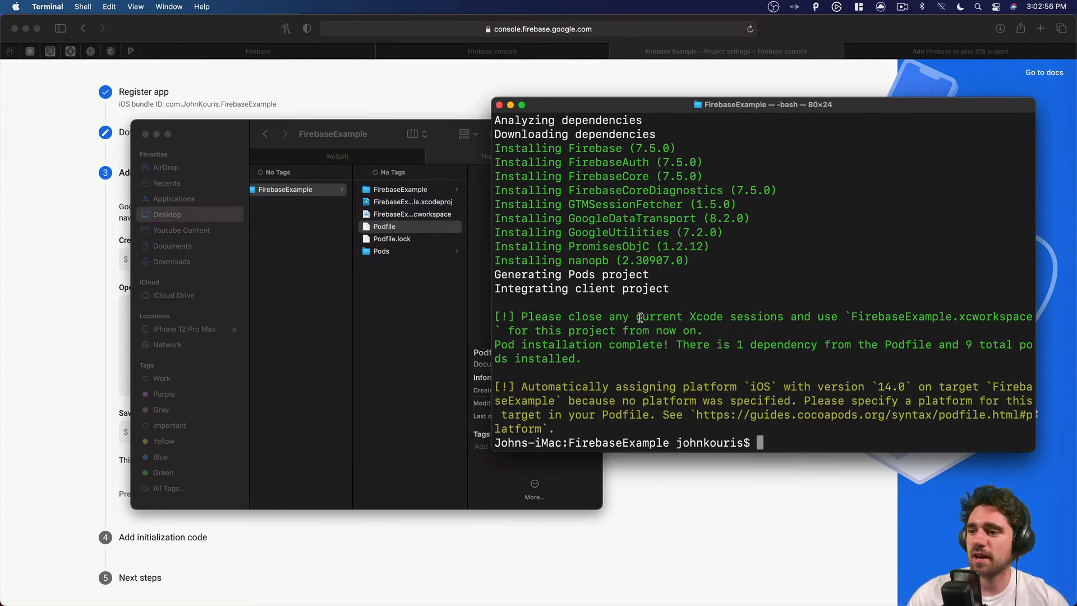
Open FirebaseExample.xcworkspace from the project folder in Finder so it loads in Xcode.
{"action": "left_click", "coordinate": [383, 226]}
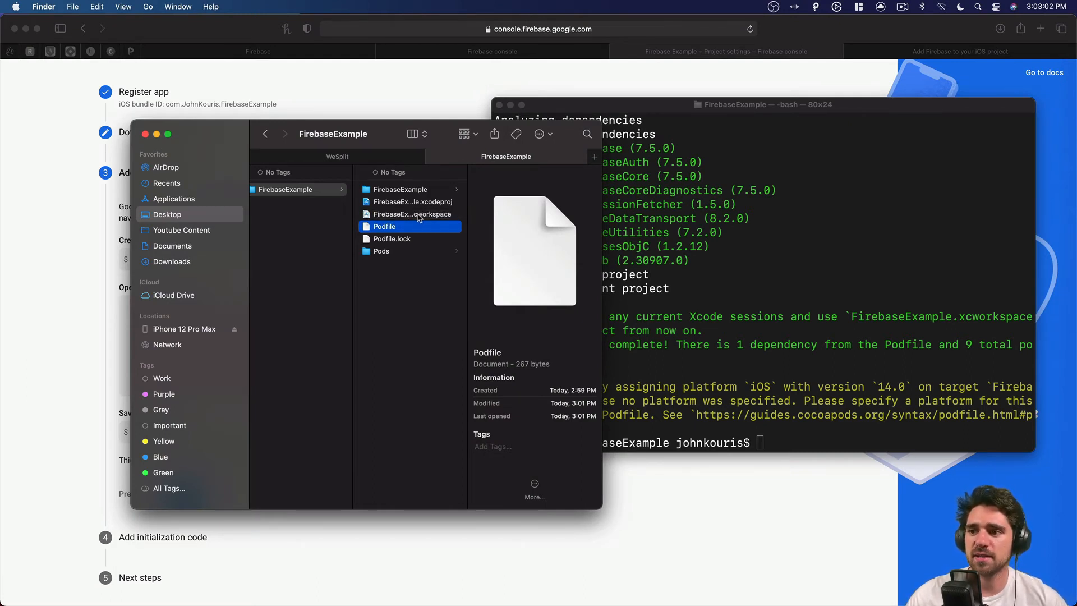
{"action": "left_click", "coordinate": [412, 214]}
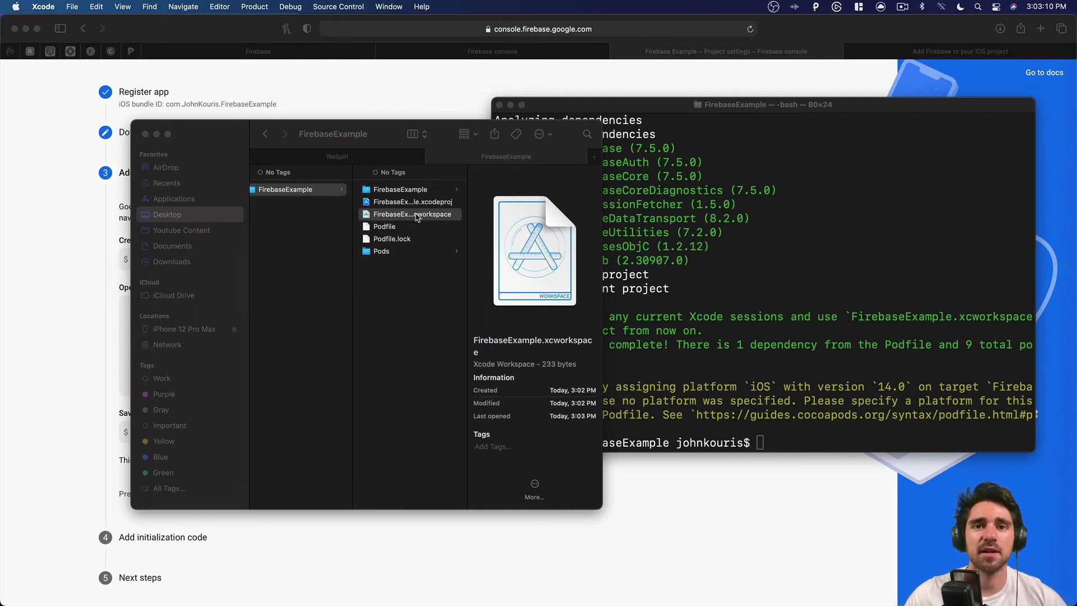
{"action": "mouse_move", "coordinate": [421, 211]}
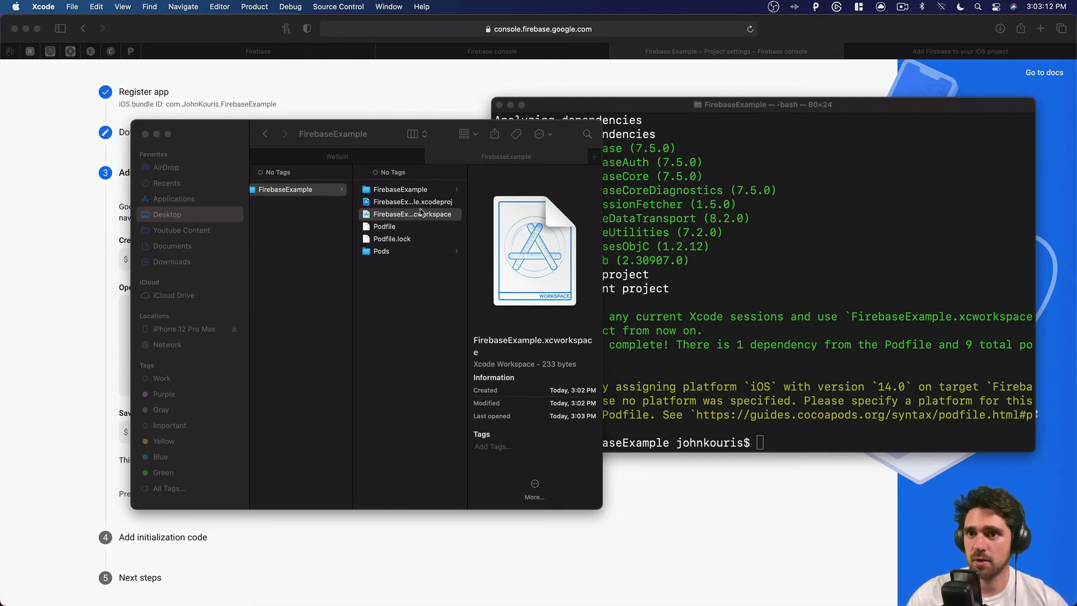
{"action": "right_click", "coordinate": [408, 214]}
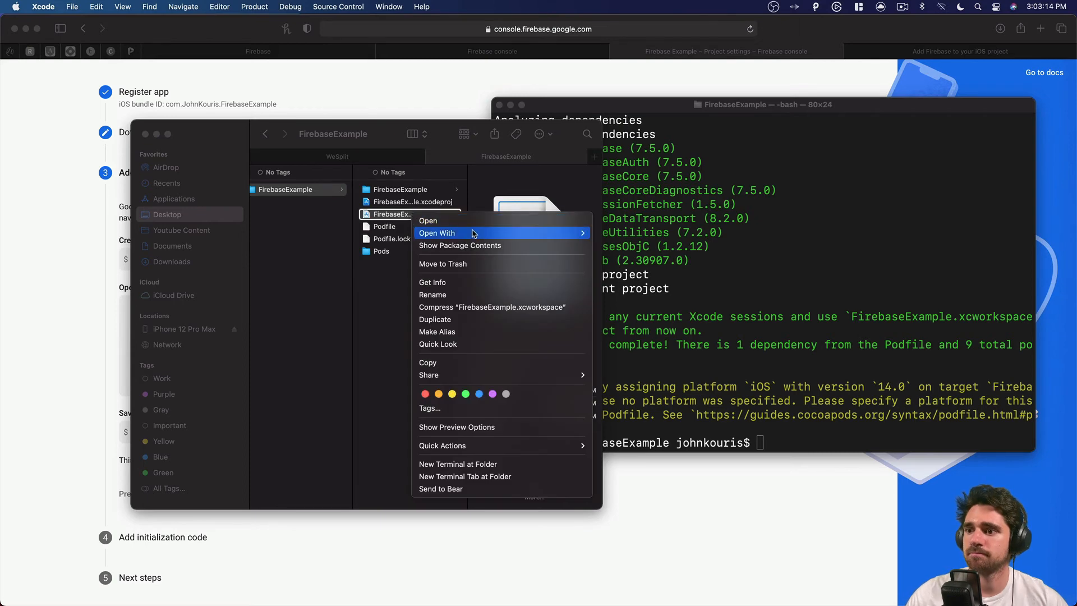
{"action": "left_click", "coordinate": [630, 264]}
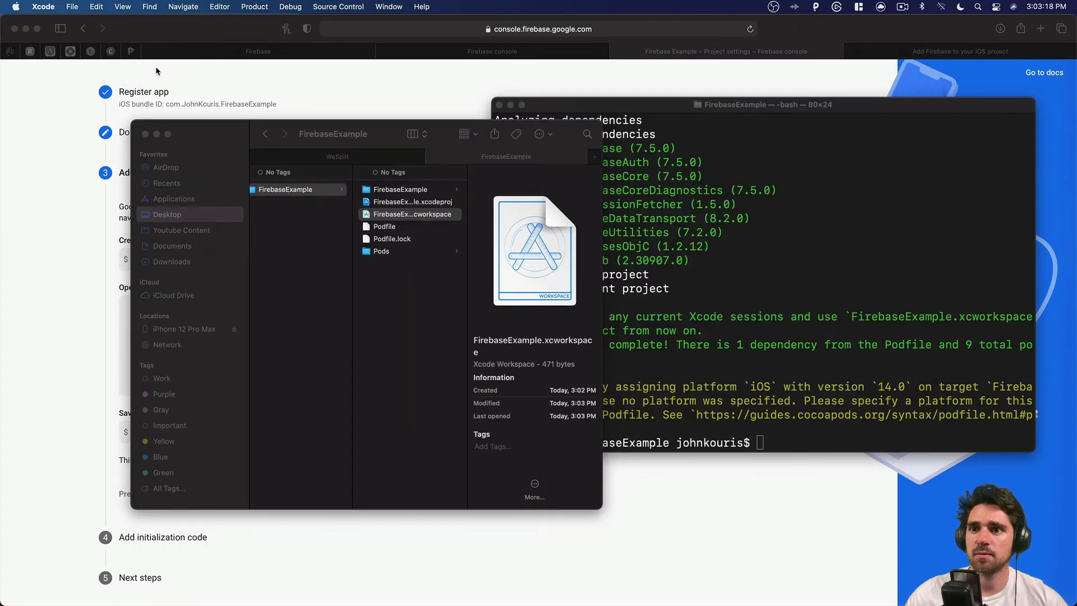
{"action": "double_click", "coordinate": [408, 213]}
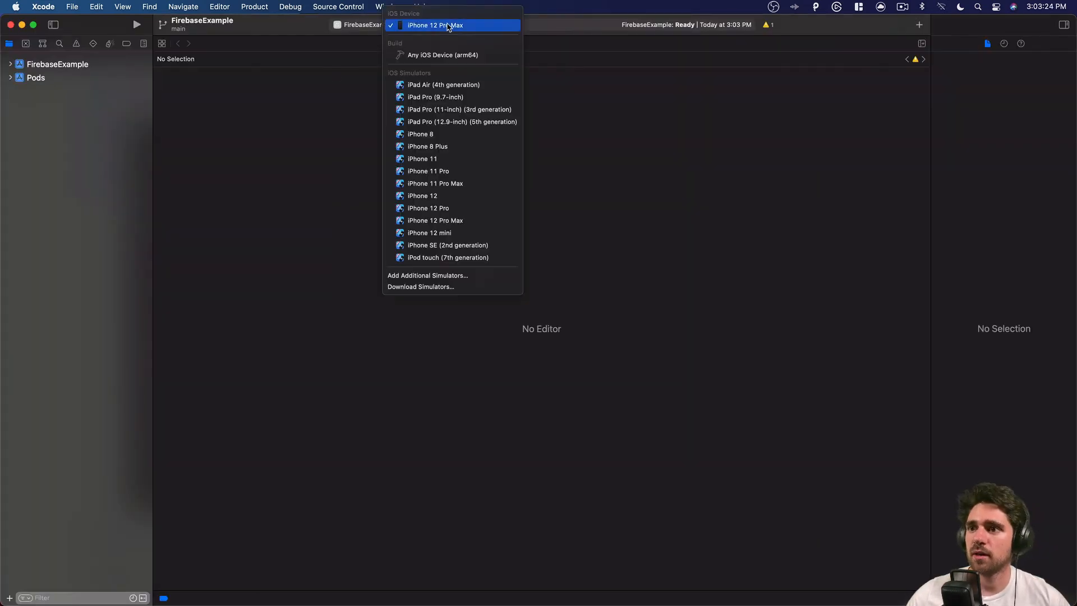
Set iPhone 12 mini as run destination, expand both projects, and view the Pods Podfile.
{"action": "left_click", "coordinate": [429, 233]}
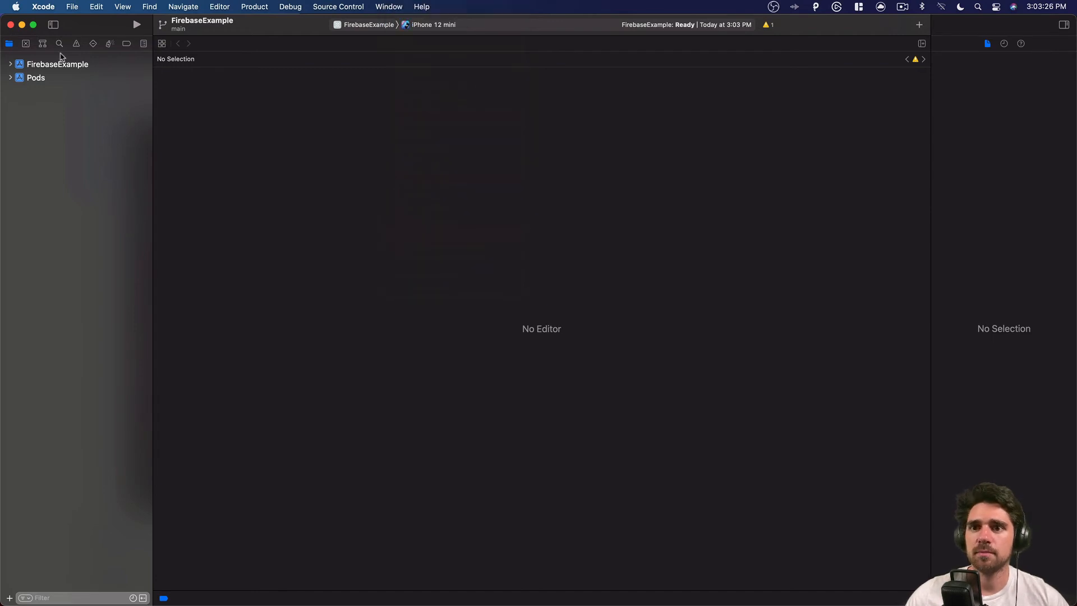
{"action": "left_click", "coordinate": [9, 64]}
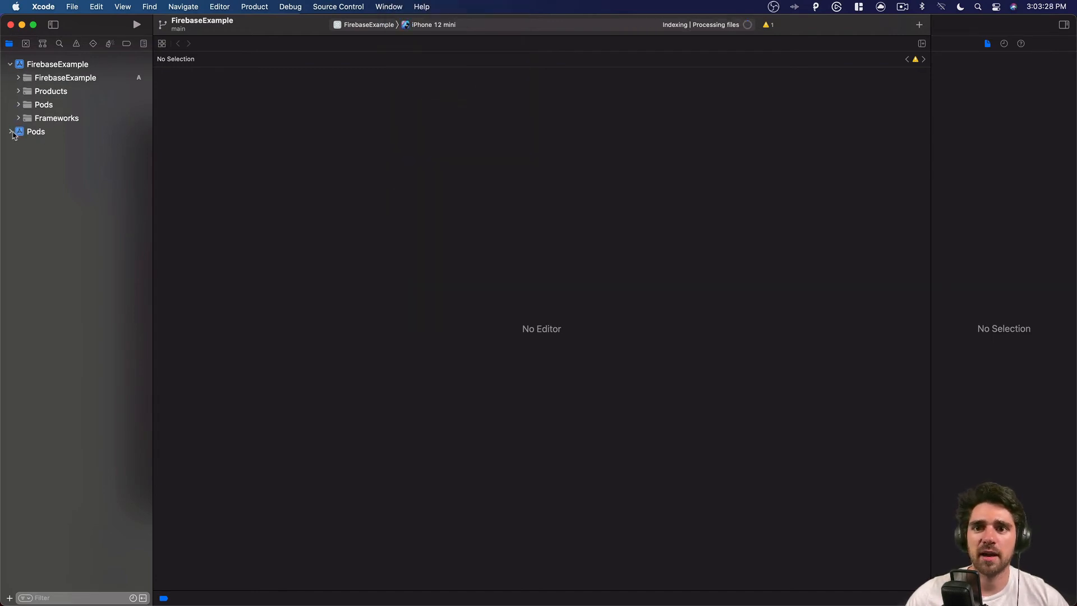
{"action": "left_click", "coordinate": [10, 132]}
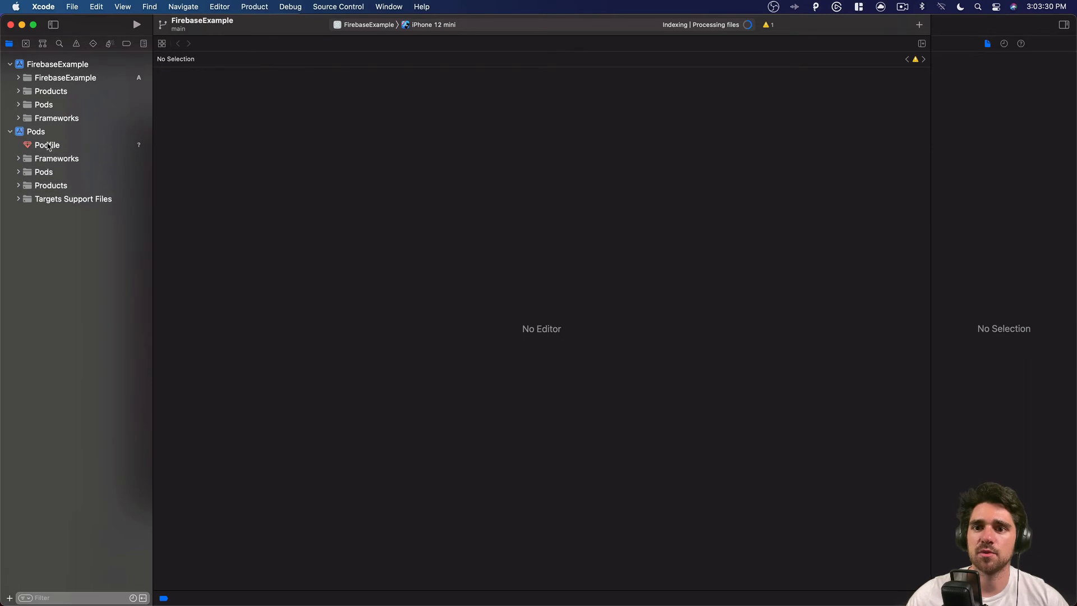
{"action": "left_click", "coordinate": [47, 145]}
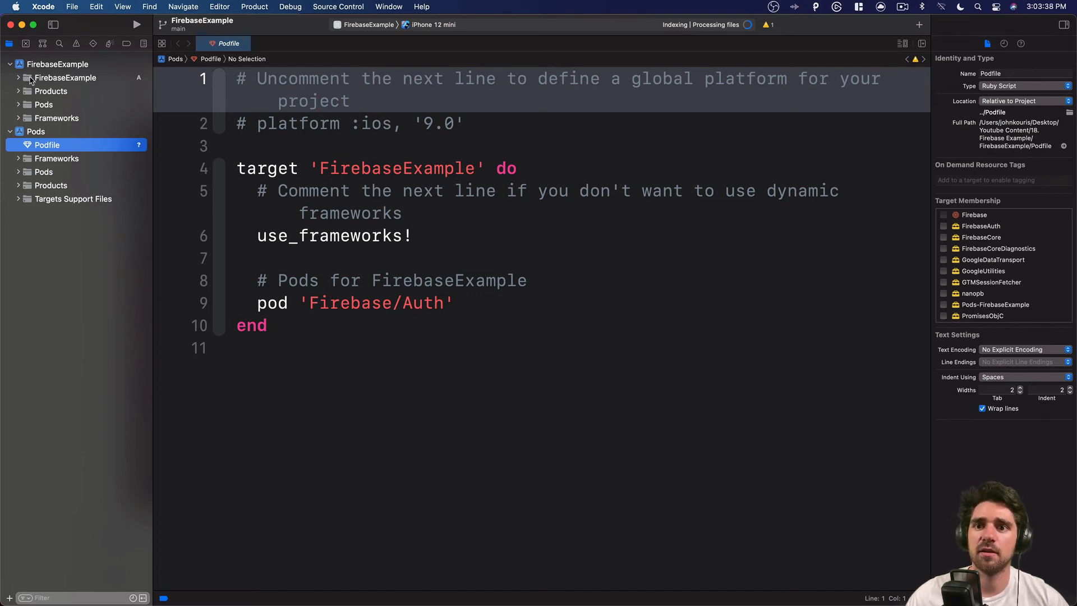
{"action": "left_click", "coordinate": [16, 77]}
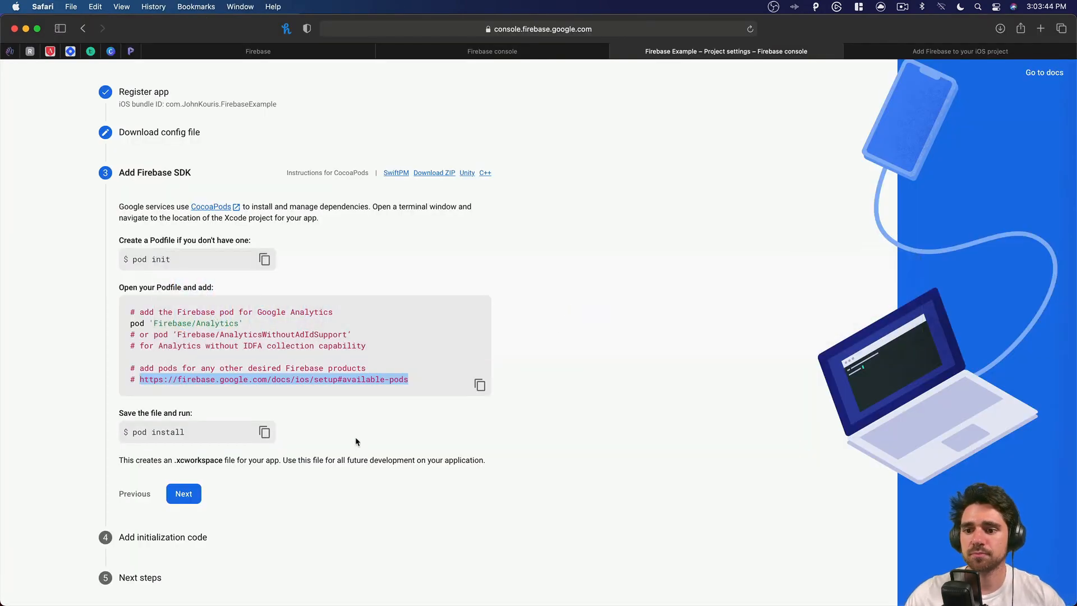
Move past the Add Firebase SDK step and copy the FirebaseApp.configure() line.
{"action": "left_click", "coordinate": [182, 494]}
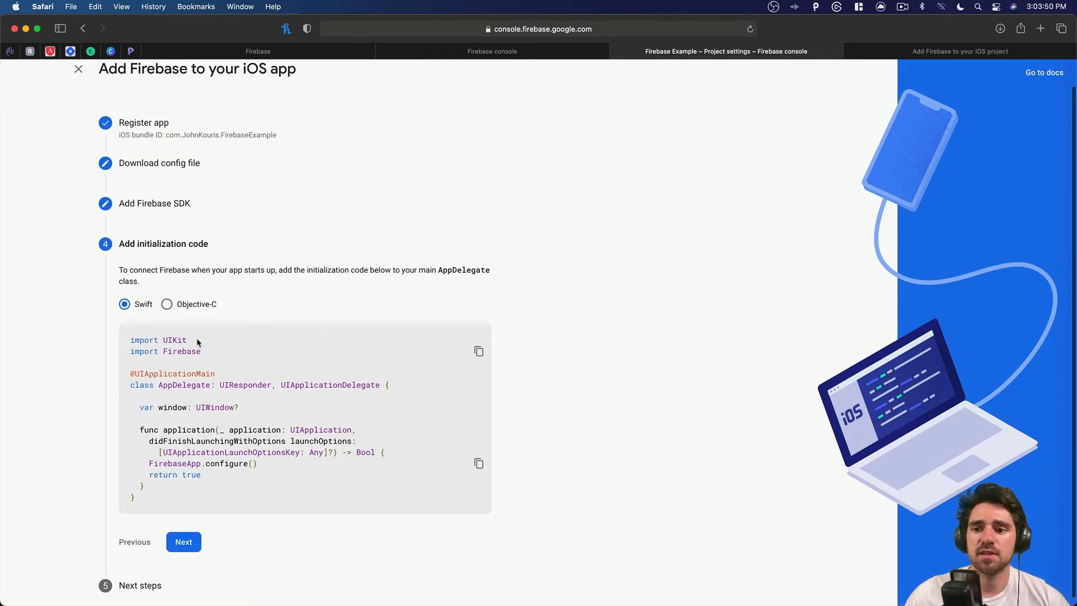
{"action": "mouse_move", "coordinate": [187, 385]}
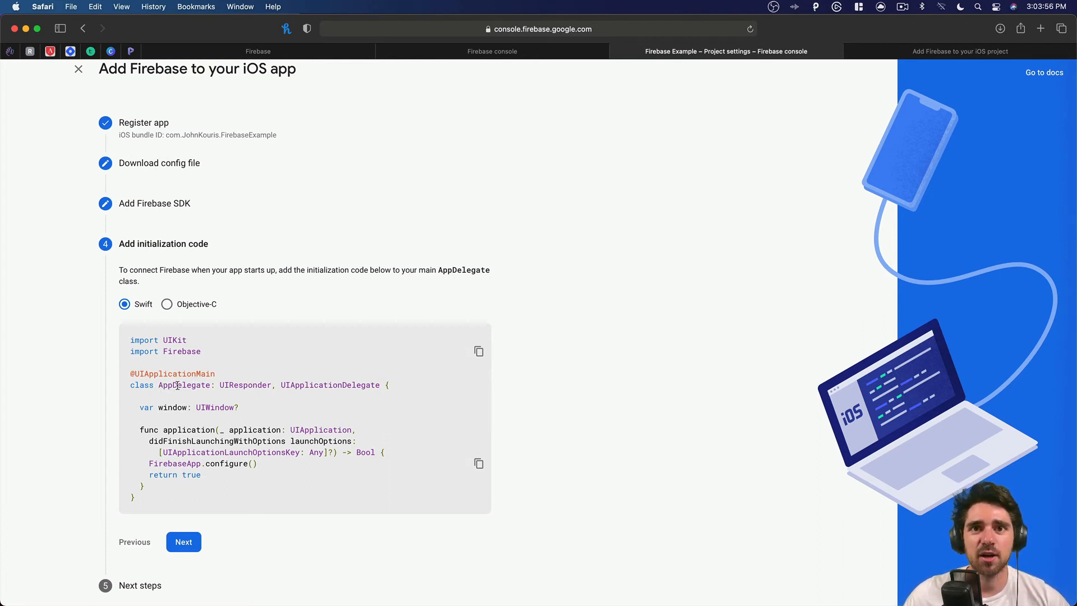
{"action": "mouse_move", "coordinate": [193, 395]}
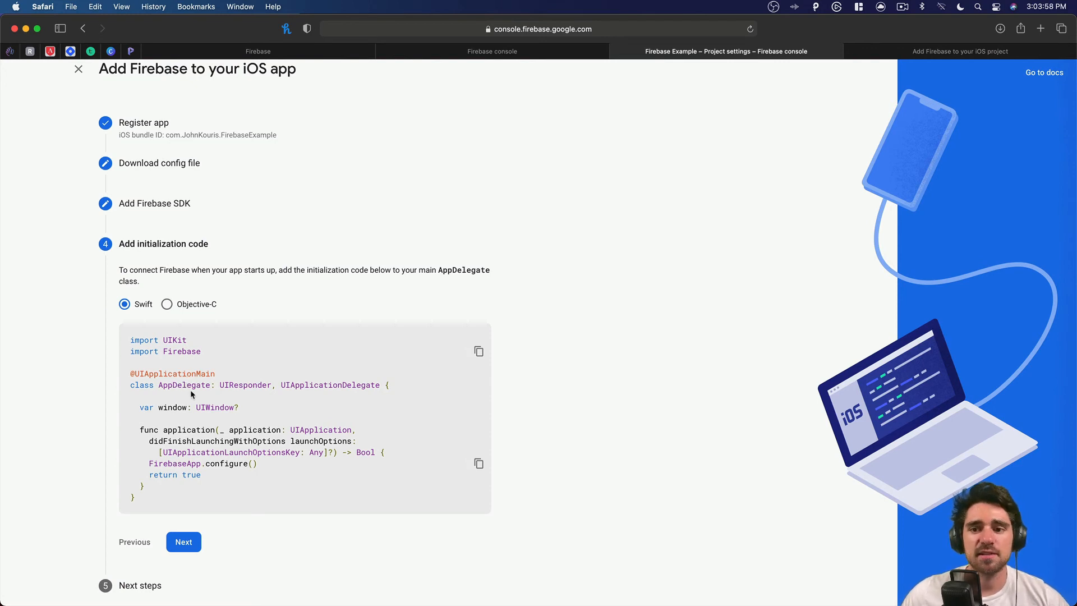
{"action": "mouse_move", "coordinate": [267, 389]}
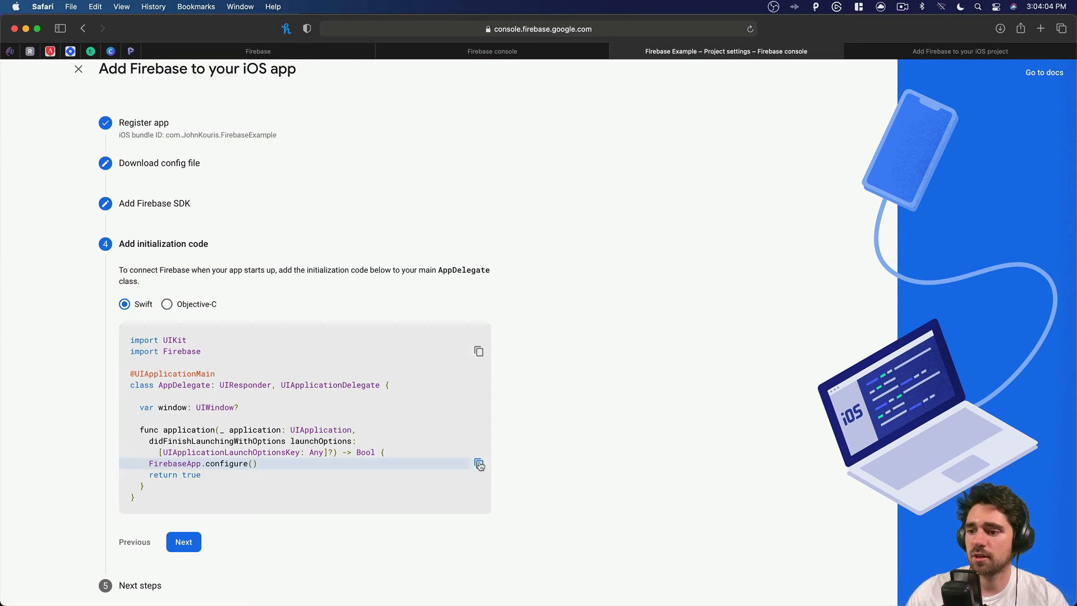
{"action": "left_click", "coordinate": [478, 464]}
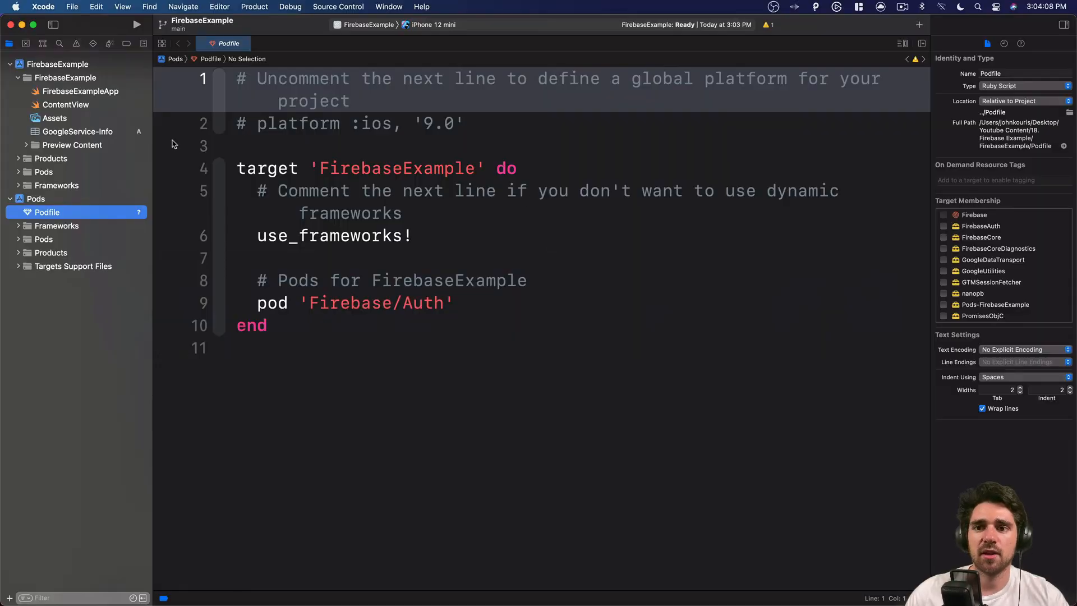
In FirebaseExampleApp.swift, insert an empty init() inside the app struct.
{"action": "left_click", "coordinate": [72, 91]}
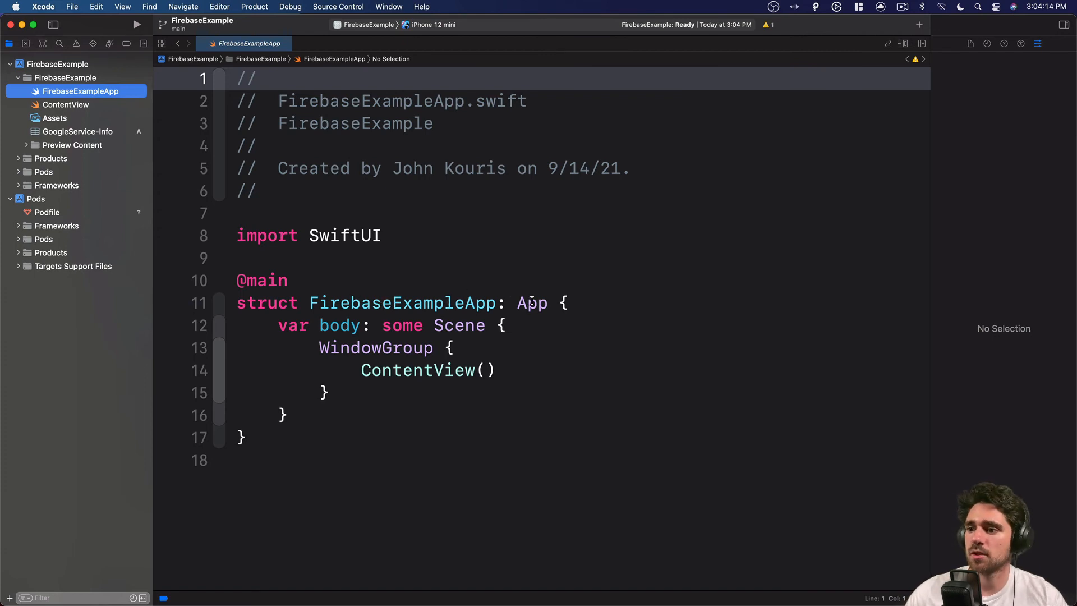
{"action": "left_click", "coordinate": [569, 303]}
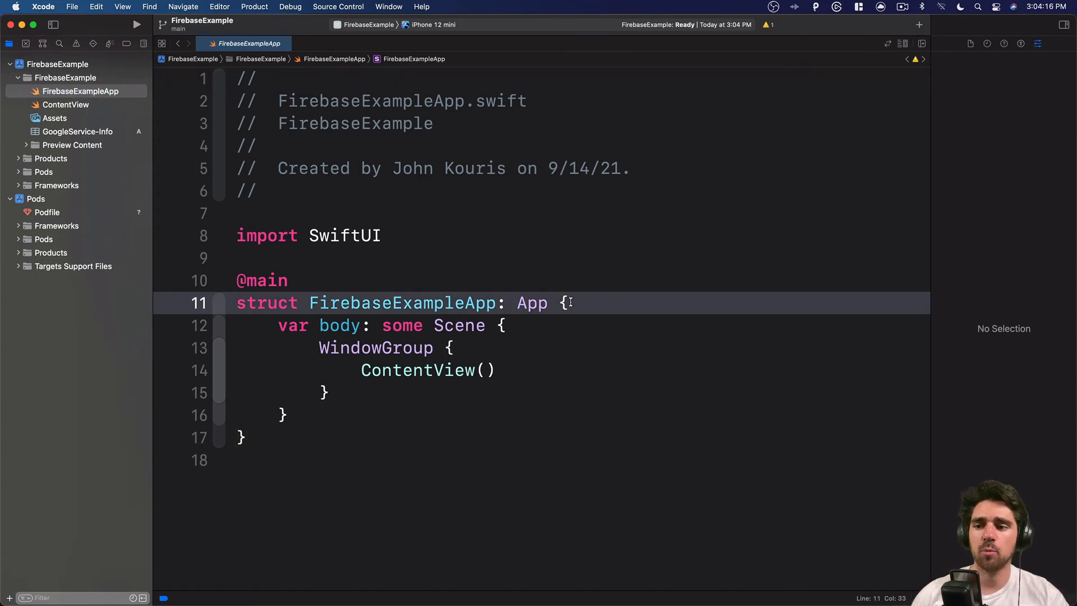
{"action": "key", "text": "Return"}
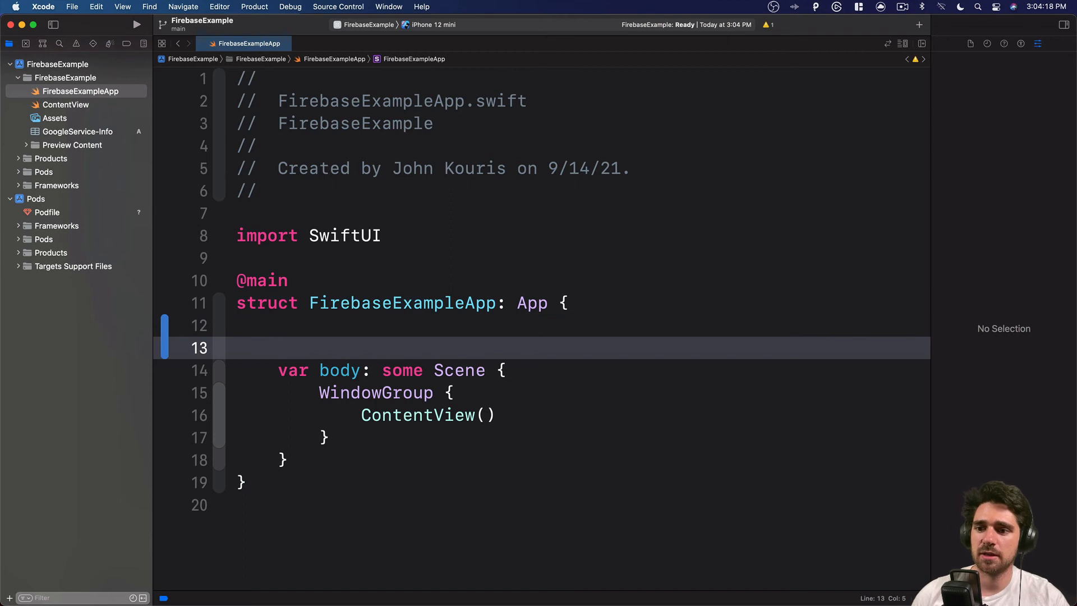
{"action": "type", "text": "init"}
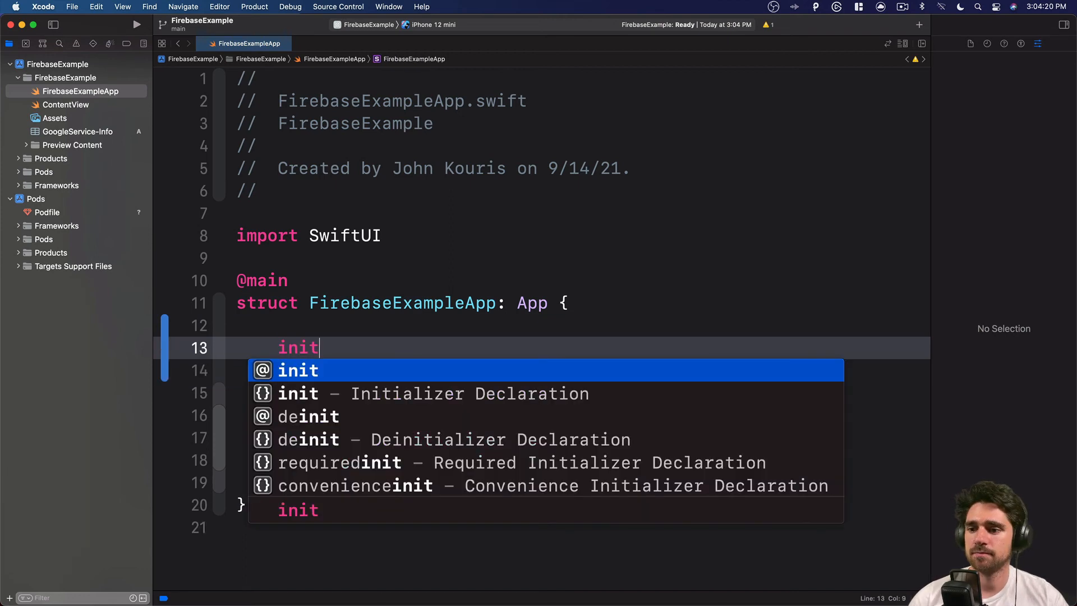
{"action": "key", "text": "Return"}
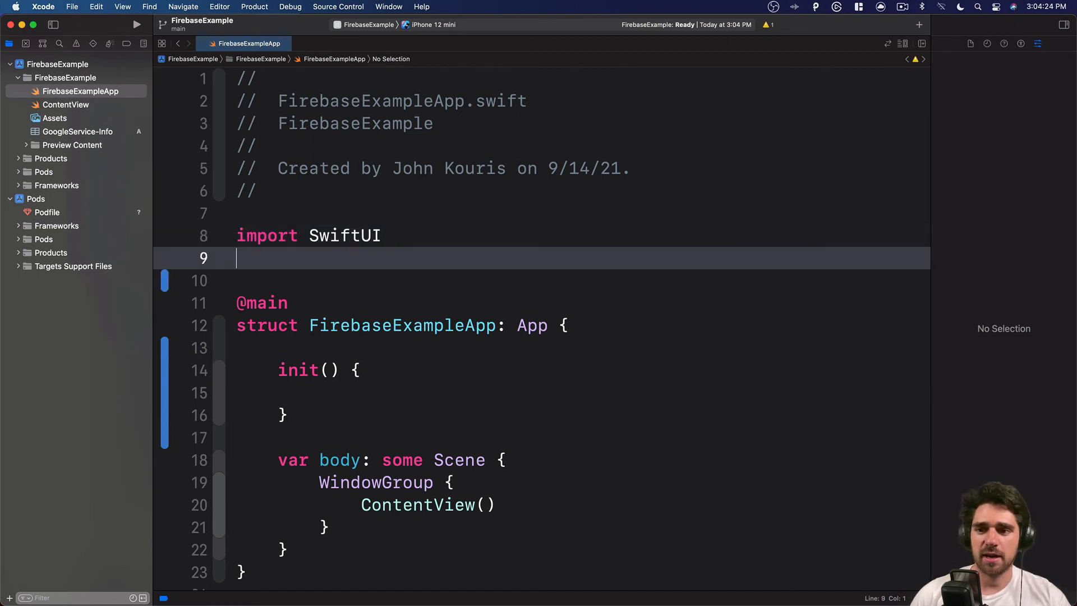
Add 'import Firebase' and call FirebaseApp.configure() inside the new init().
{"action": "type", "text": "import"}
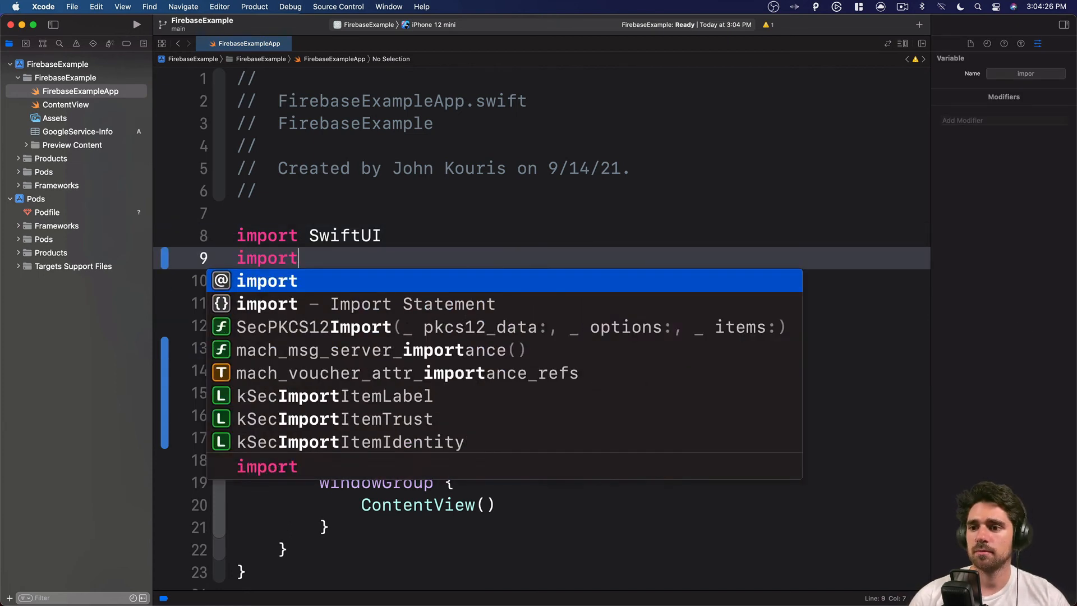
{"action": "type", "text": "Firebase"}
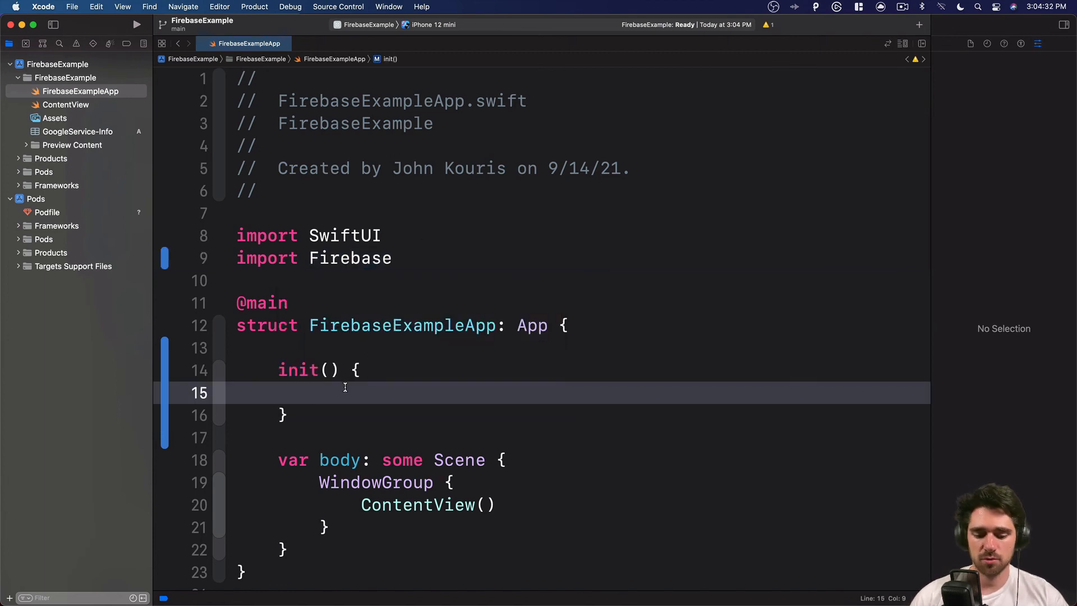
{"action": "type", "text": "FirebaseApp.configure()"}
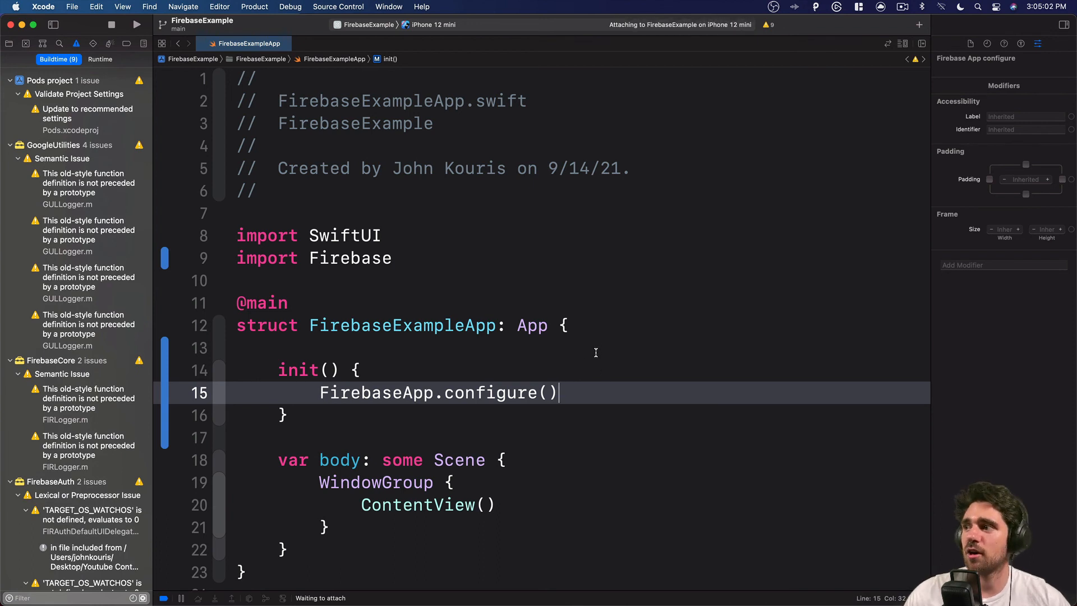
{"action": "mouse_move", "coordinate": [629, 227]}
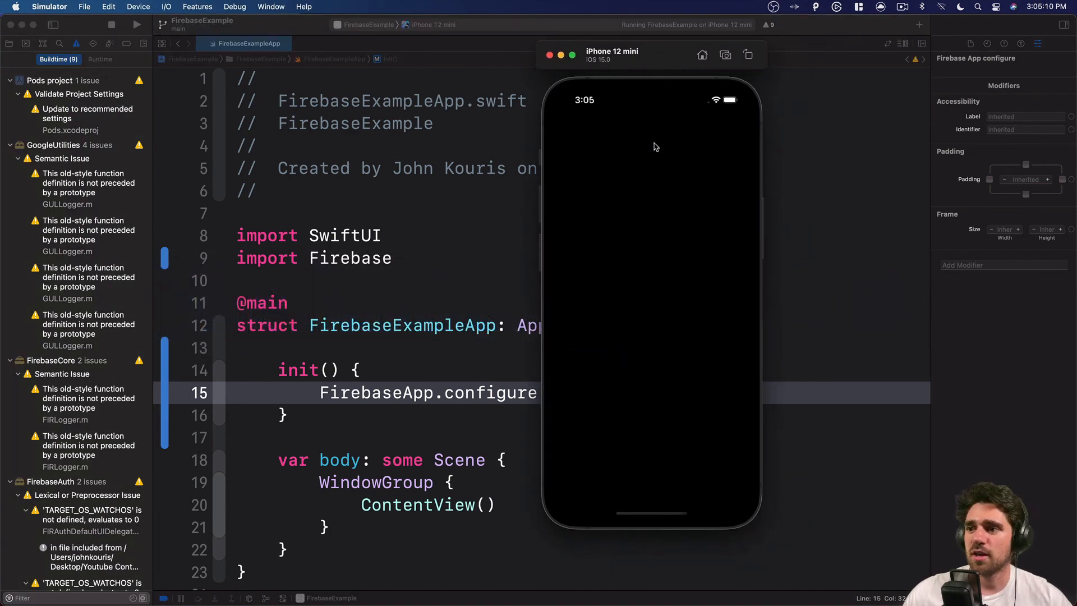
{"action": "mouse_move", "coordinate": [652, 218]}
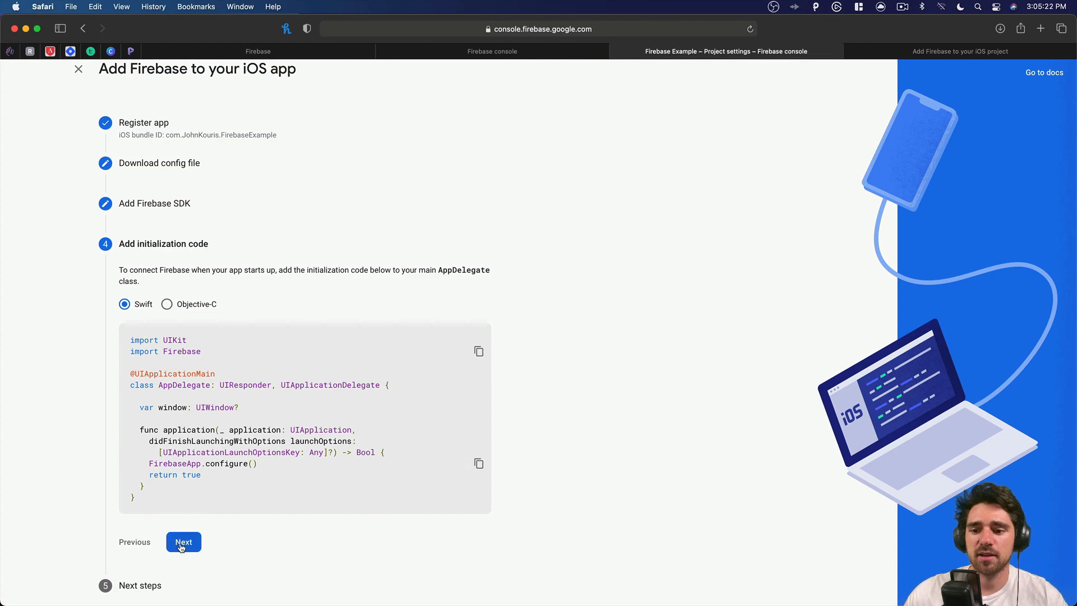
Finish the wizard via Next and Continue to console, then browse the Project Overview page.
{"action": "left_click", "coordinate": [183, 542]}
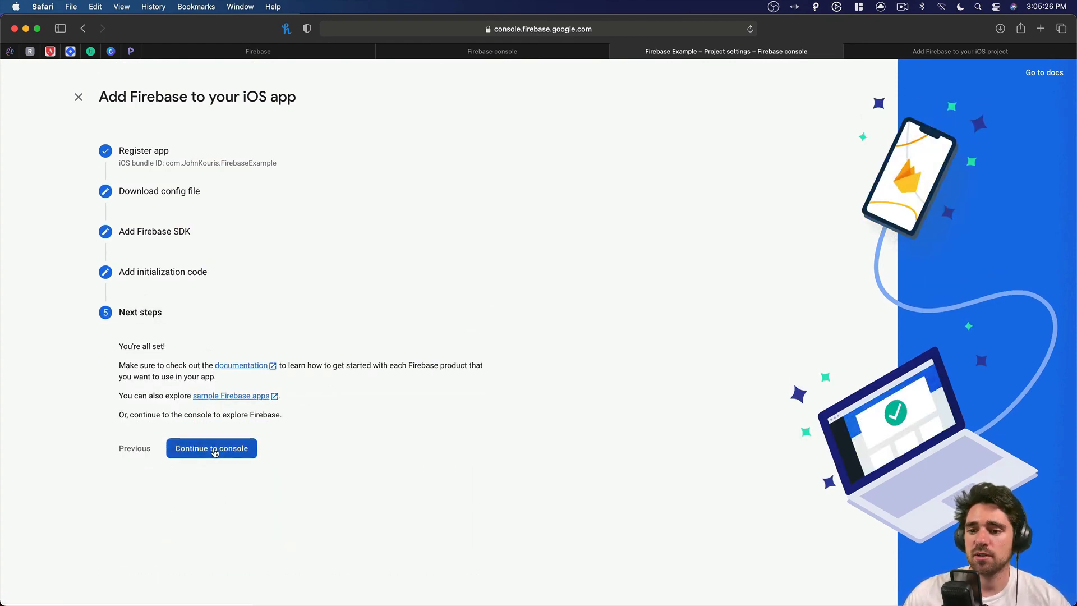
{"action": "left_click", "coordinate": [212, 448]}
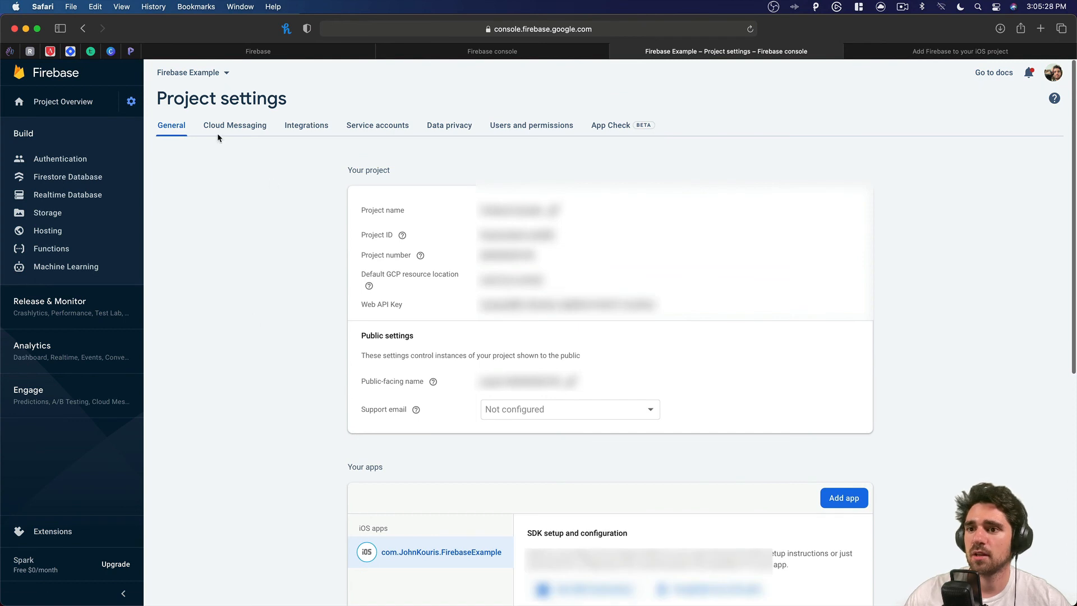
{"action": "left_click", "coordinate": [62, 101]}
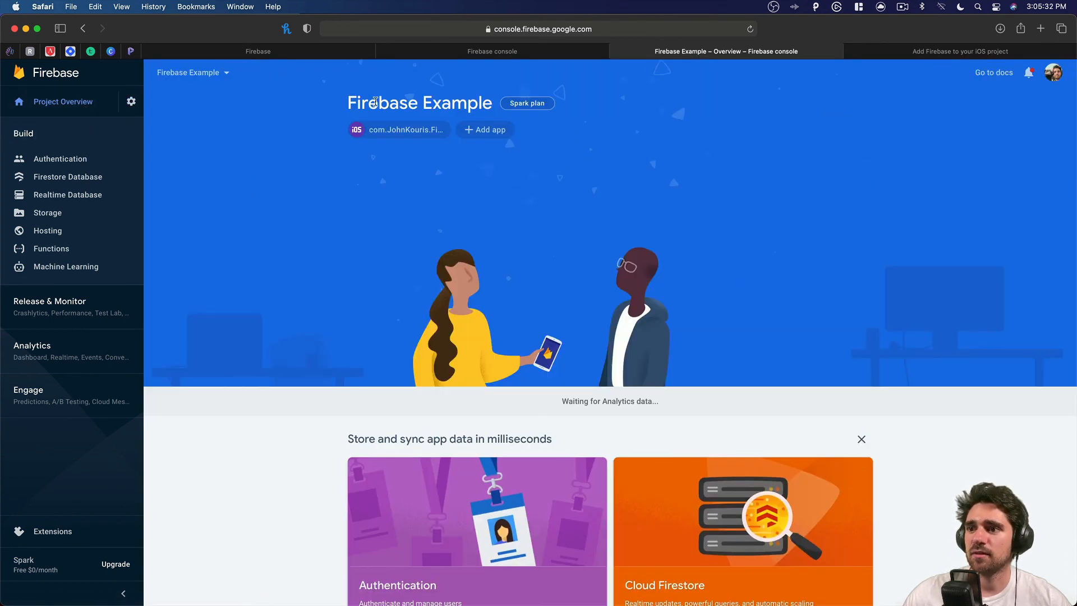
{"action": "scroll", "scroll_direction": "down", "scroll_amount": 3}
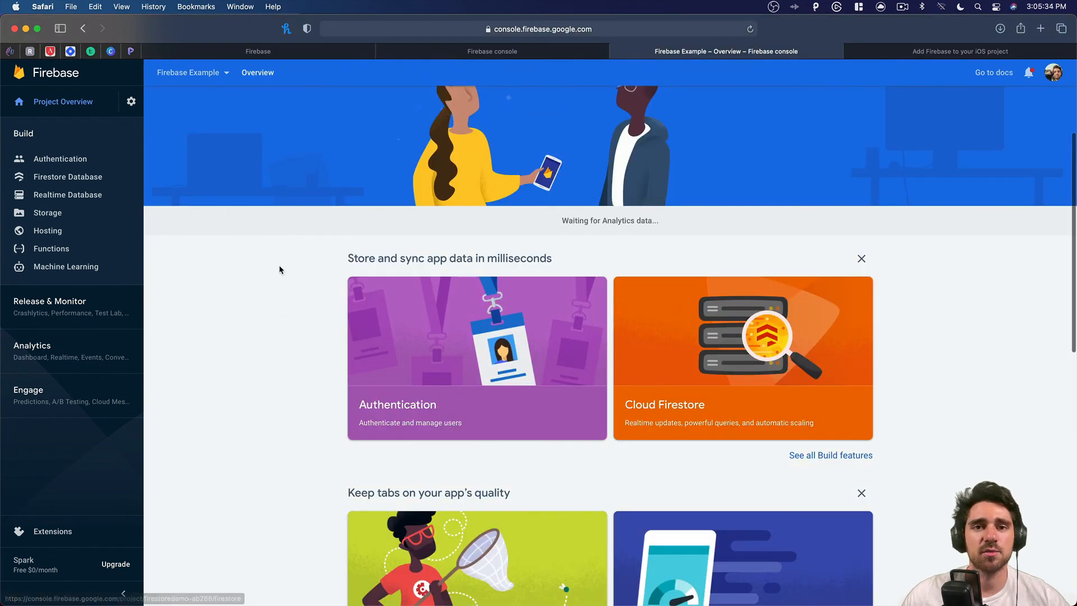
{"action": "mouse_move", "coordinate": [78, 207]}
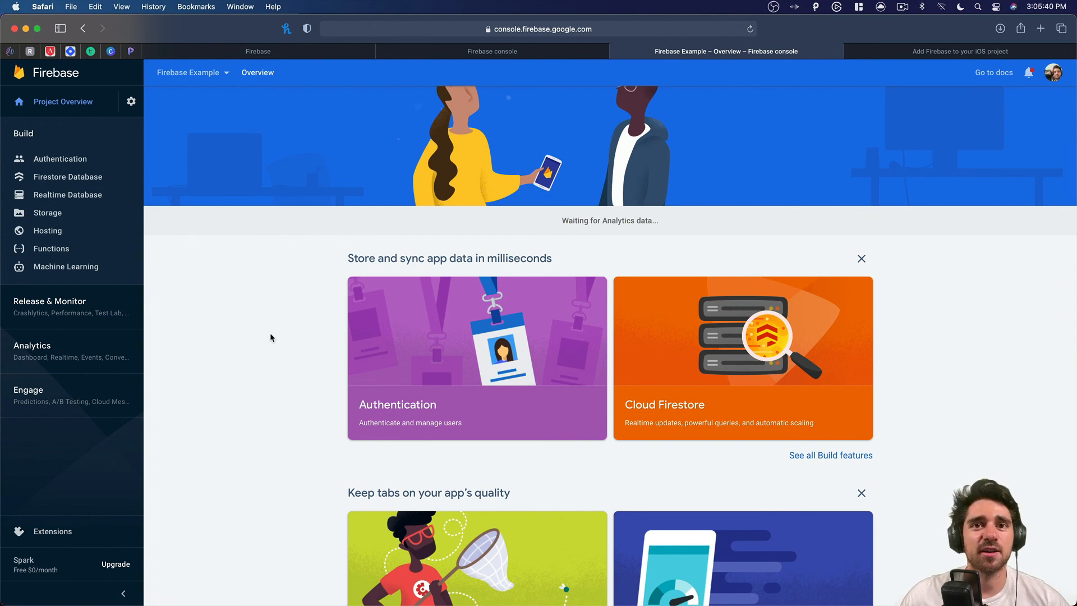
{"action": "mouse_move", "coordinate": [292, 307]}
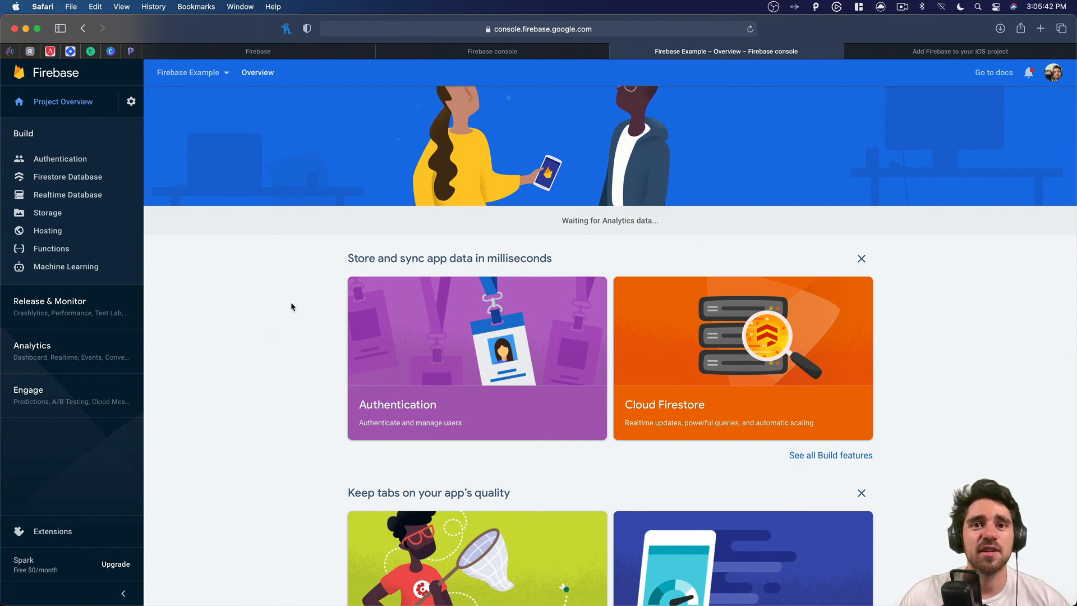
{"action": "mouse_move", "coordinate": [298, 302]}
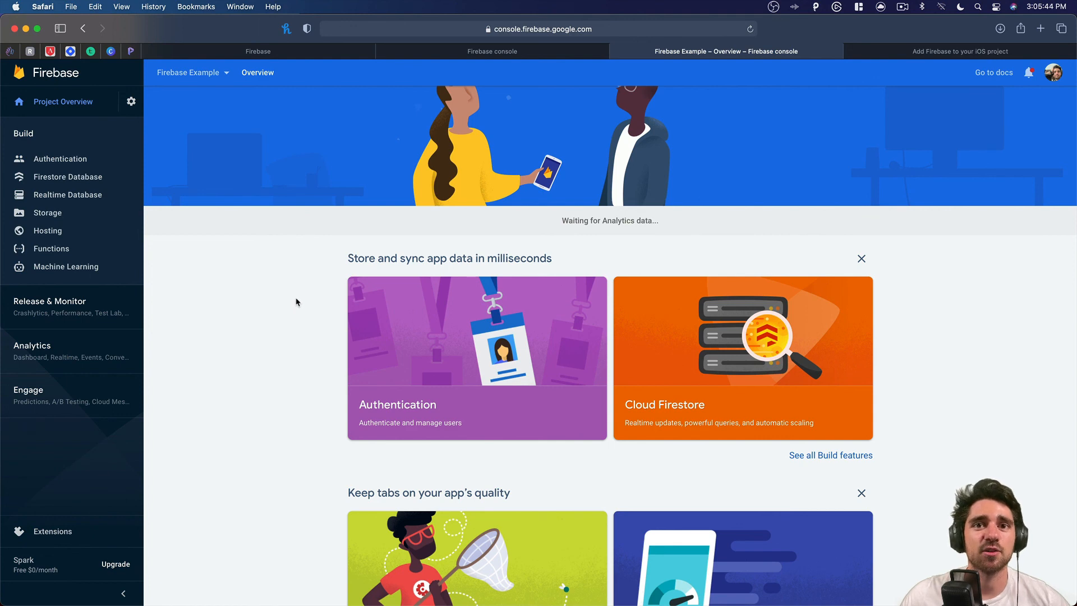
{"action": "mouse_move", "coordinate": [295, 296]}
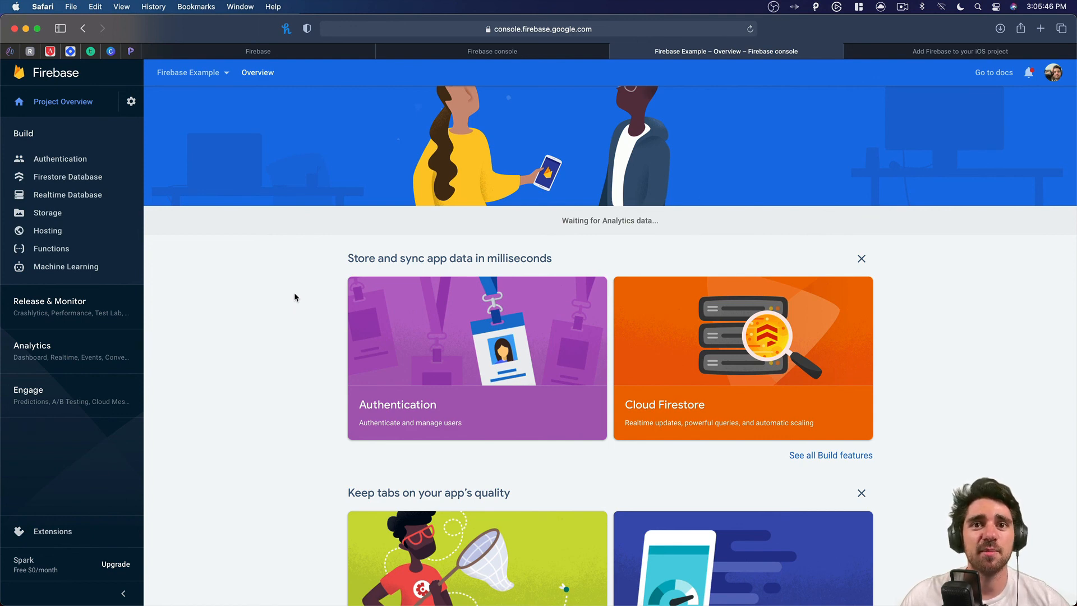
{"action": "mouse_move", "coordinate": [295, 285]}
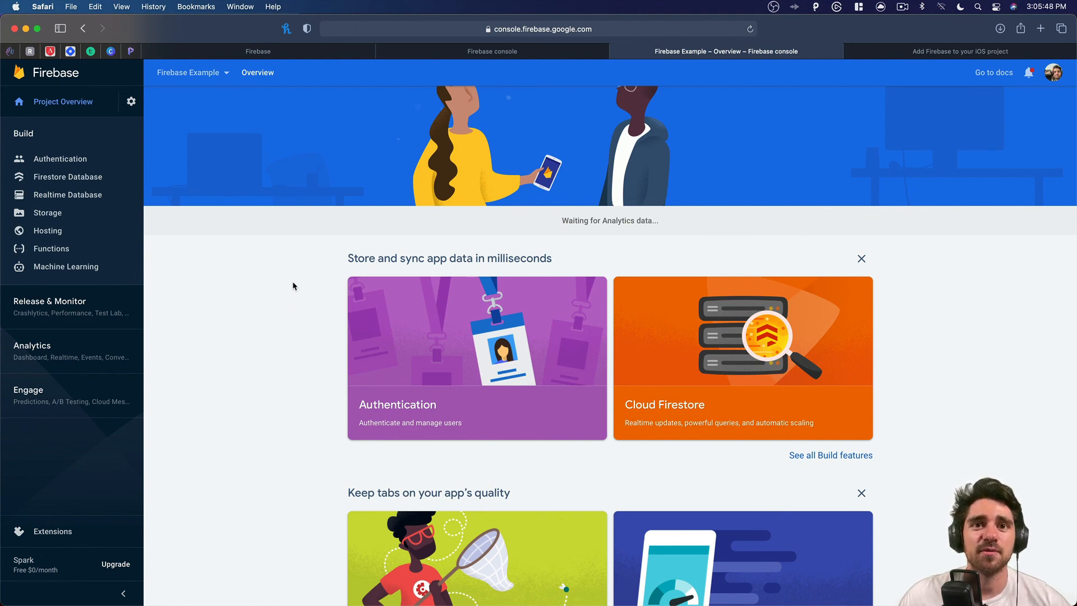
{"action": "mouse_move", "coordinate": [293, 281]}
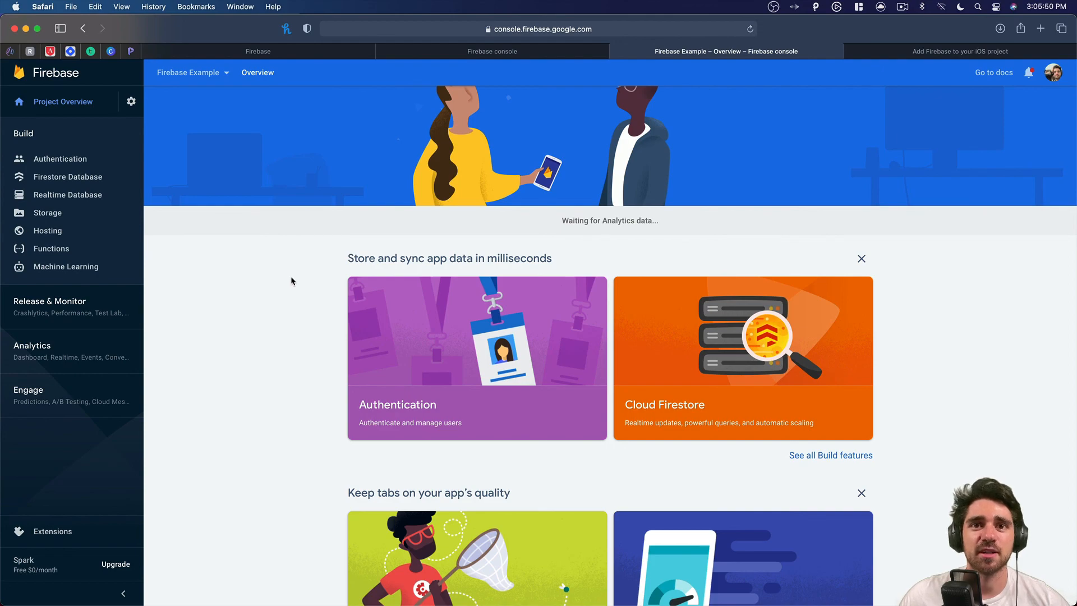